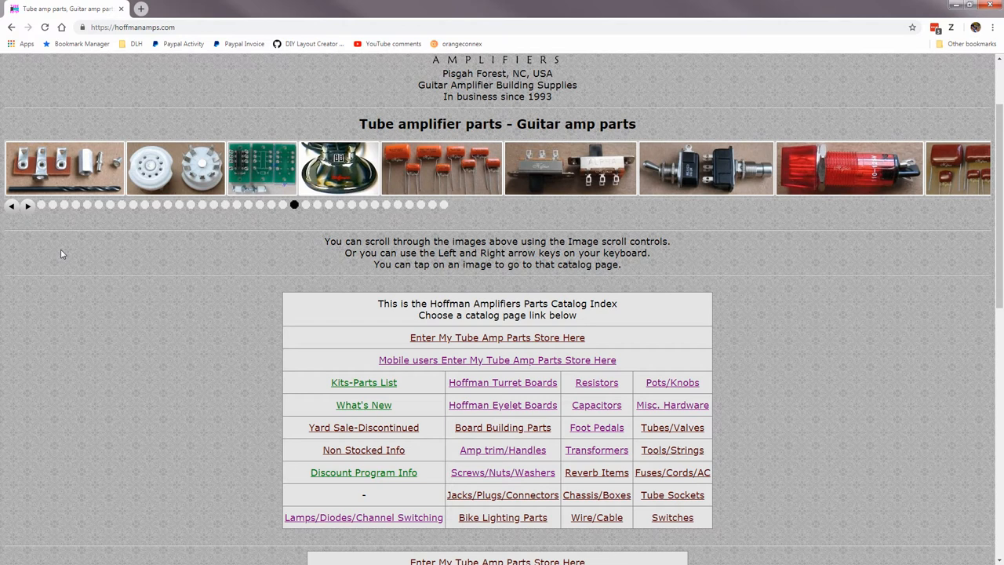
Go to the Tube Amp Pots, Amp Knobs, Guitar pots catalog page from the index table
left_click(28, 204)
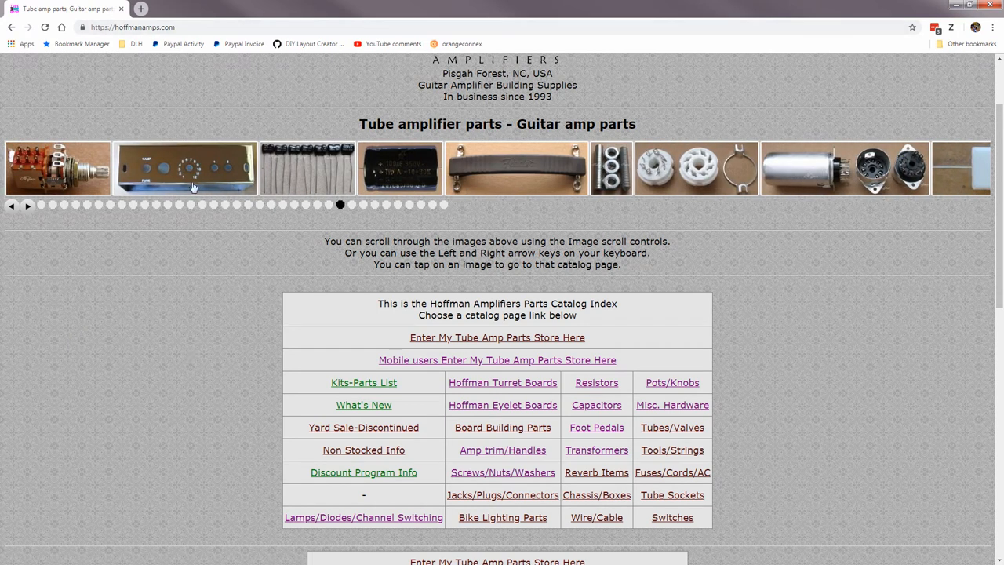
mouse_move(706, 179)
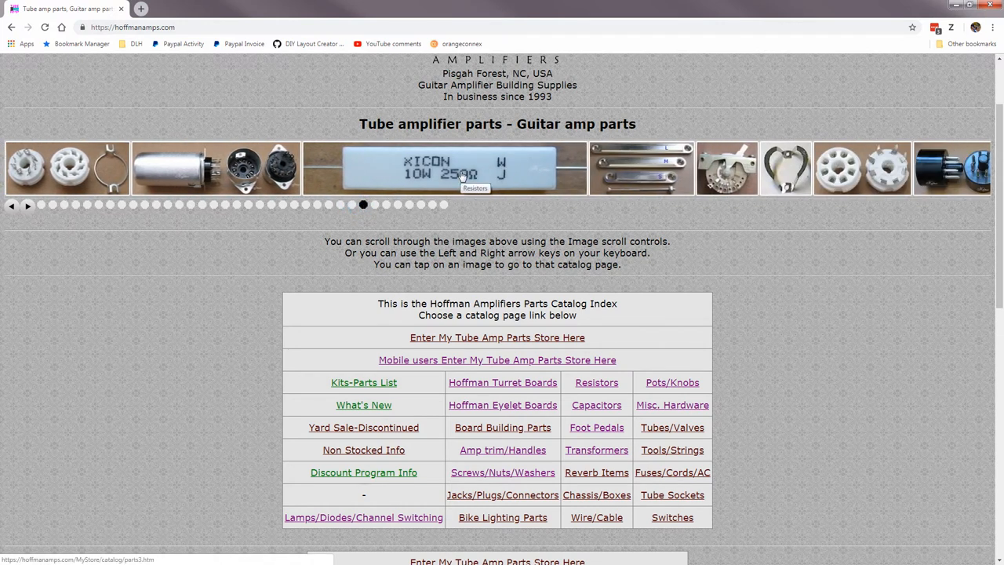
mouse_move(377, 273)
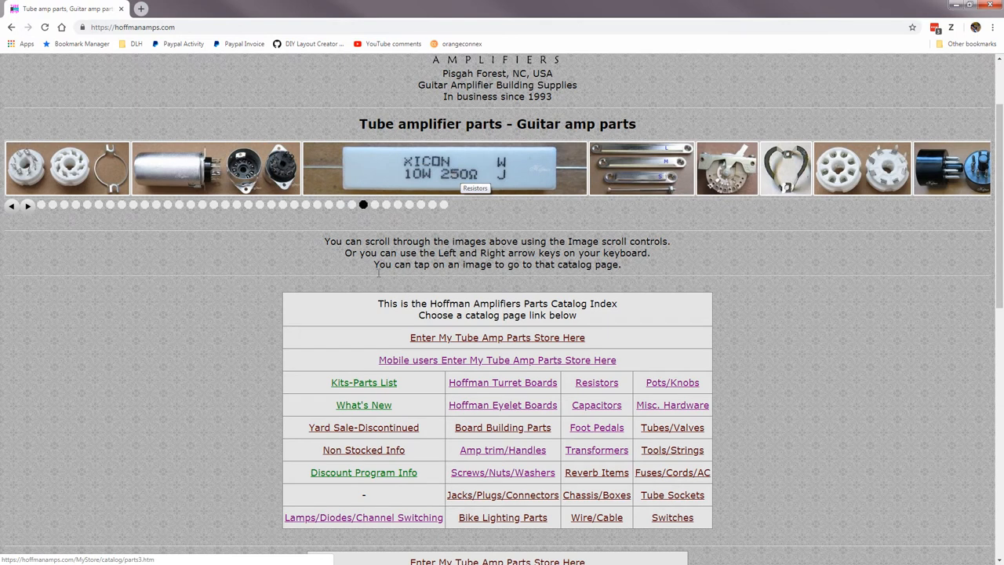
mouse_move(501, 427)
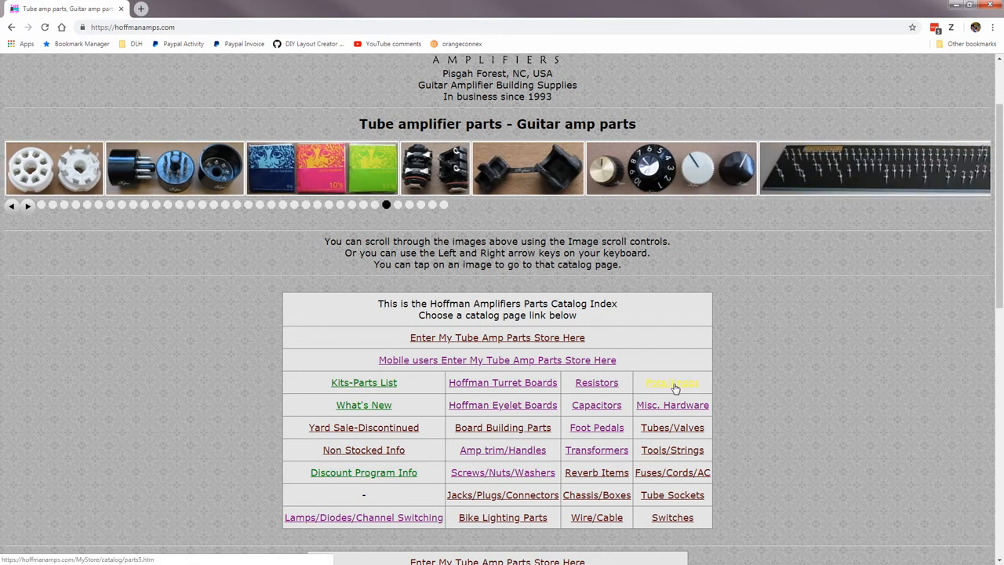
left_click(671, 383)
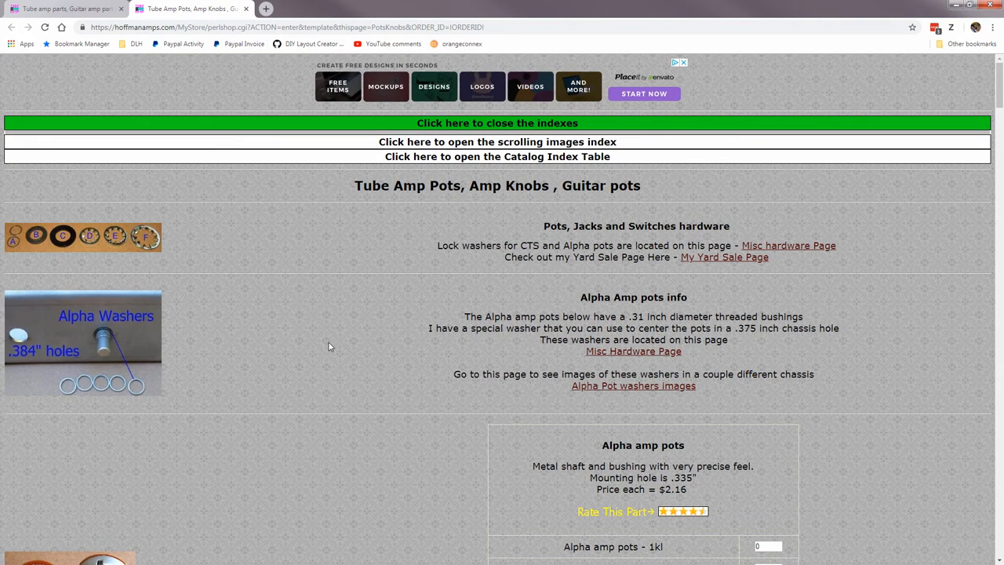
mouse_move(295, 260)
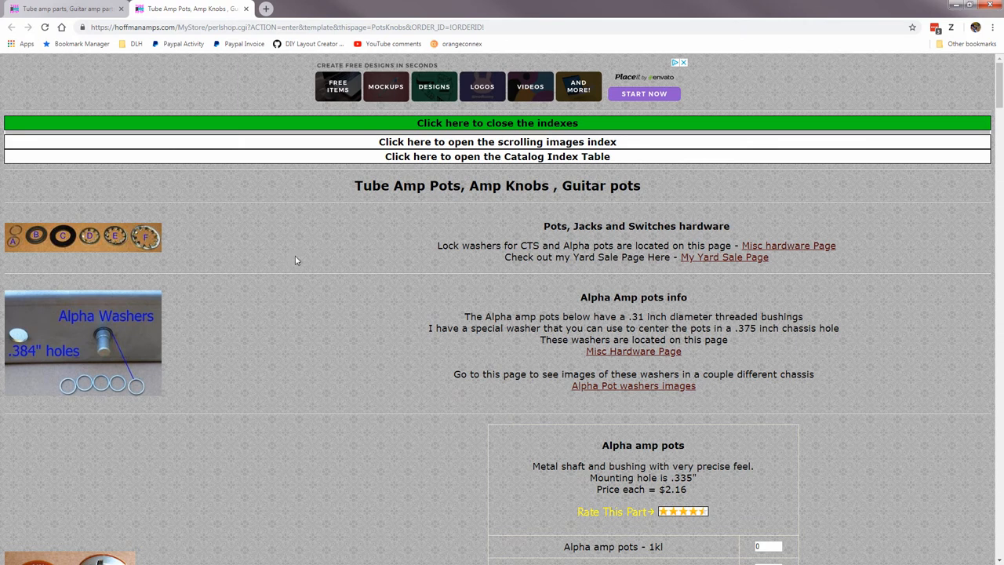
mouse_move(254, 254)
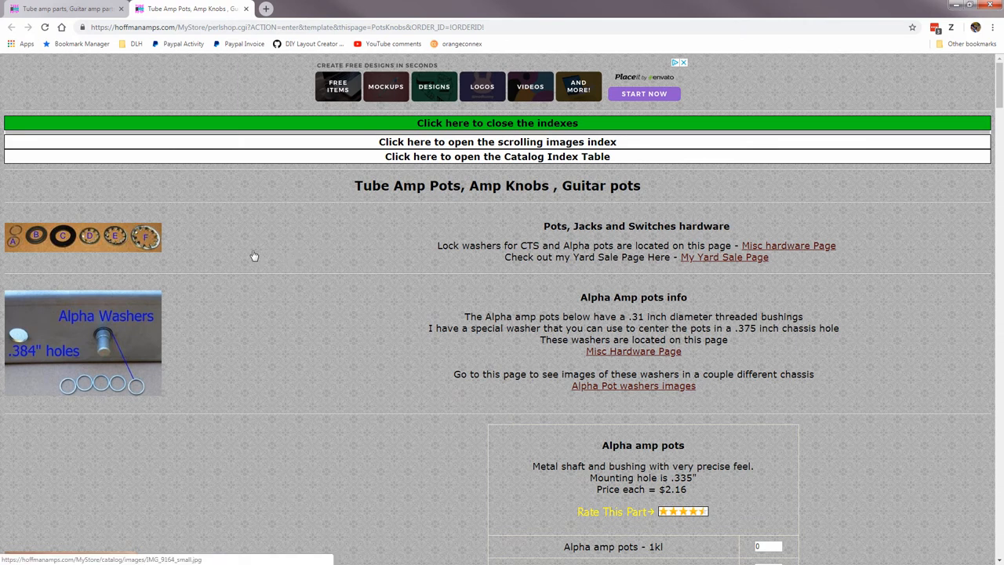
mouse_move(207, 253)
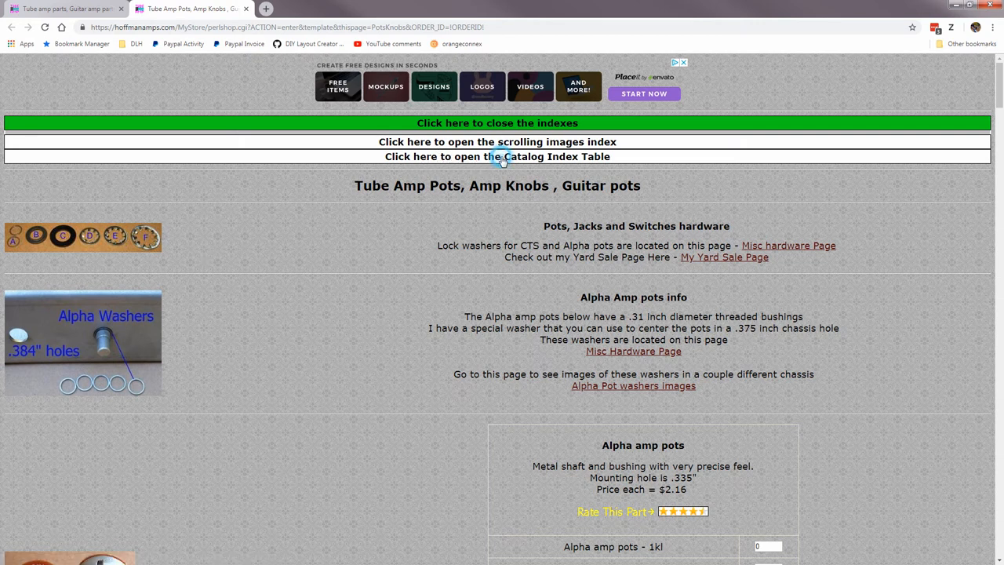
Expand the Catalog Index Table above the pots and knobs listings
left_click(497, 157)
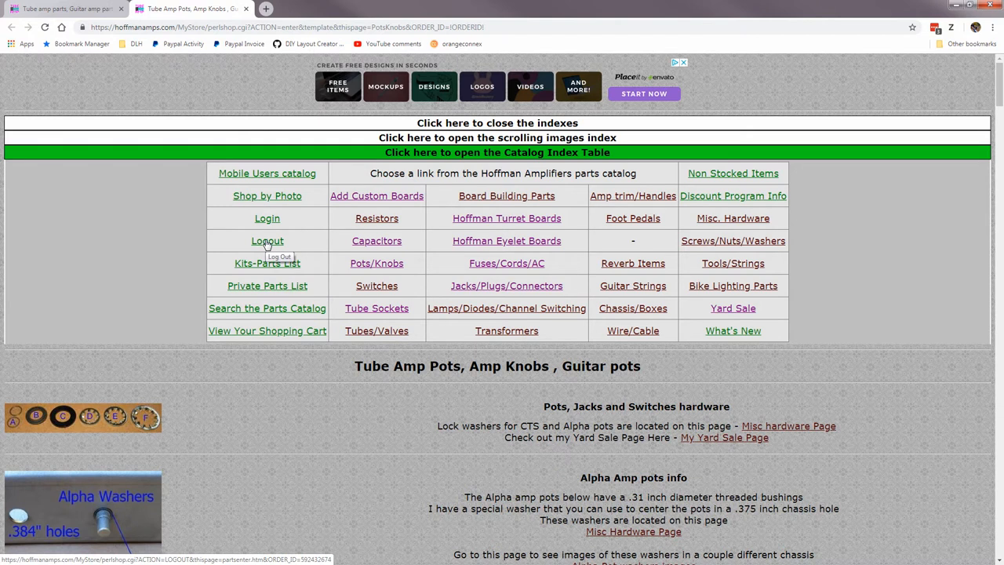
mouse_move(270, 248)
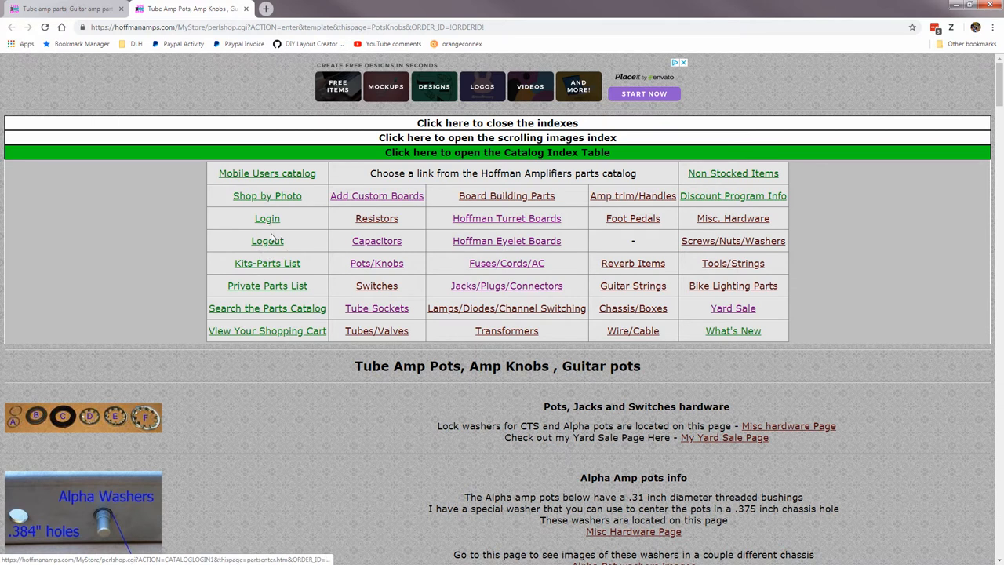
mouse_move(223, 246)
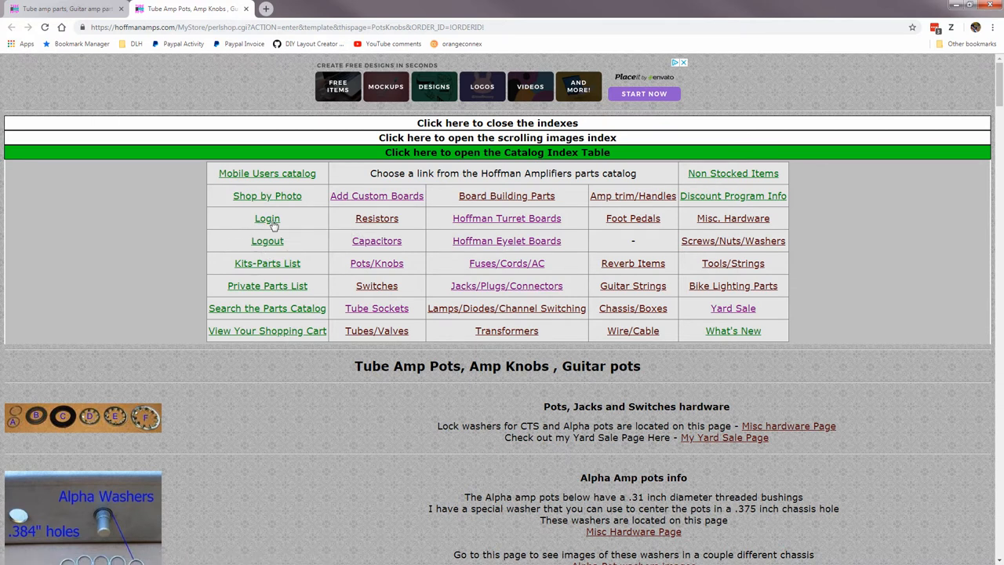
mouse_move(267, 218)
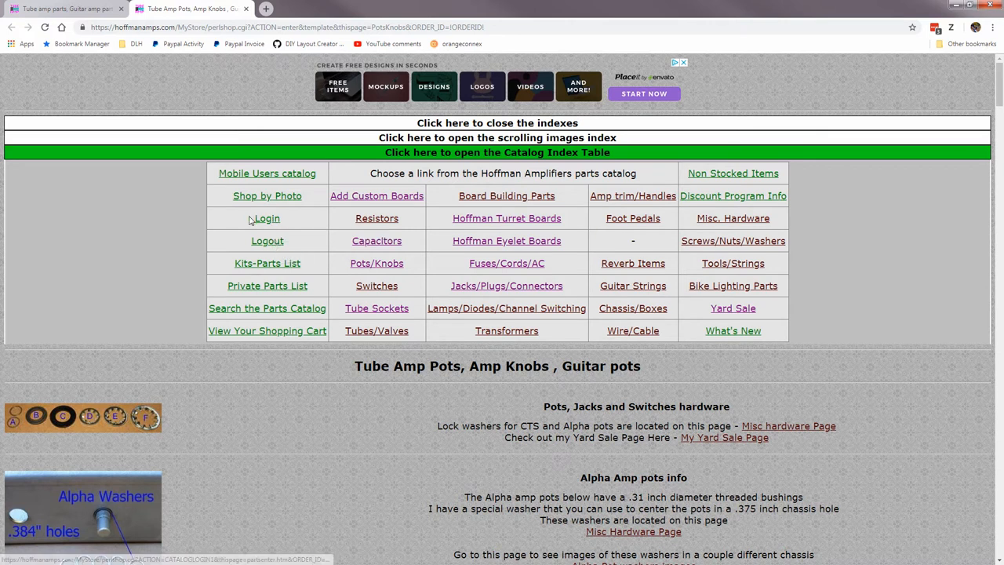
mouse_move(267, 264)
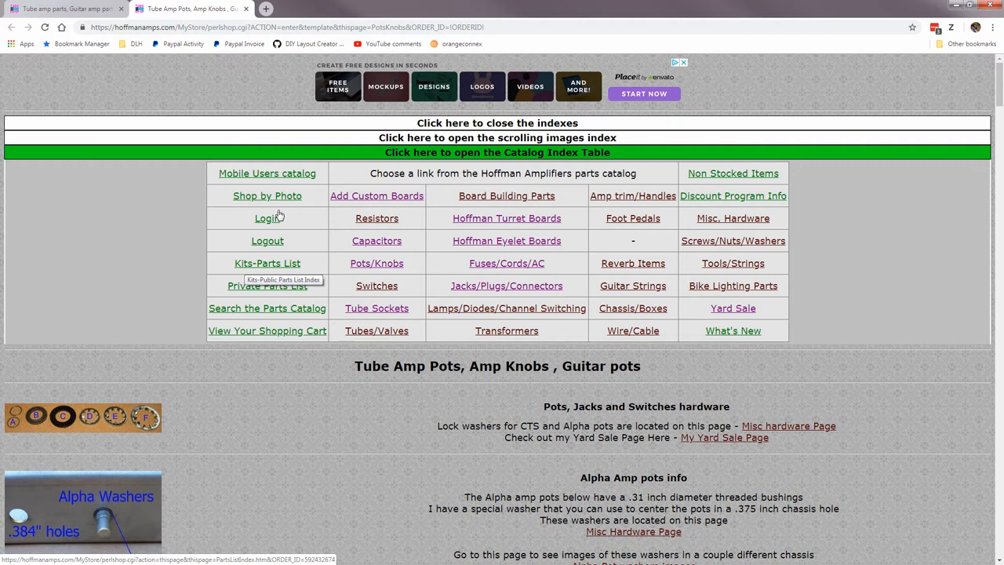
left_click(266, 173)
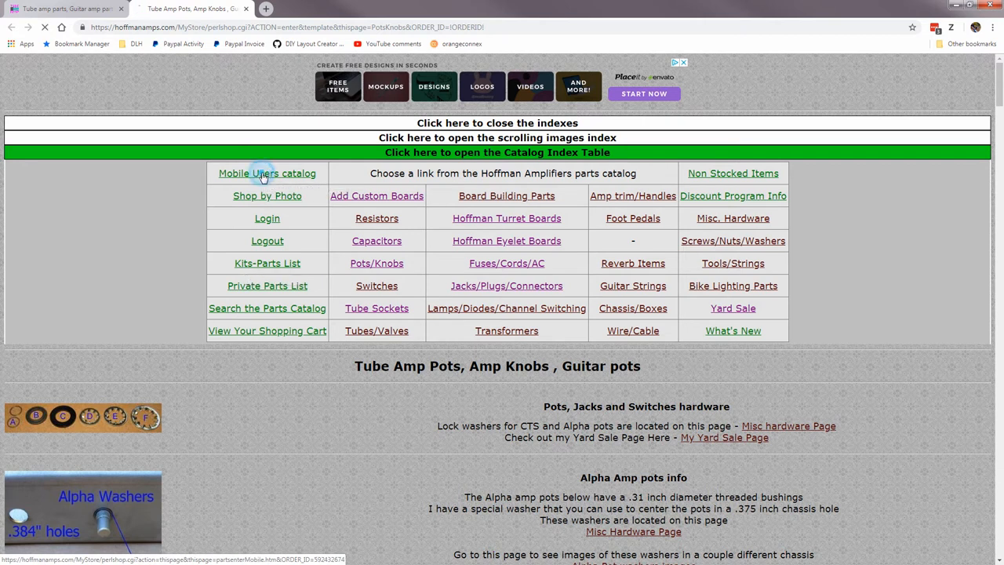
Browse the Mobile Users catalog, then return to the Non Mobile Users catalog
left_click(266, 173)
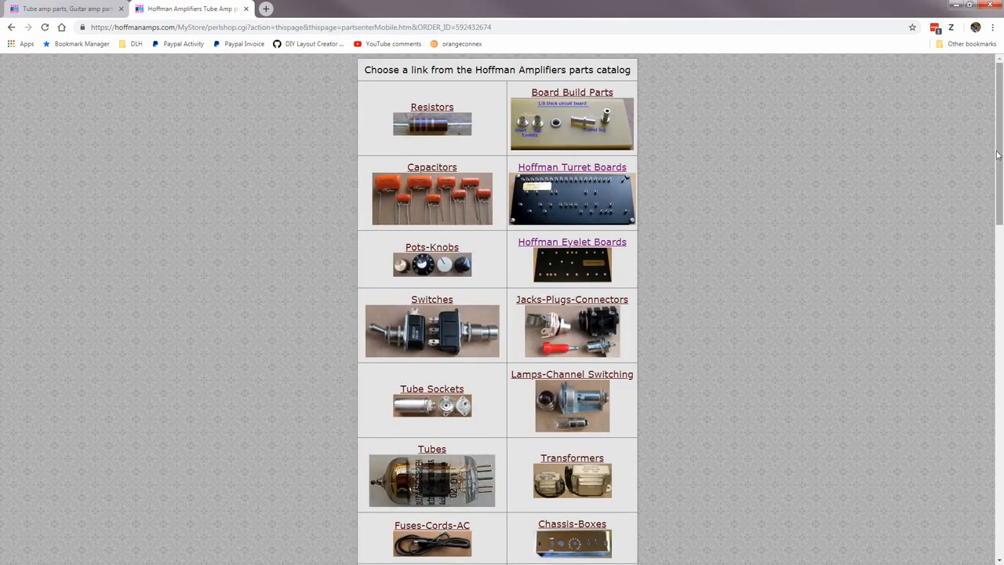
scroll("down", 3)
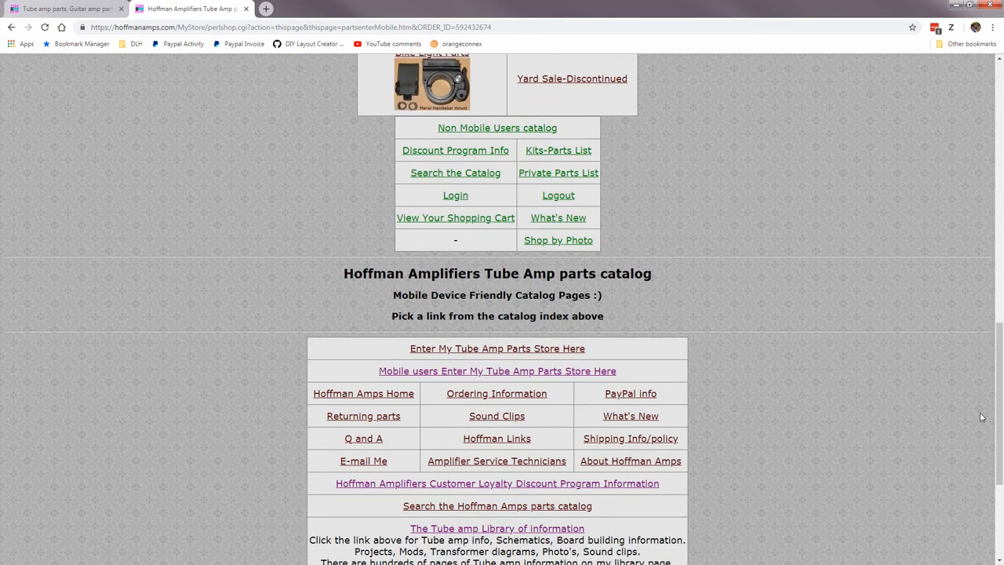
mouse_move(454, 217)
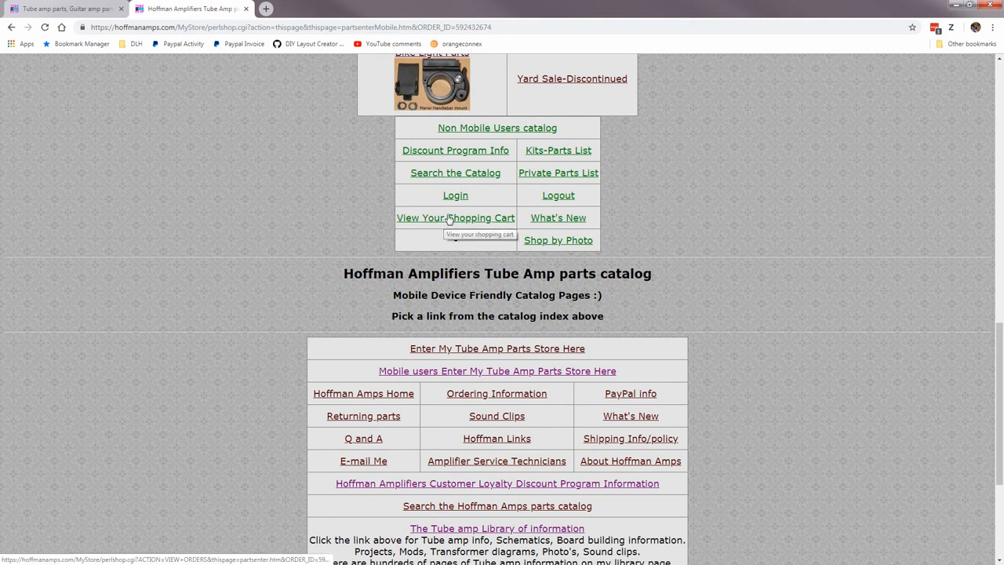
mouse_move(467, 133)
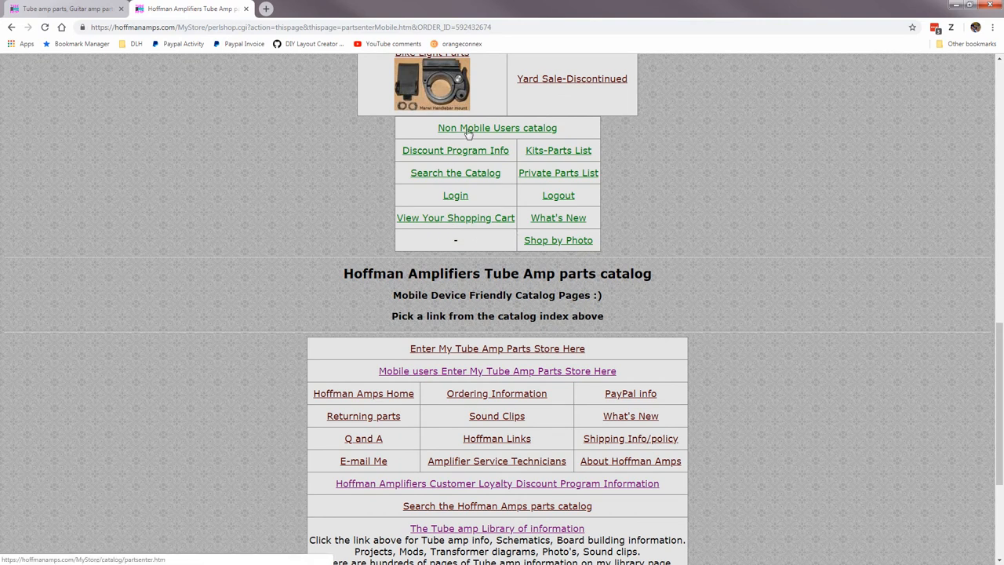
left_click(496, 129)
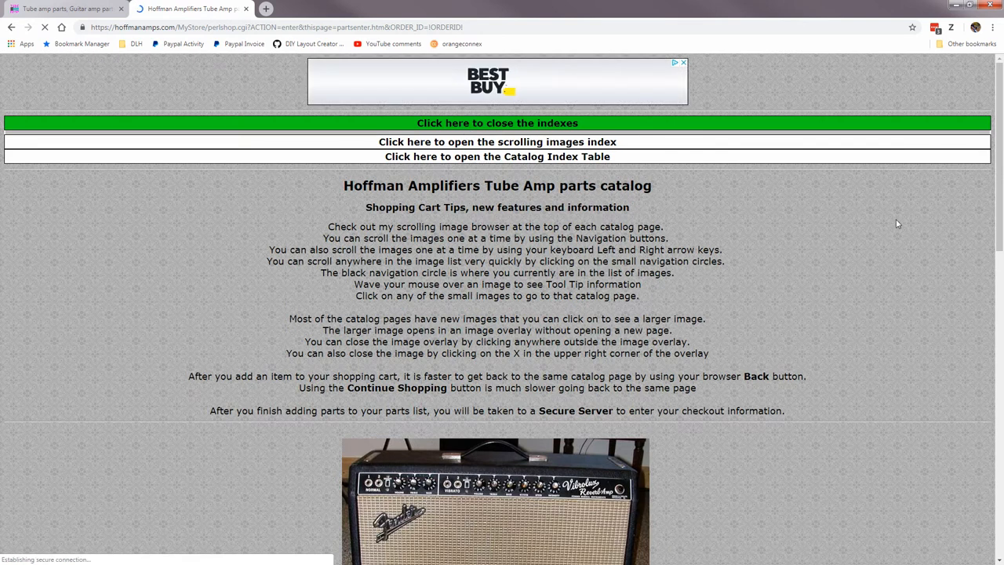
On the Fuses/Cords/AC page, enter a quantity of 2 Fender style fuse holders
left_click(496, 157)
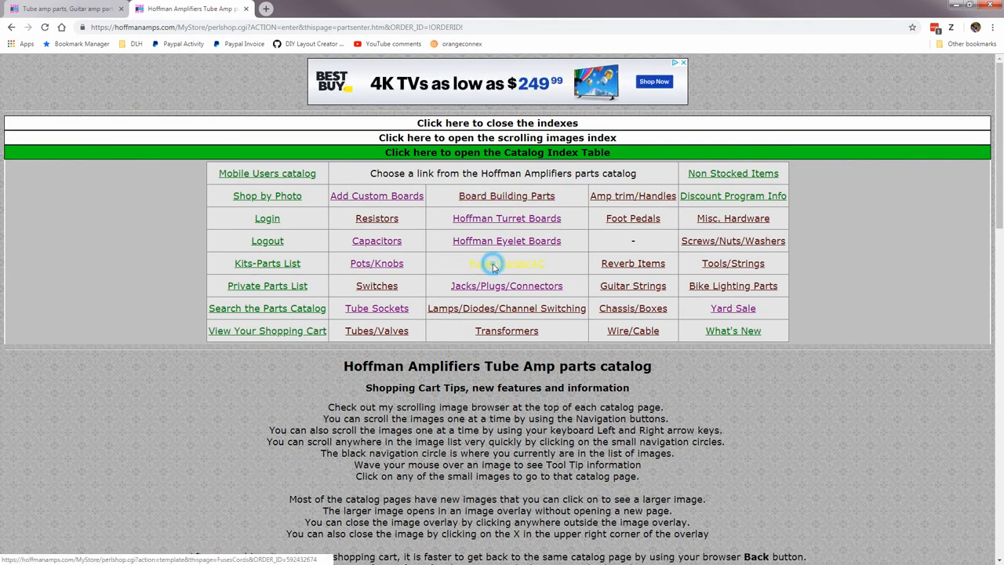
left_click(505, 264)
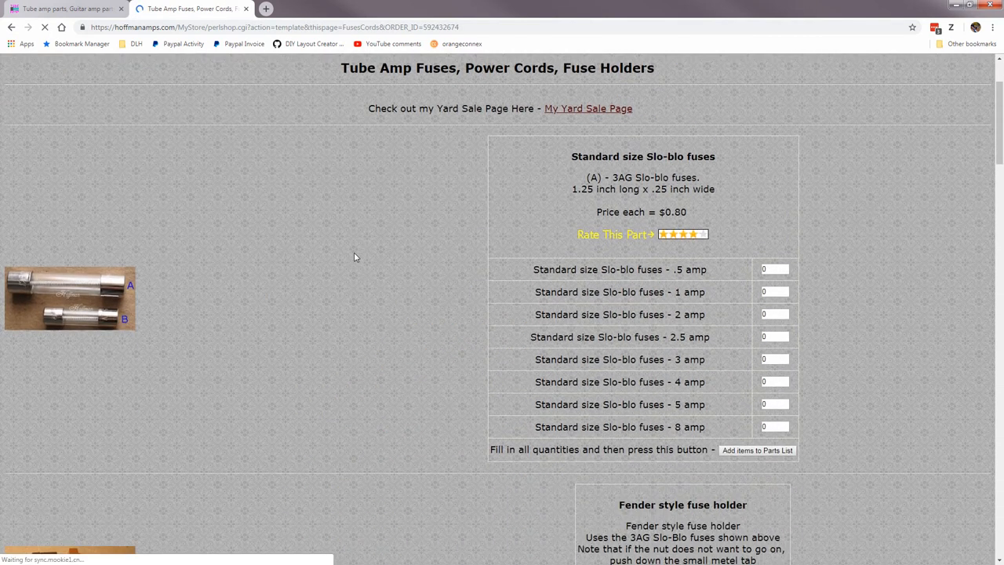
scroll("down", 3)
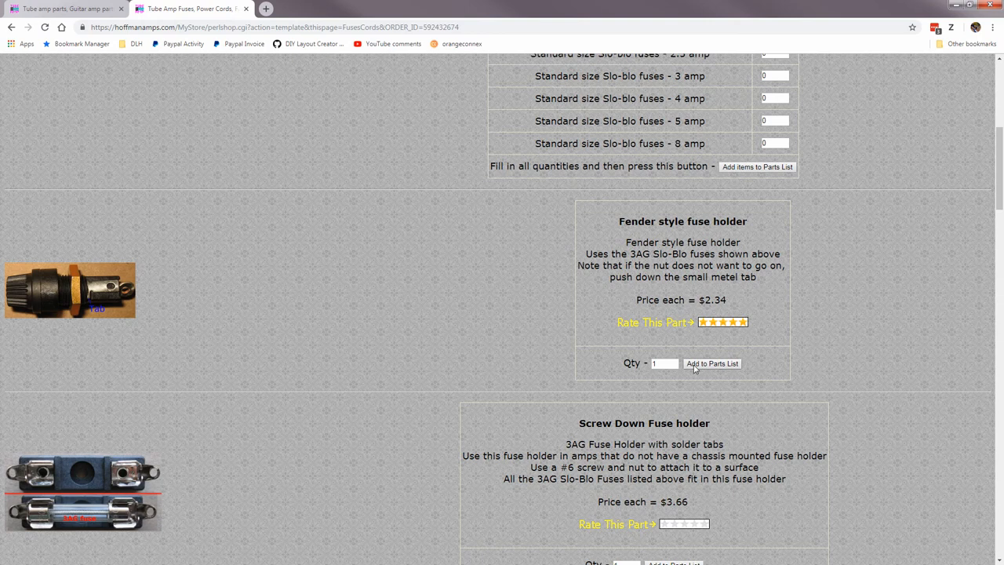
left_click(655, 364)
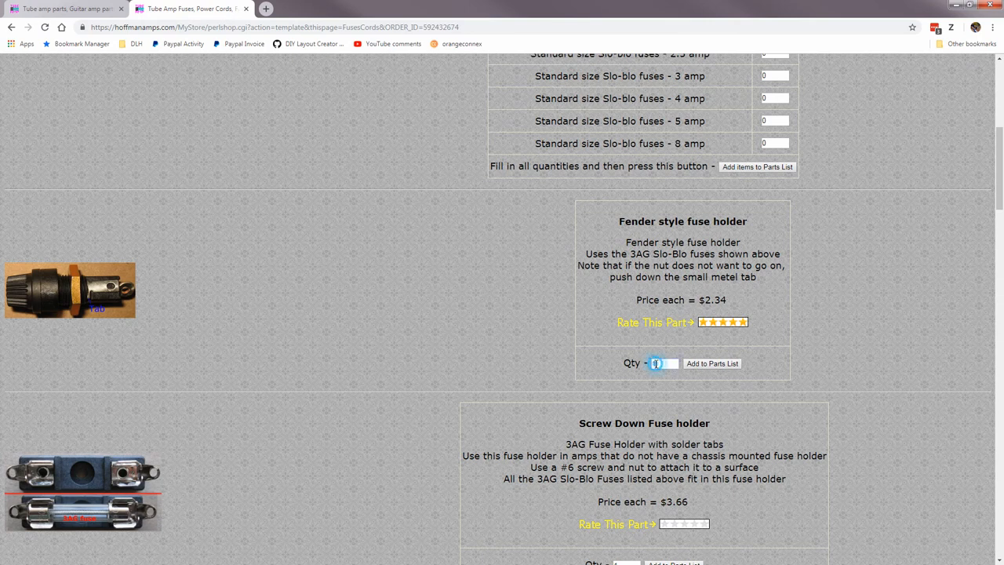
type("2")
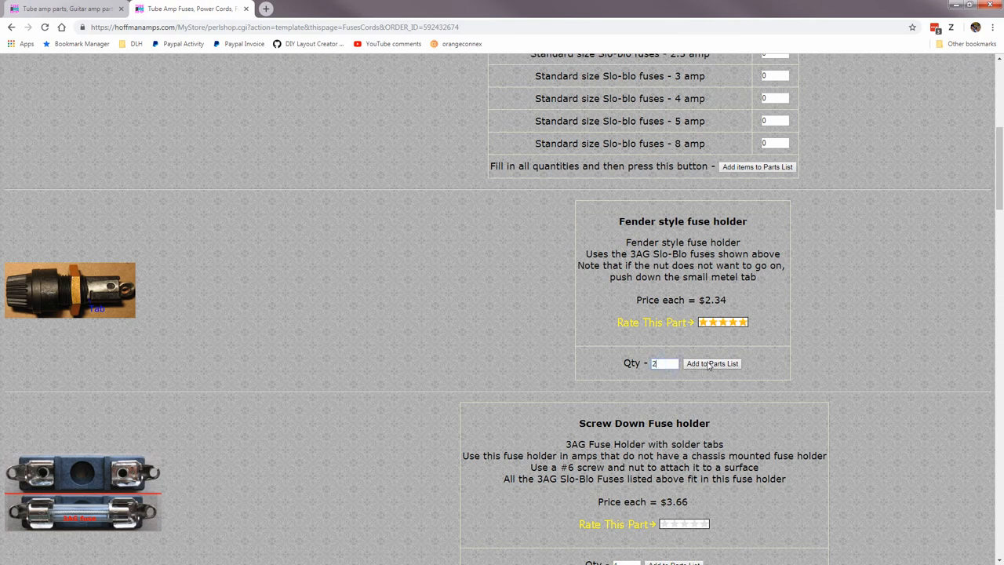
Add the fuse holders to the parts list and update the Jupiter Yellow capacitor quantity
left_click(710, 364)
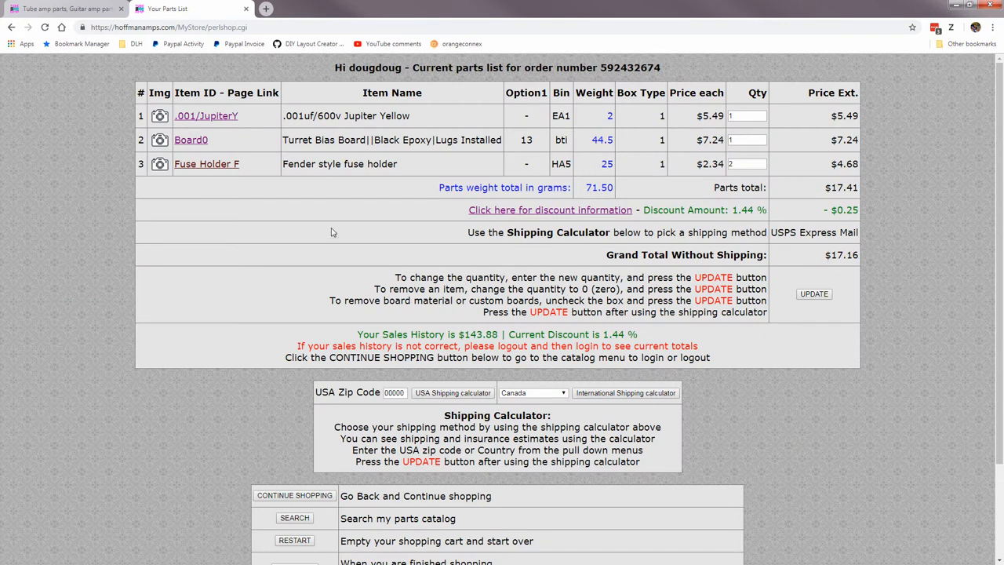
mouse_move(230, 138)
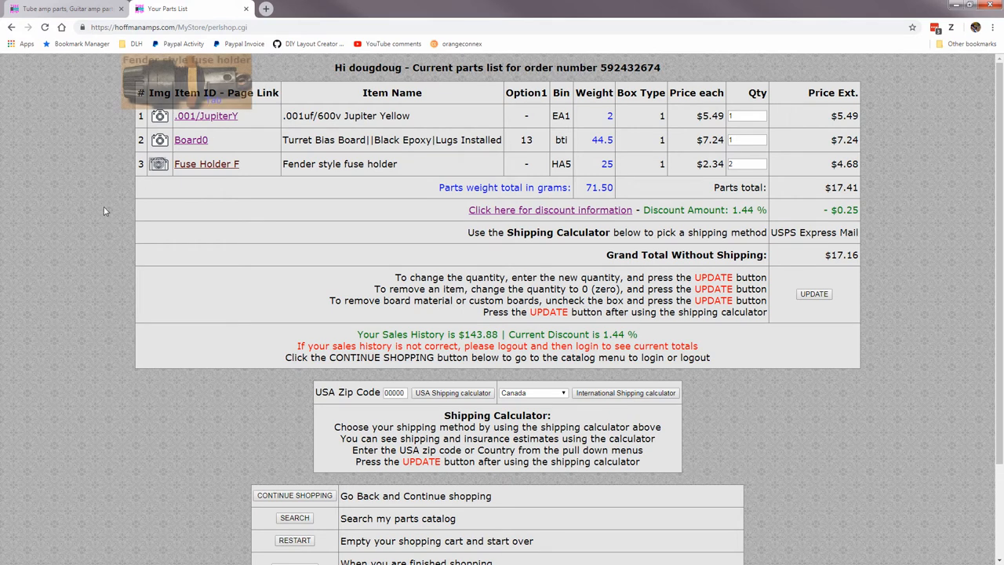
mouse_move(252, 201)
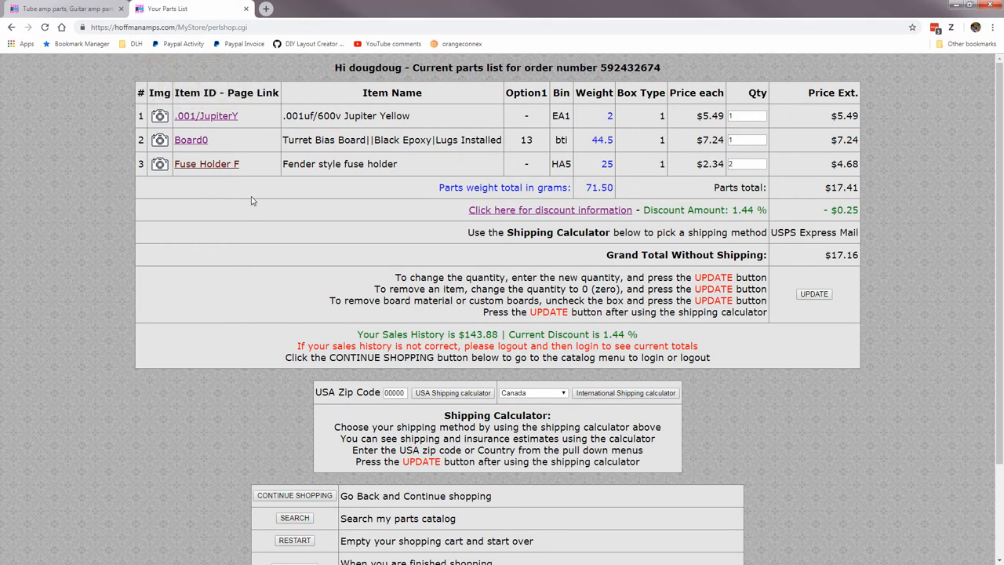
mouse_move(655, 196)
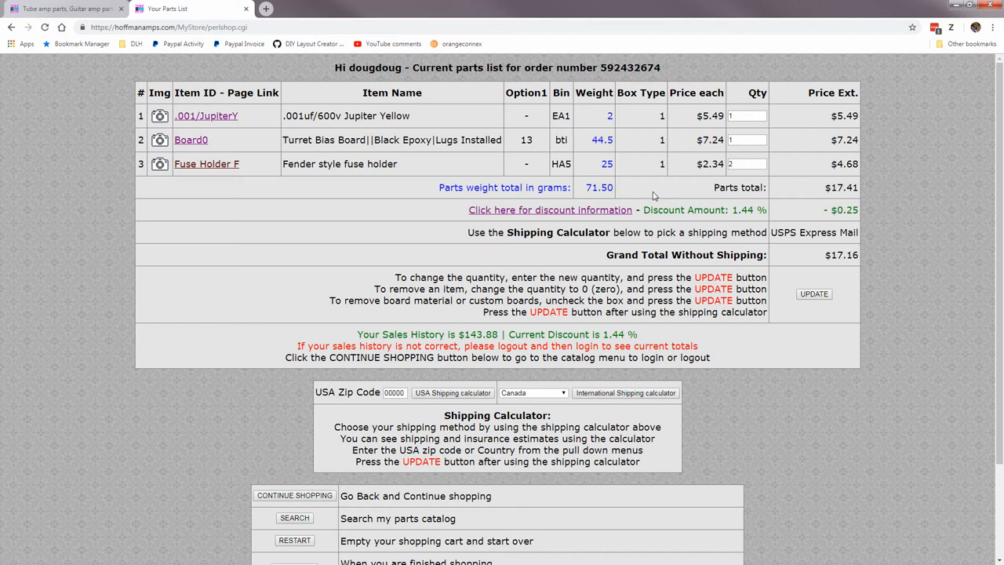
mouse_move(772, 160)
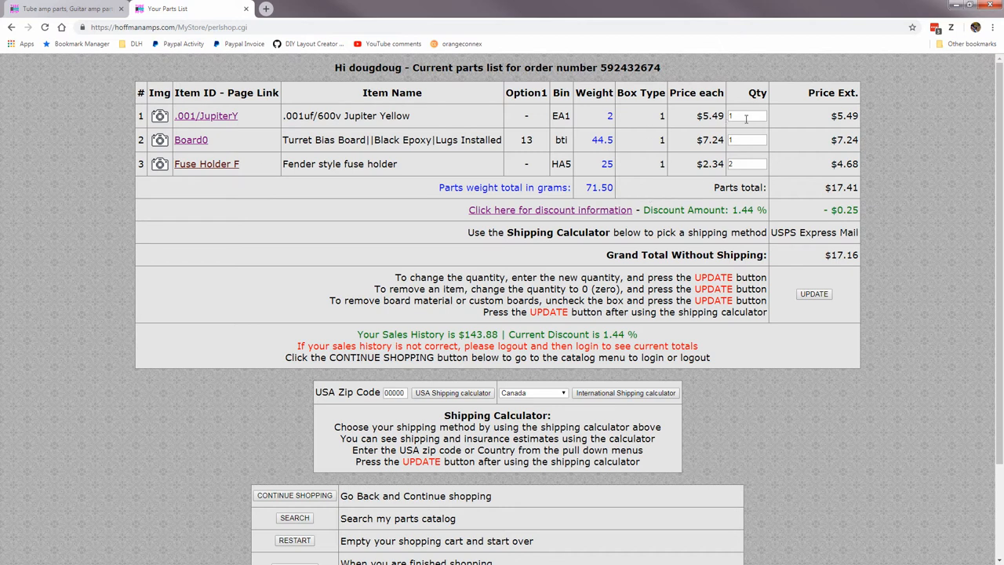
left_click(745, 117)
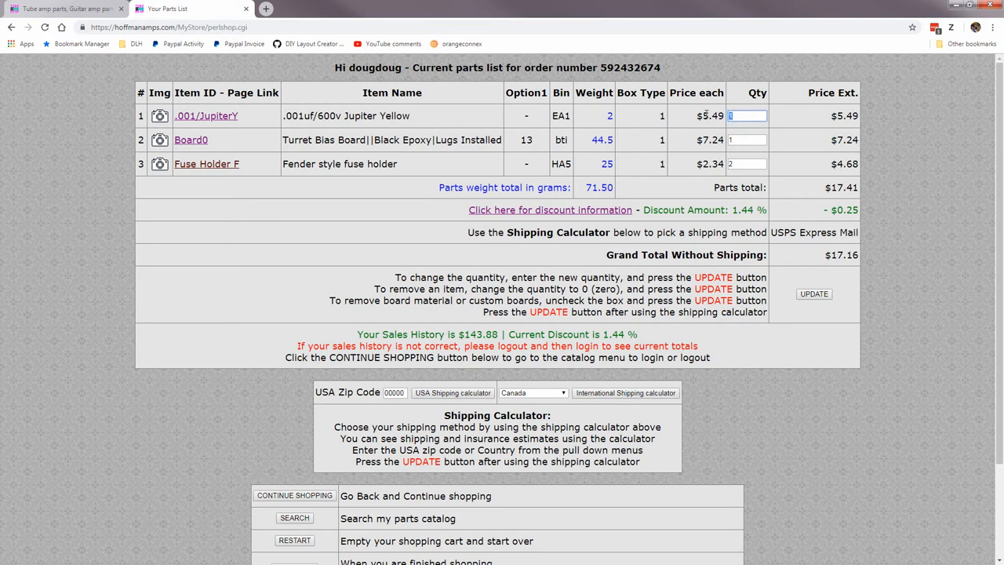
type("3")
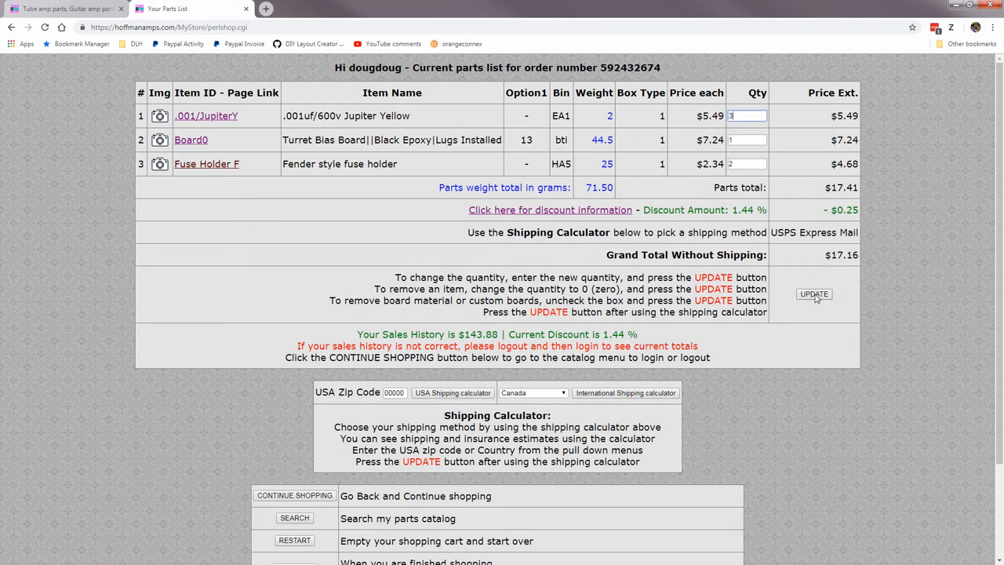
left_click(813, 293)
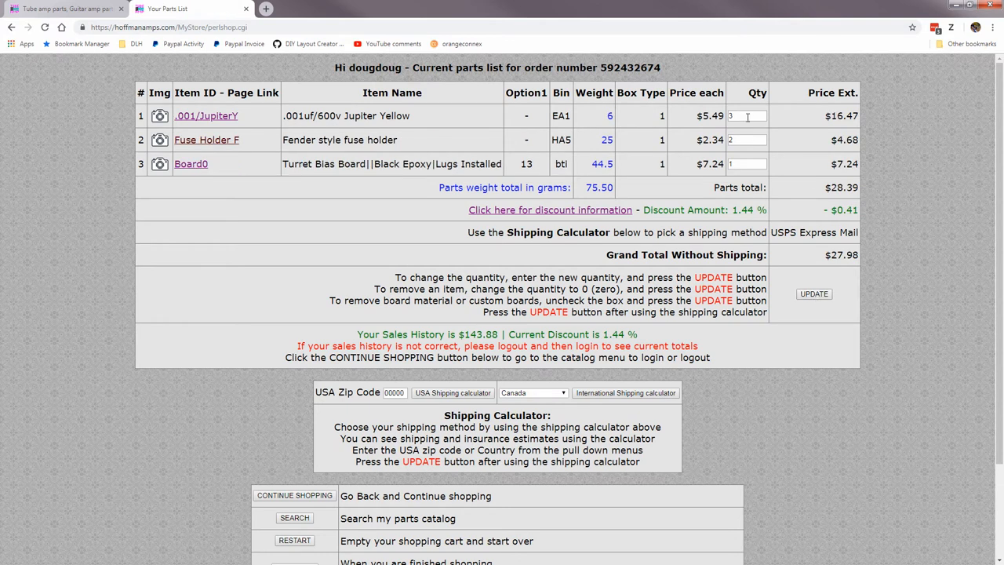
mouse_move(801, 117)
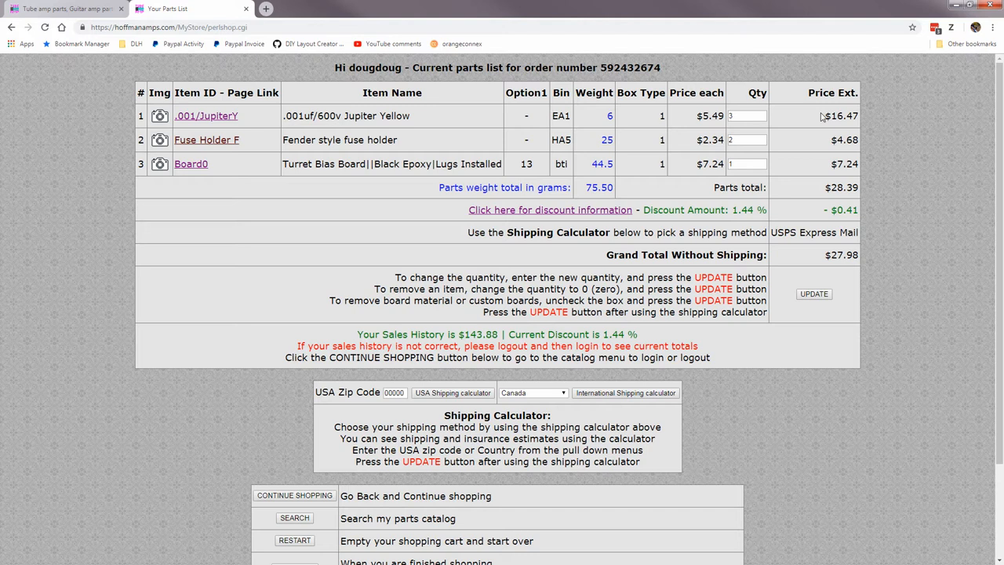
Enter a quantity of 0 for the Board0 turret board row
left_click(745, 139)
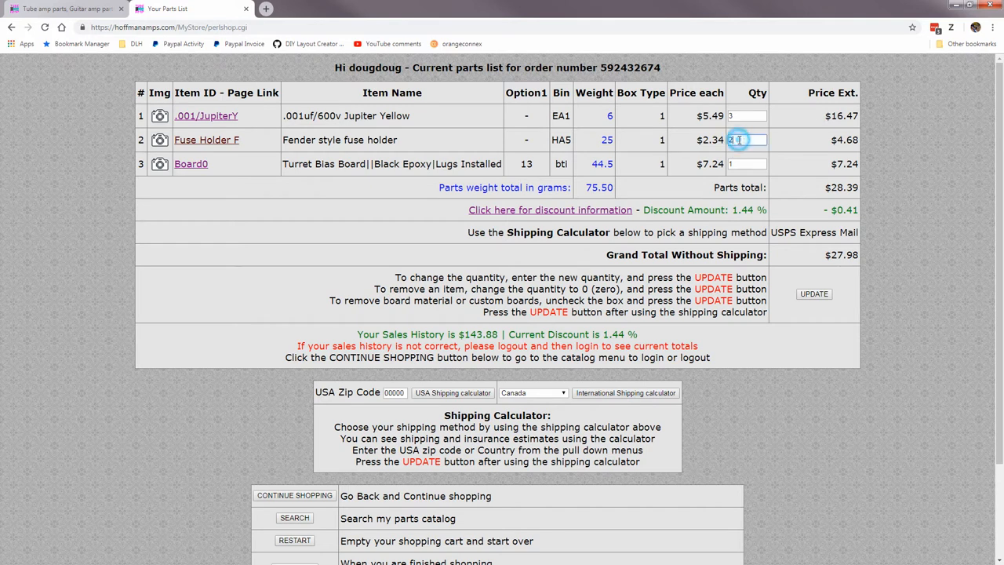
left_click(745, 165)
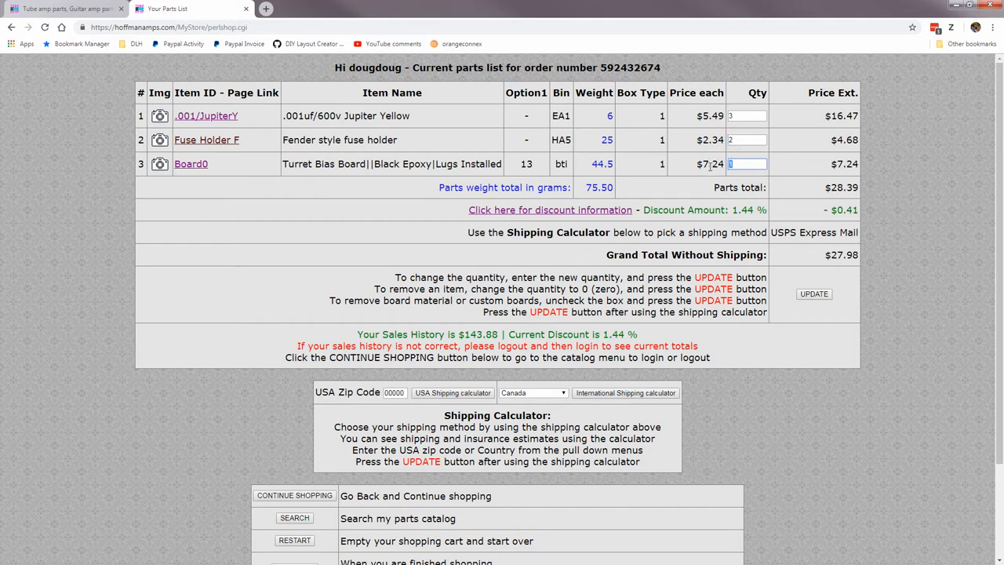
type("0")
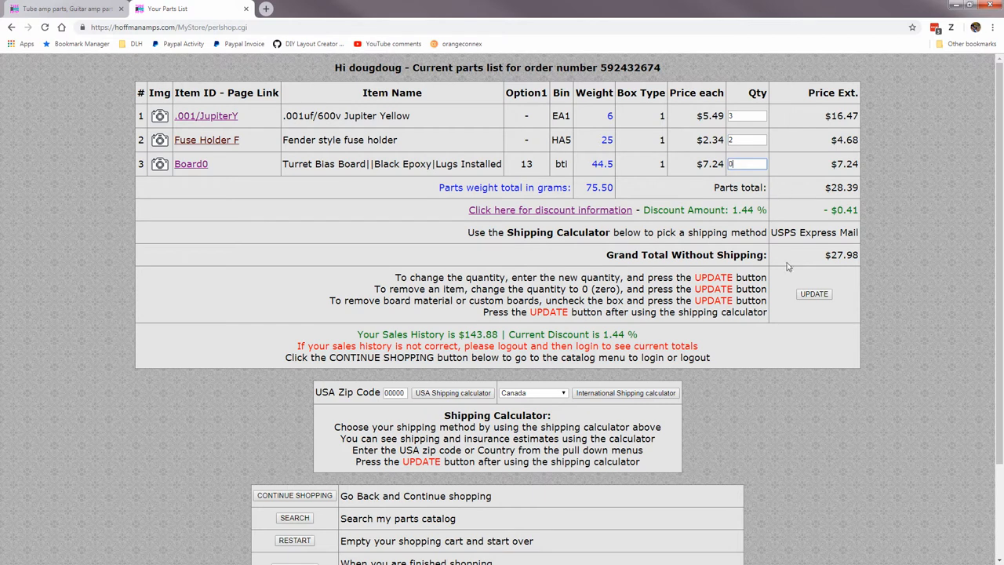
Update the parts list so the zero-quantity Board0 is dropped, leaving two items totaling $20.85
left_click(813, 293)
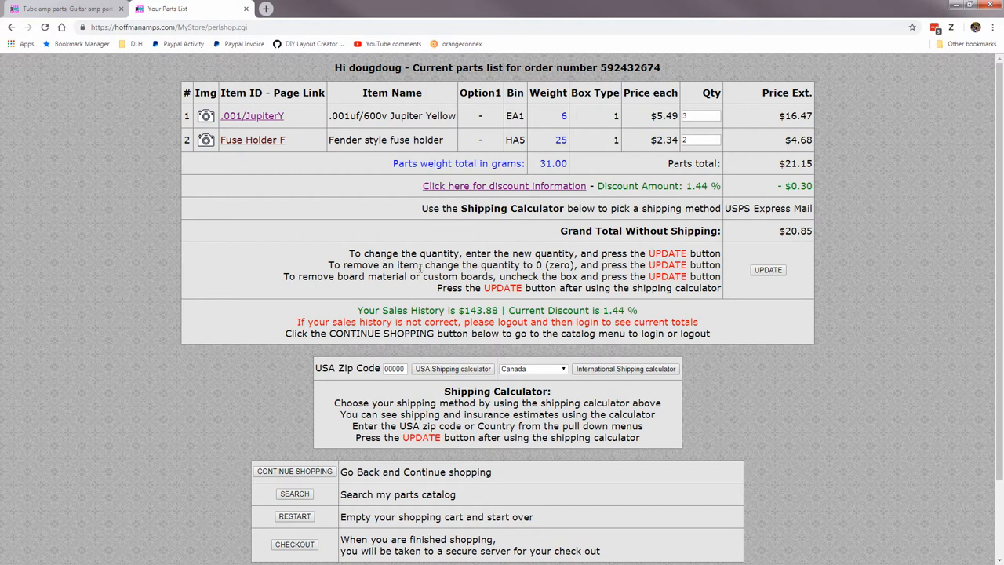
mouse_move(734, 270)
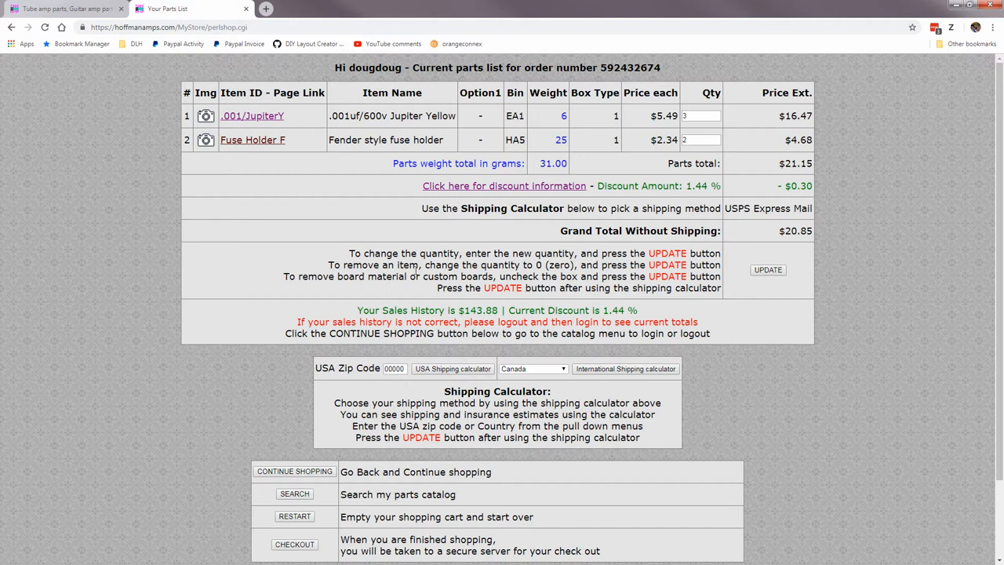
mouse_move(309, 483)
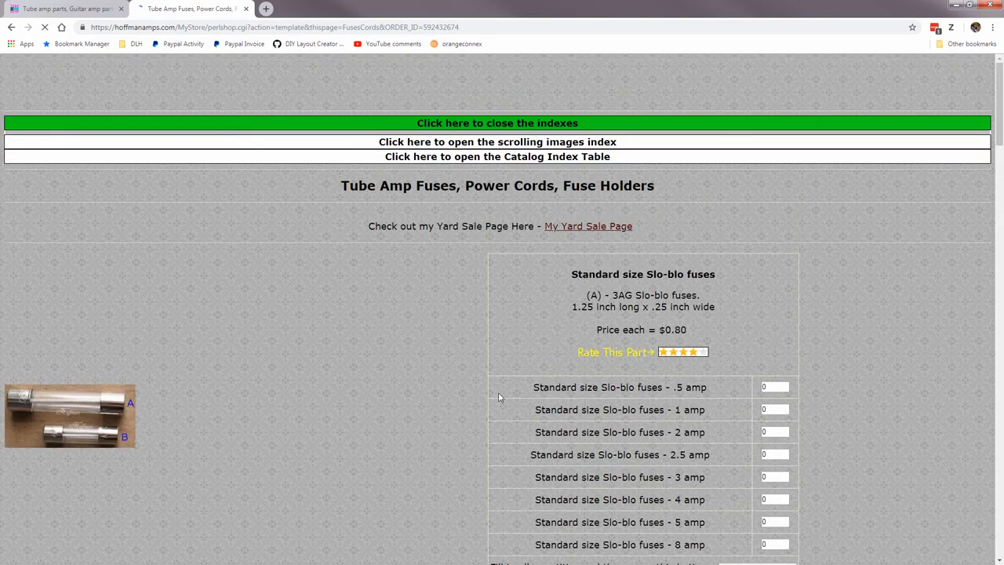
Start adding board material from the Board Building Parts page
left_click(495, 157)
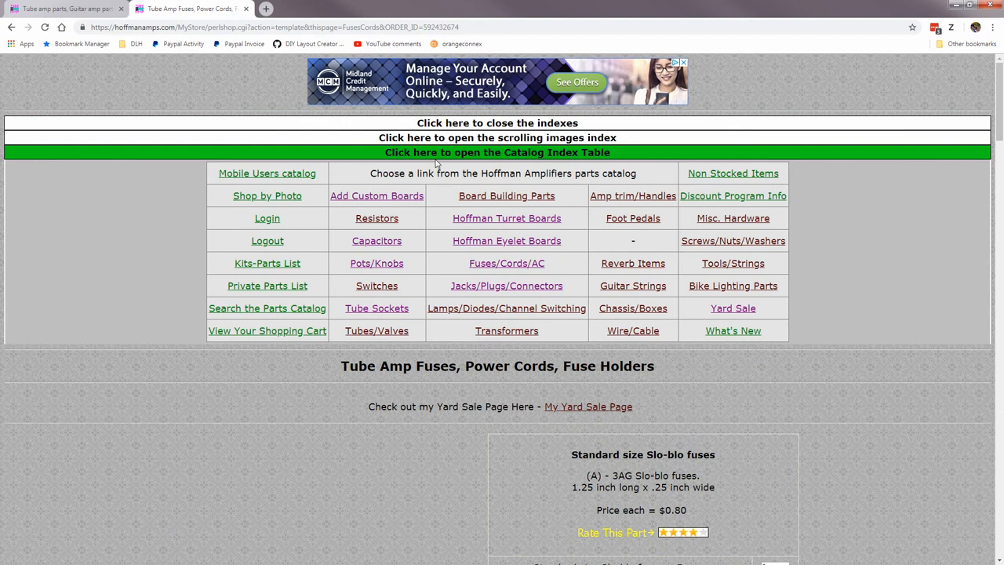
mouse_move(507, 194)
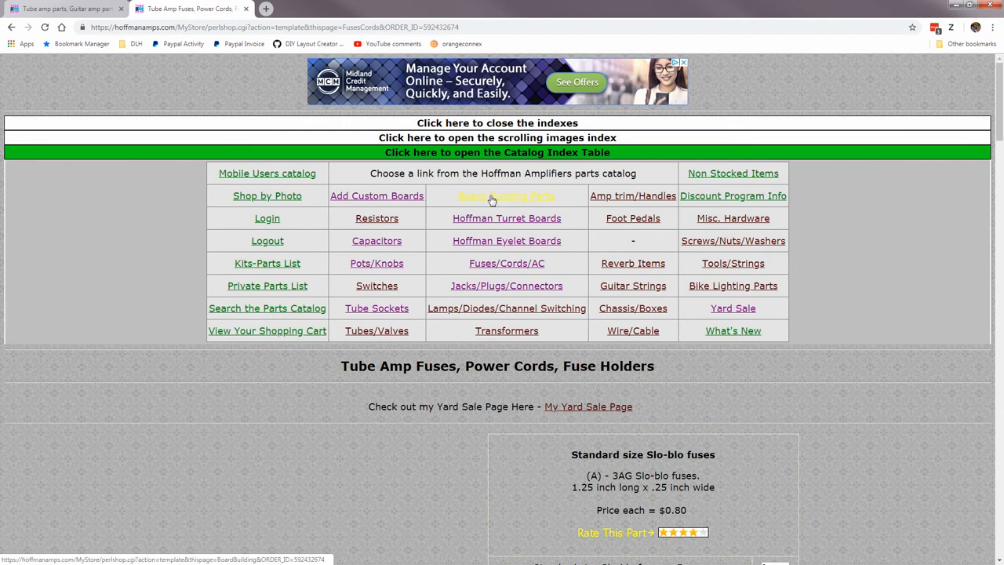
left_click(507, 194)
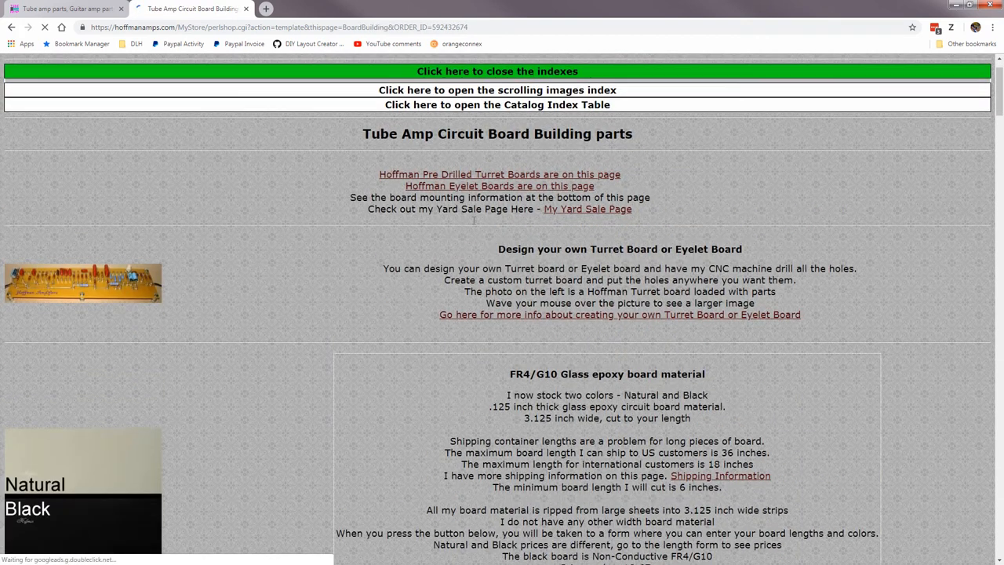
scroll("down", 3)
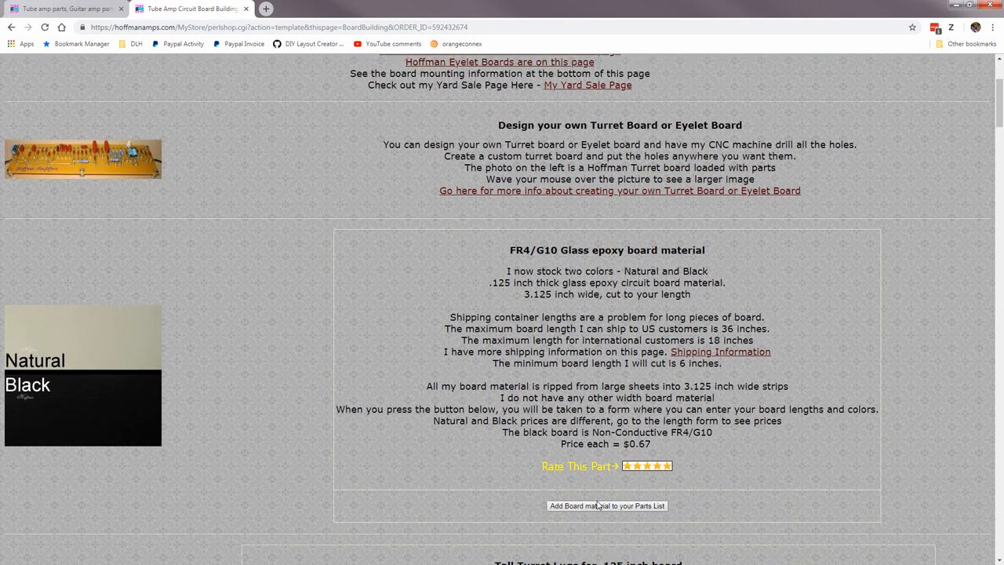
left_click(606, 505)
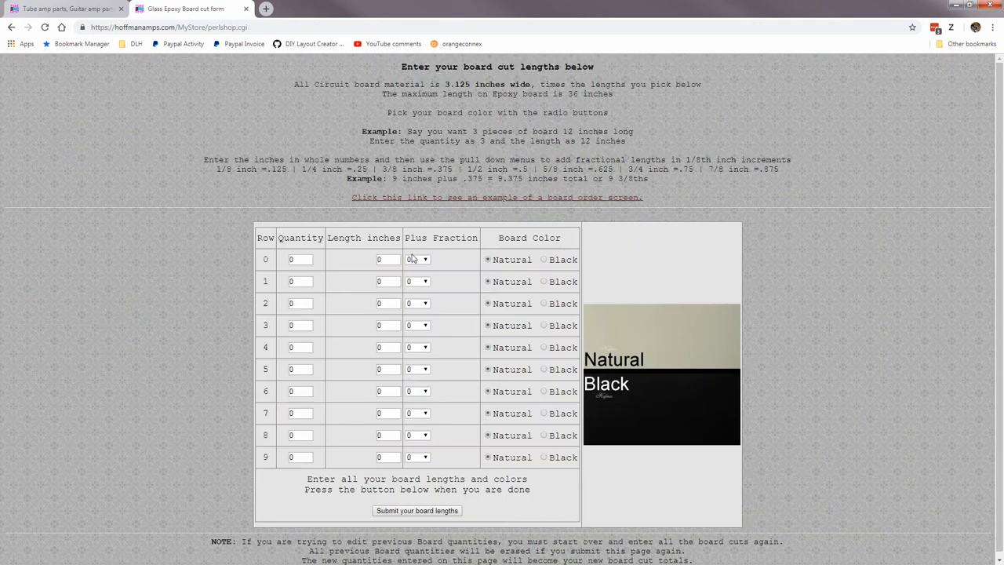
Enter one 12.5-inch black epoxy board cut and submit the cut lengths
type("1")
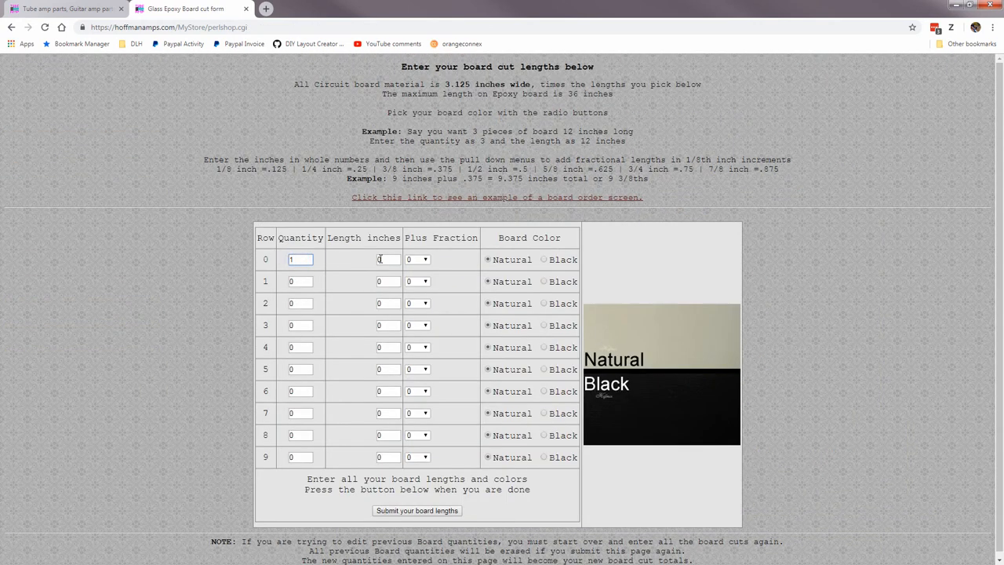
left_click(417, 259)
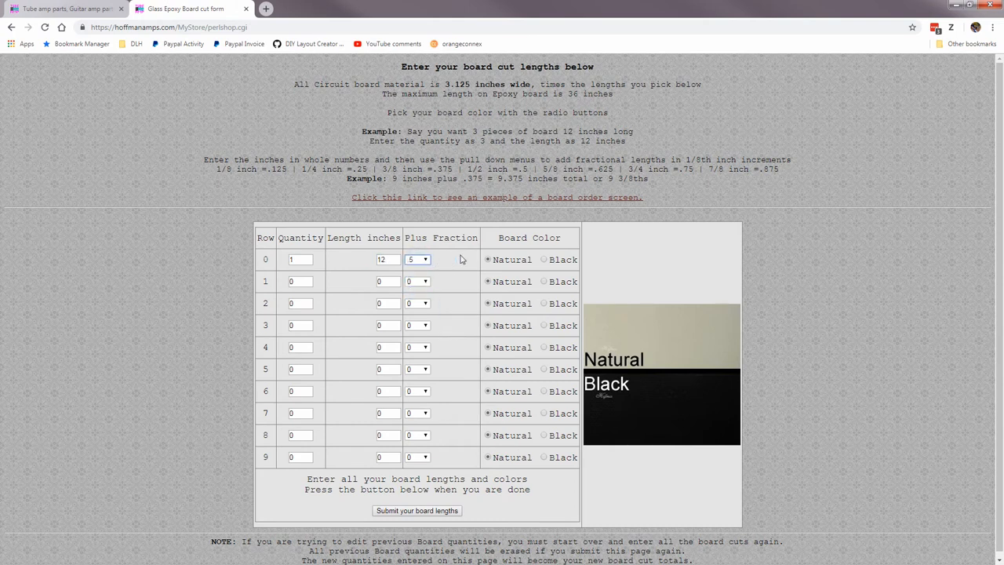
left_click(543, 261)
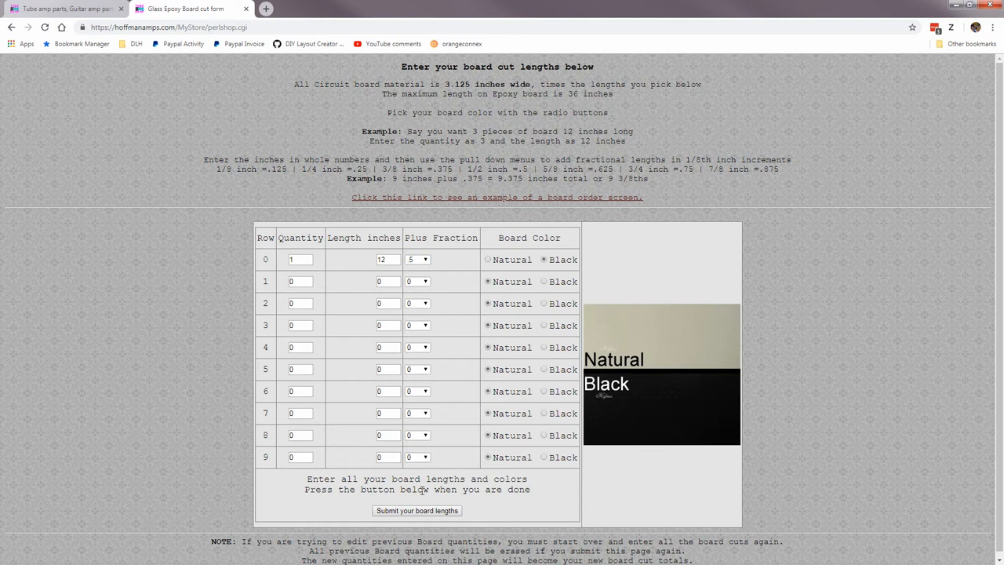
left_click(417, 511)
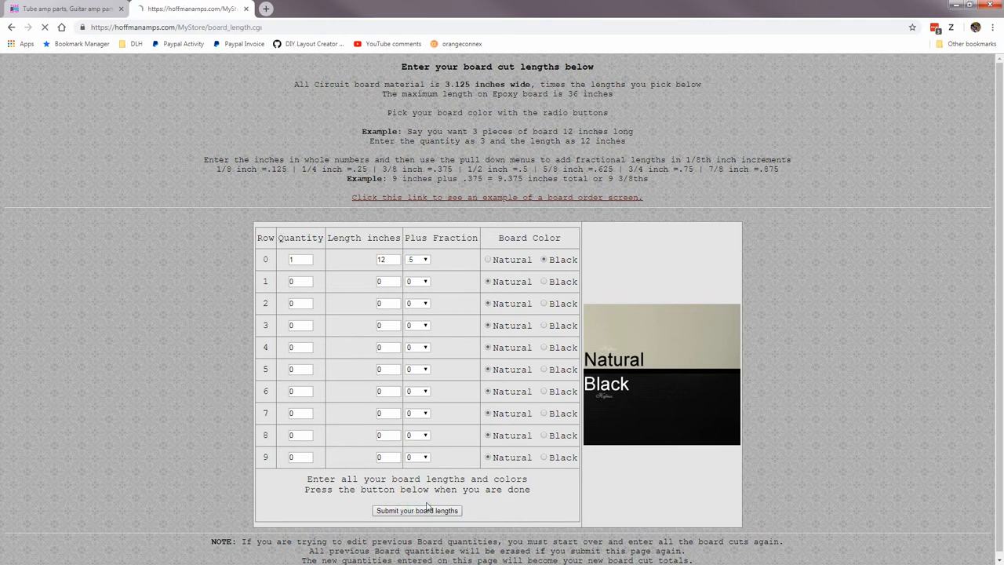
Add the 12.5-inch black board cut from the totals screen to the parts list
left_click(417, 510)
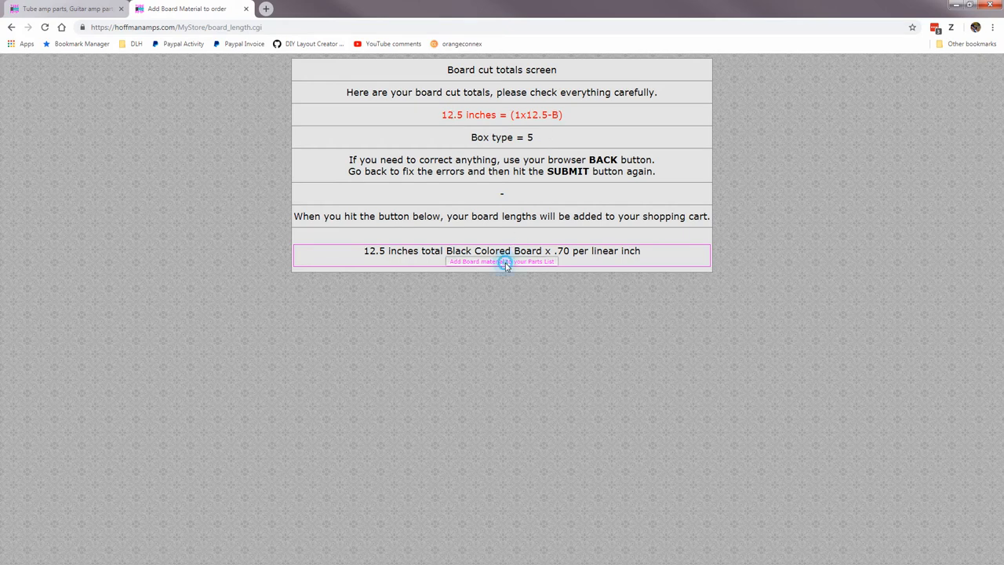
left_click(502, 261)
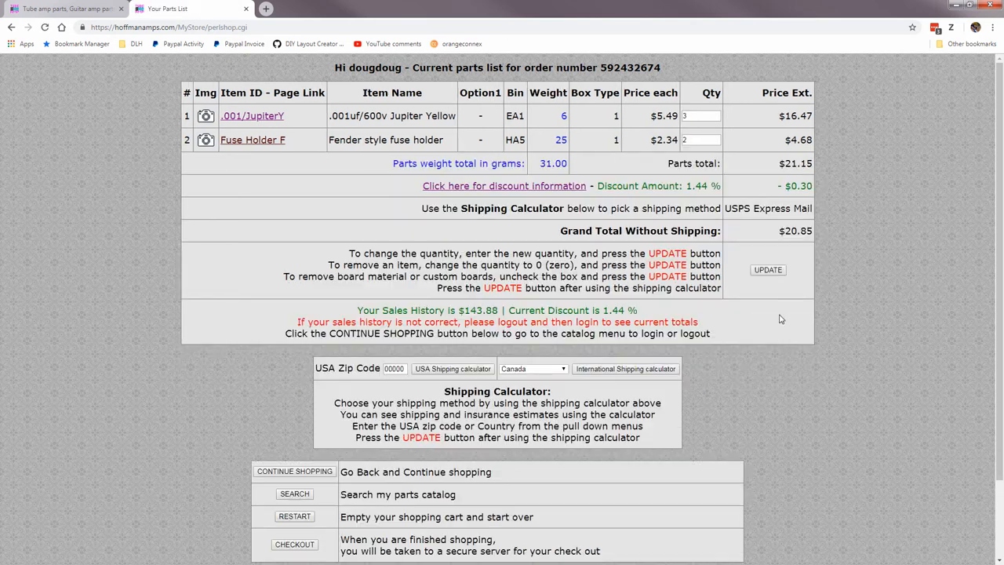
mouse_move(692, 180)
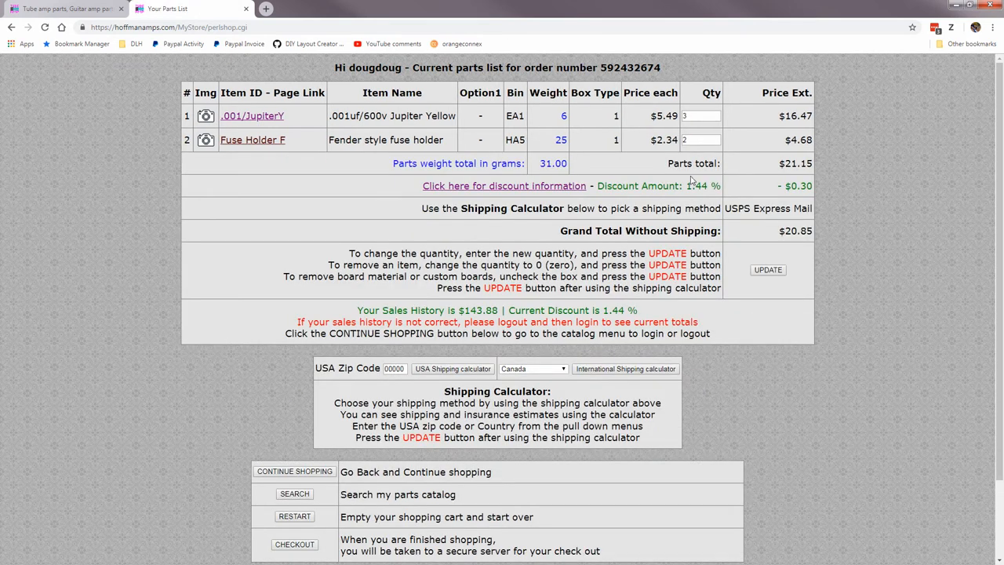
Scroll the parts list down to the private parts list note field
scroll("down", 3)
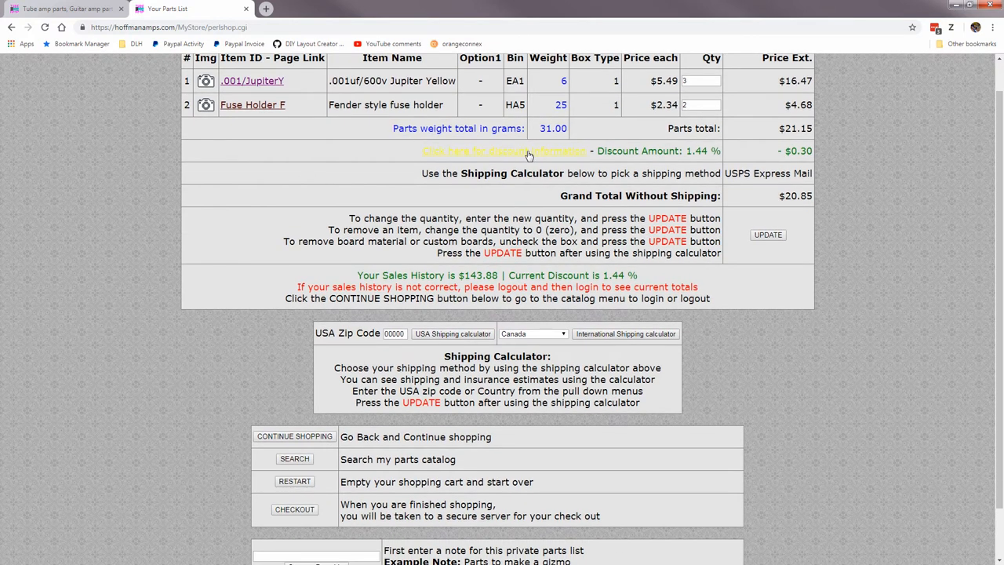
mouse_move(505, 151)
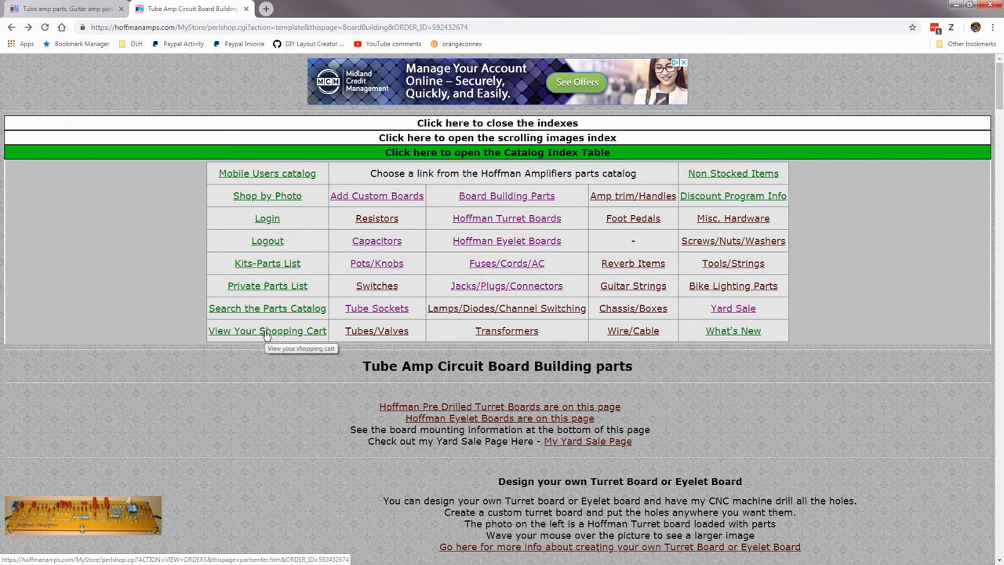
View the shopping cart's two-item parts list with its $21.15 total discounted to $20.85
left_click(267, 330)
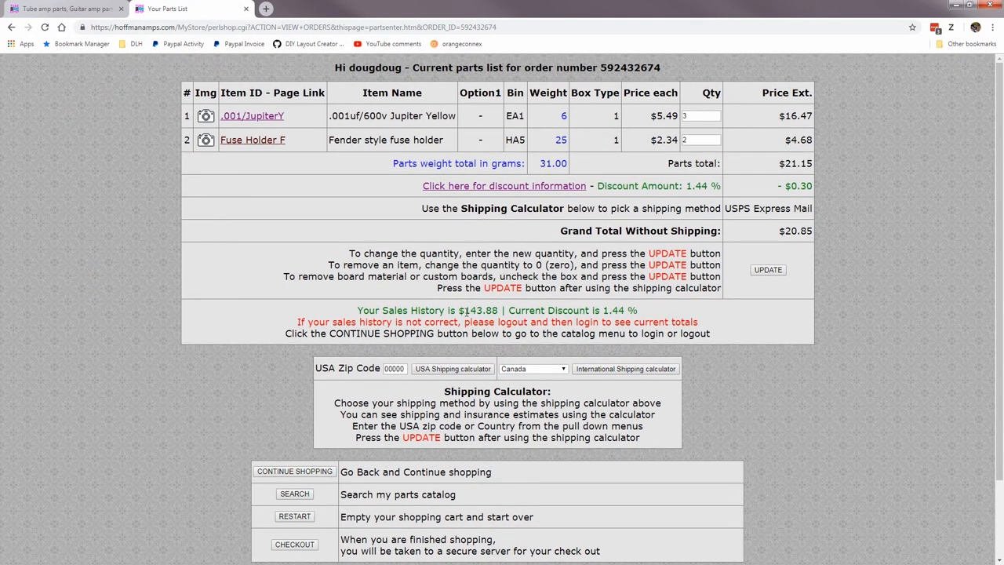
mouse_move(610, 309)
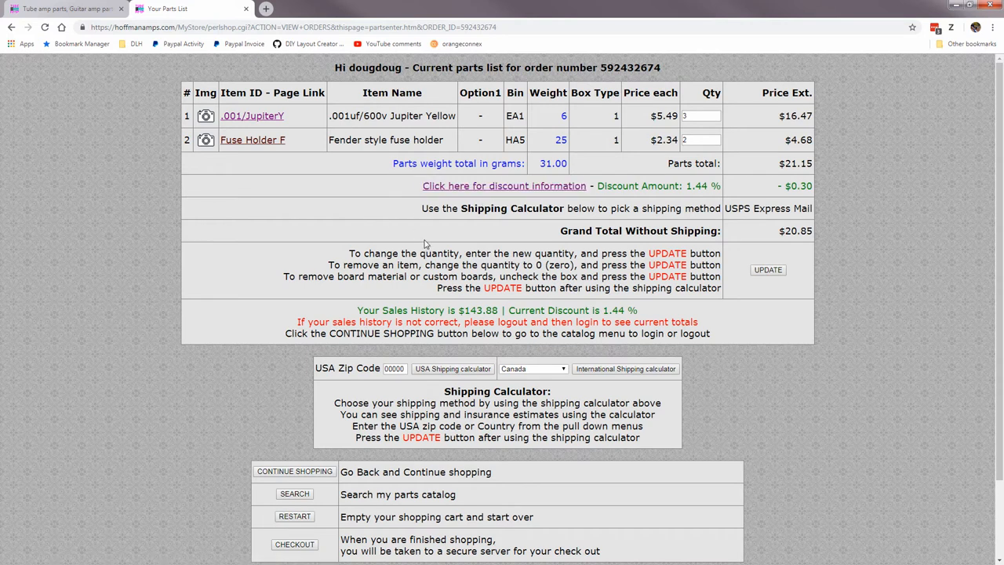
left_click(345, 229)
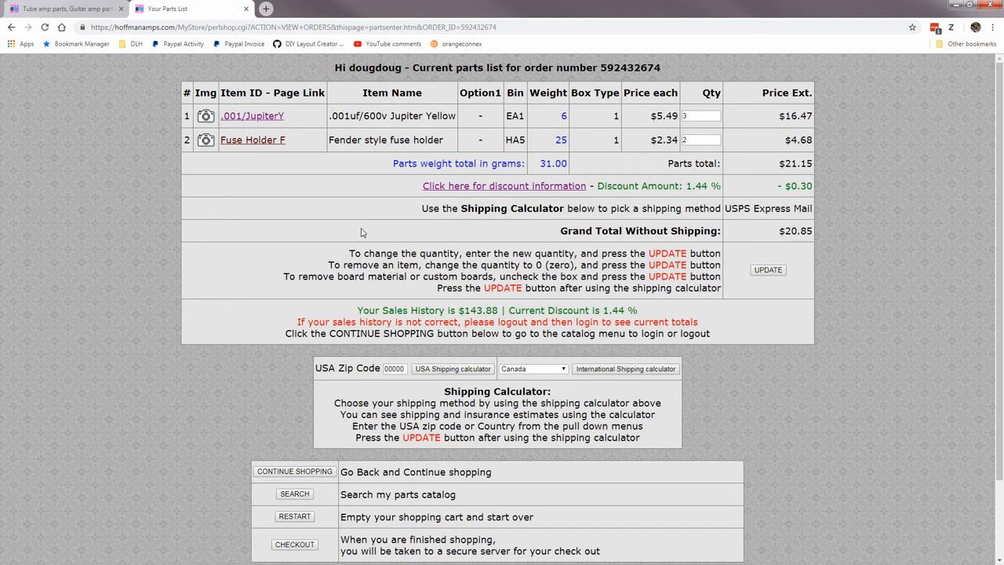
mouse_move(373, 232)
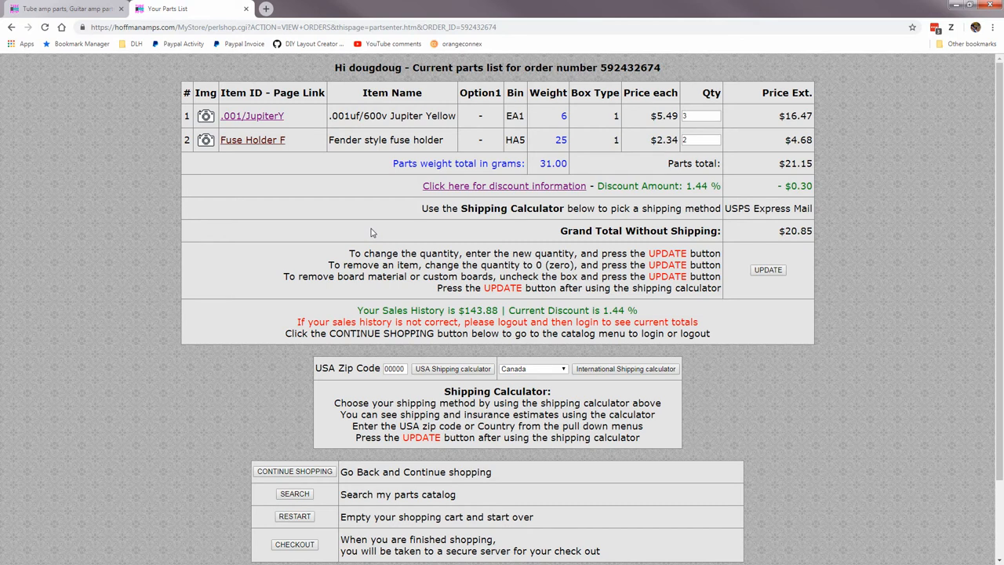
mouse_move(375, 307)
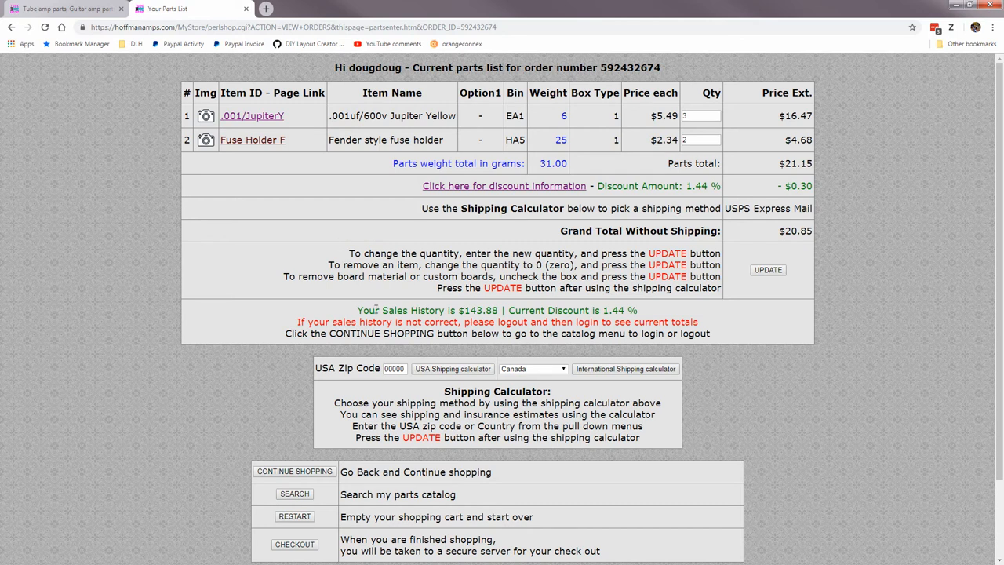
mouse_move(389, 239)
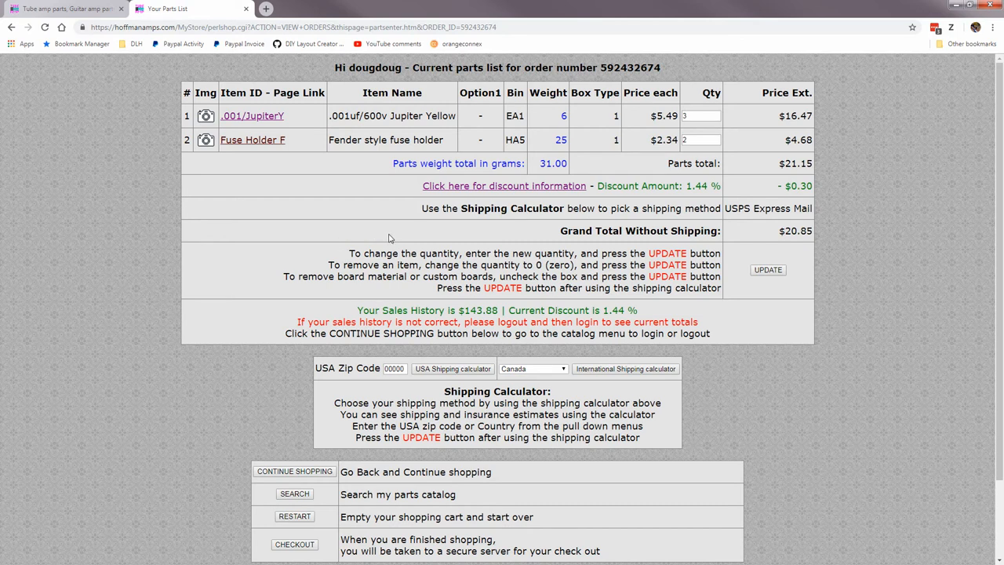
scroll("down", 3)
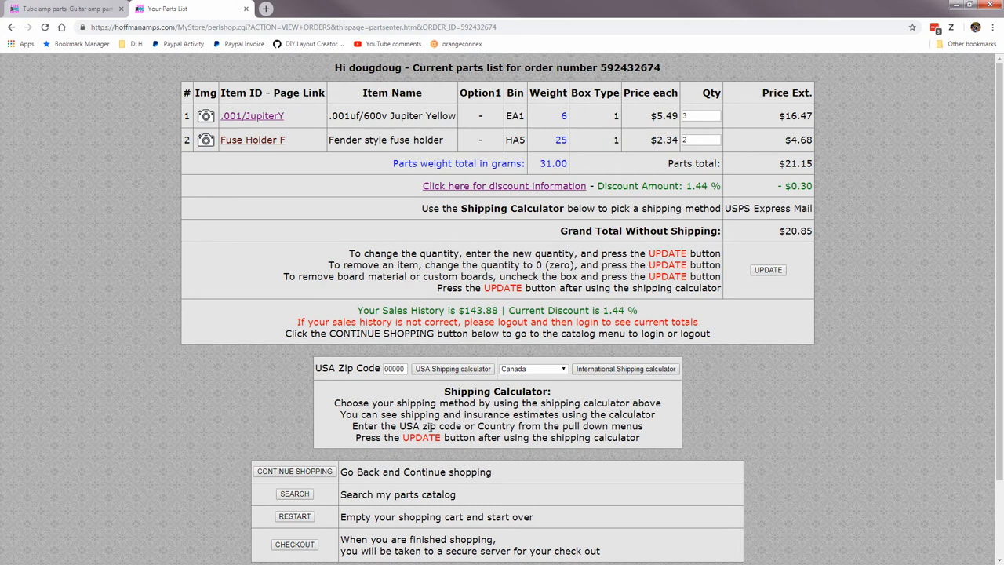
Enter zip code 902 for shipping and close the developer tools panel
left_click(394, 367)
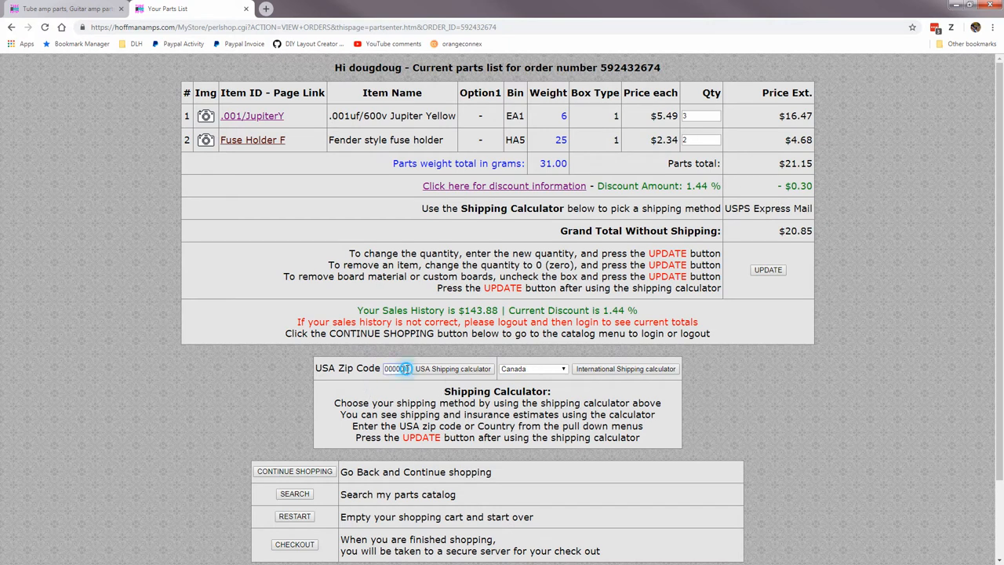
type("902")
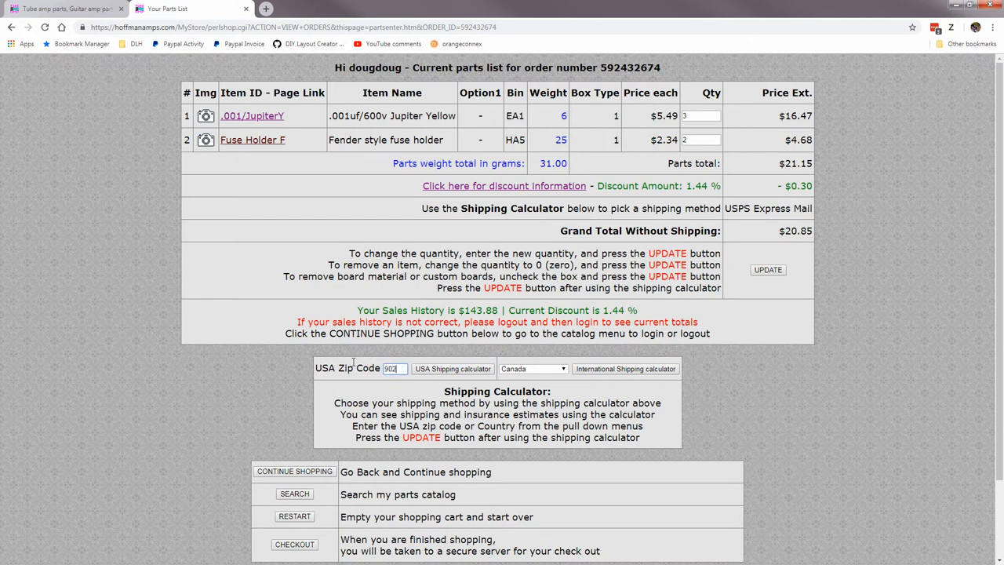
key("F12")
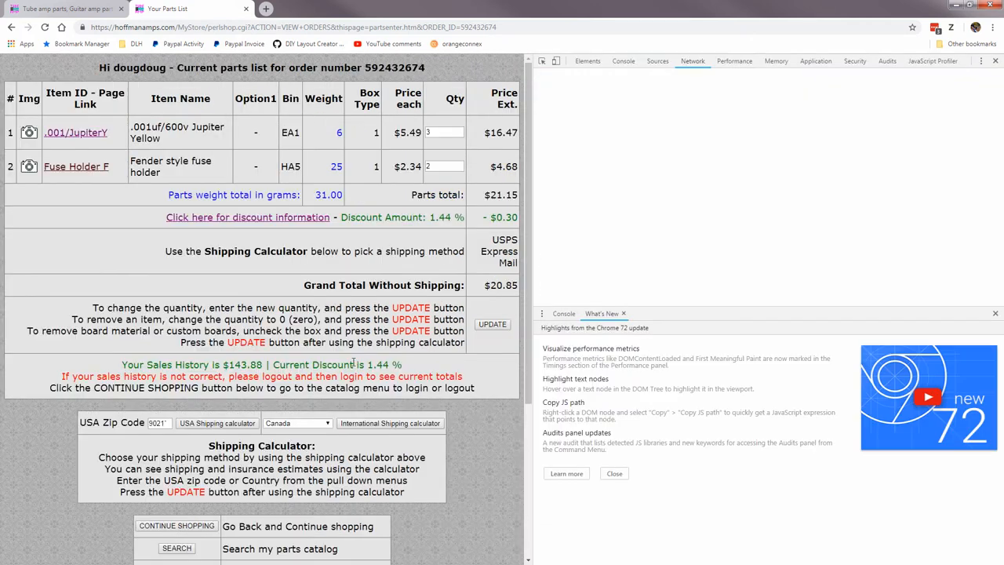
left_click(692, 60)
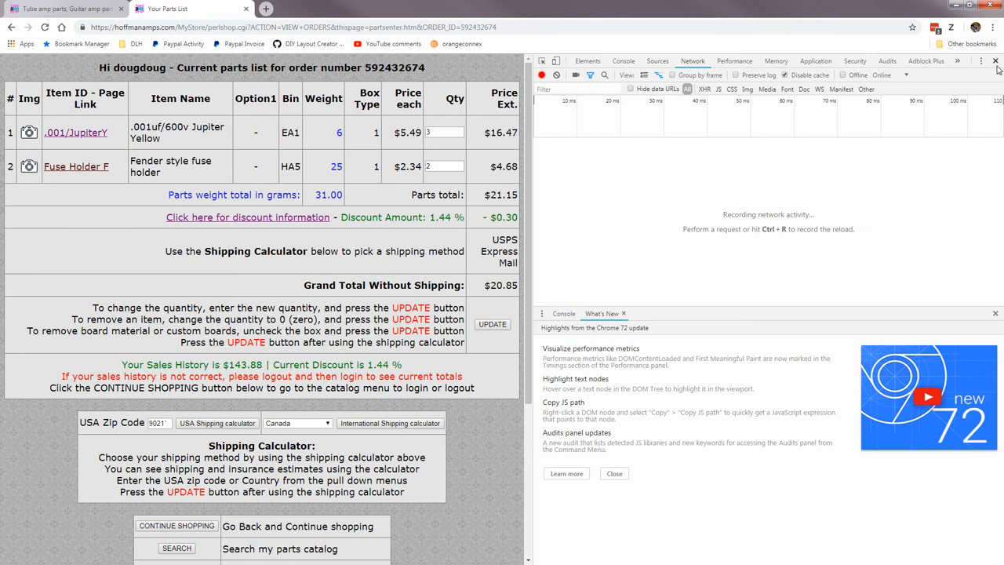
left_click(996, 62)
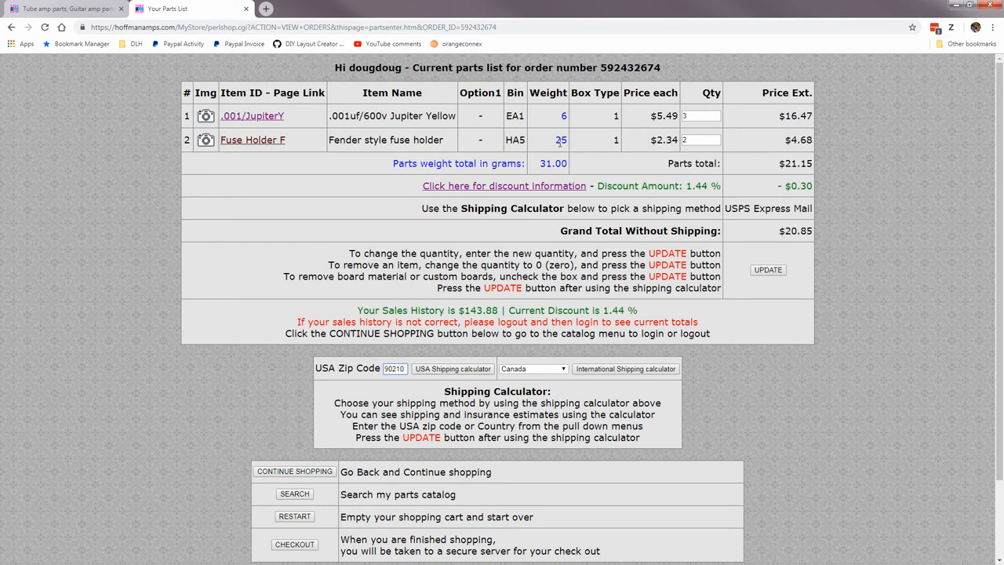
Bring up the USA shipping calculator listing USPS rates for the 2-ounce order
left_click(452, 369)
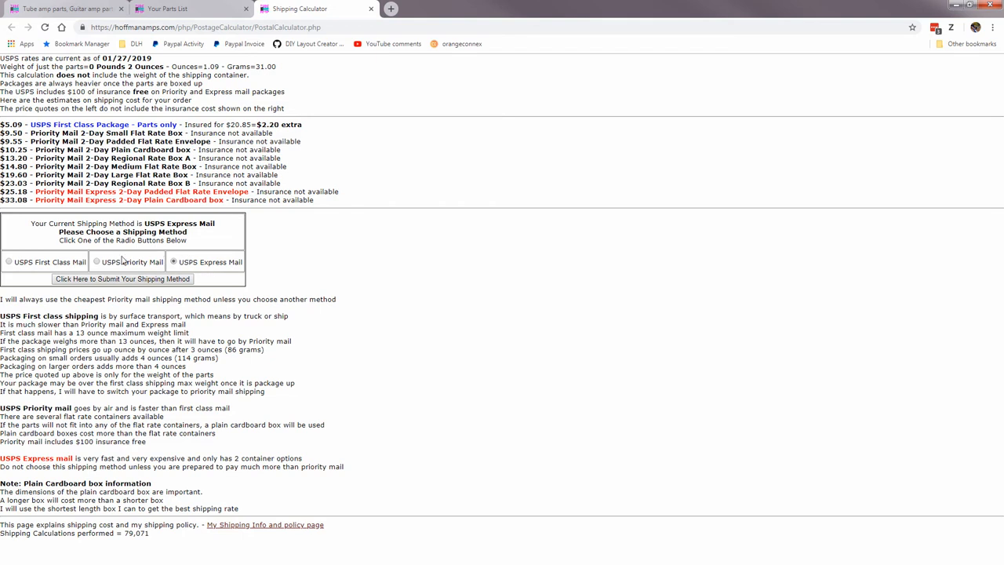
Choose USPS First Class Mail, submit it as the shipping method and return to the cart
left_click(97, 261)
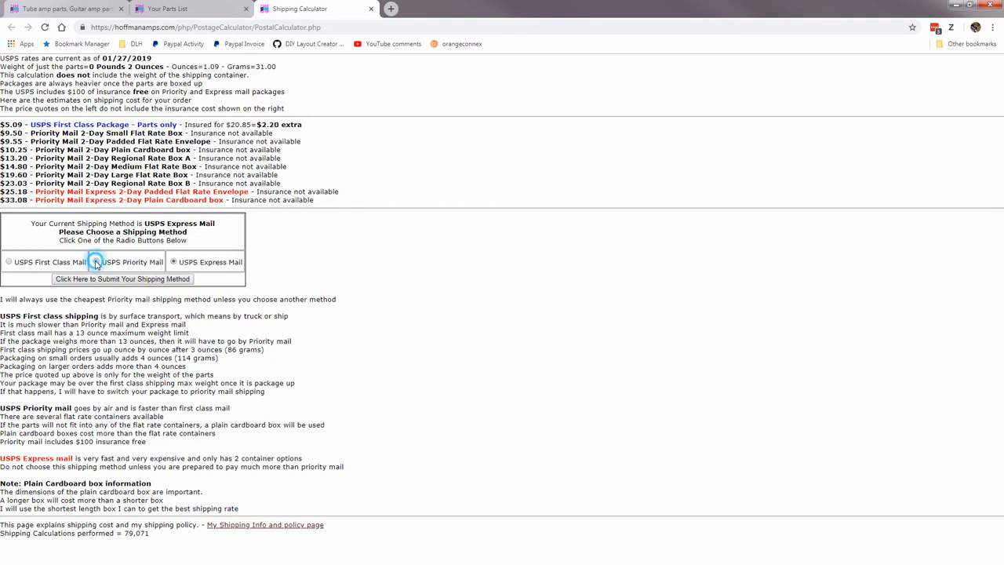
left_click(8, 261)
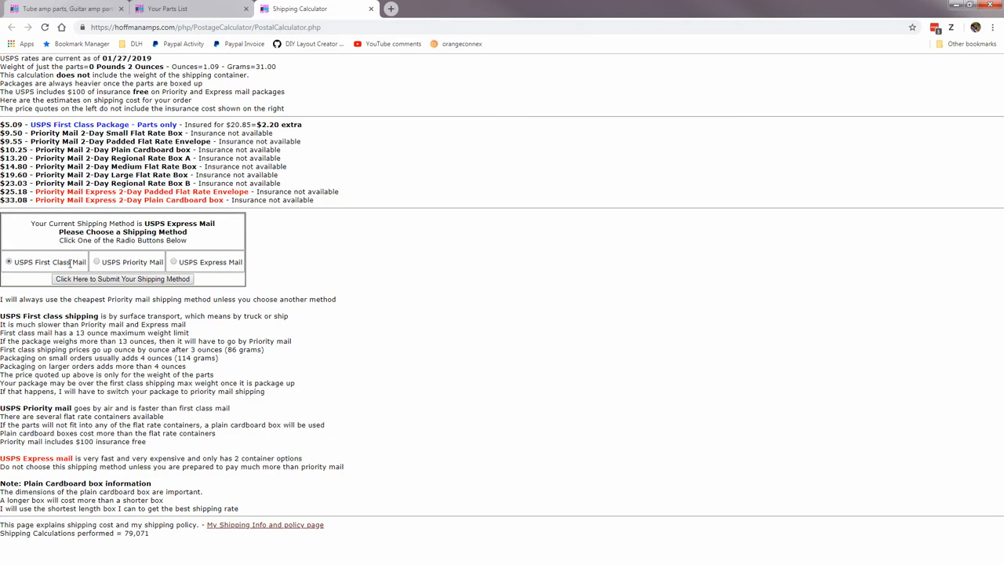
left_click(10, 260)
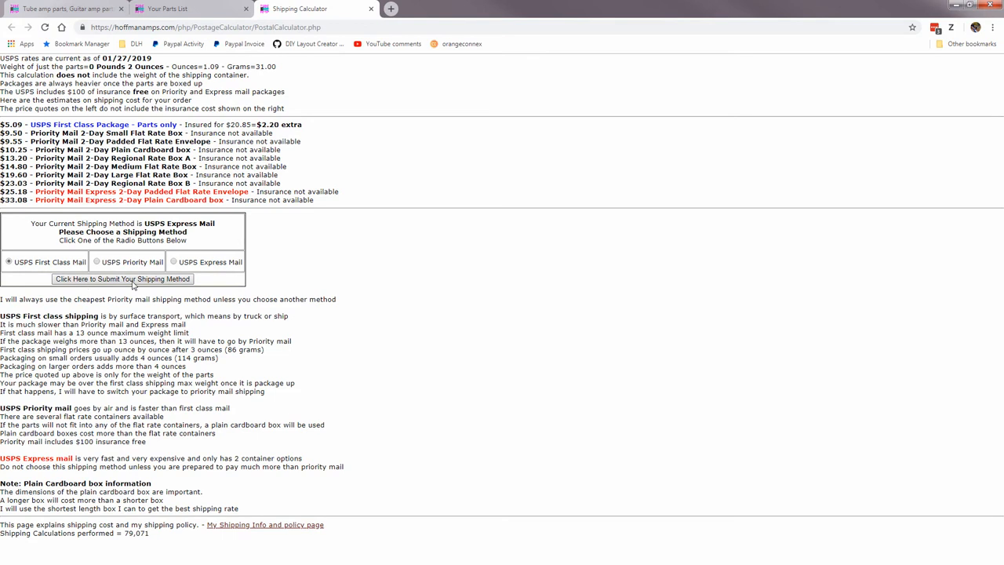
left_click(122, 279)
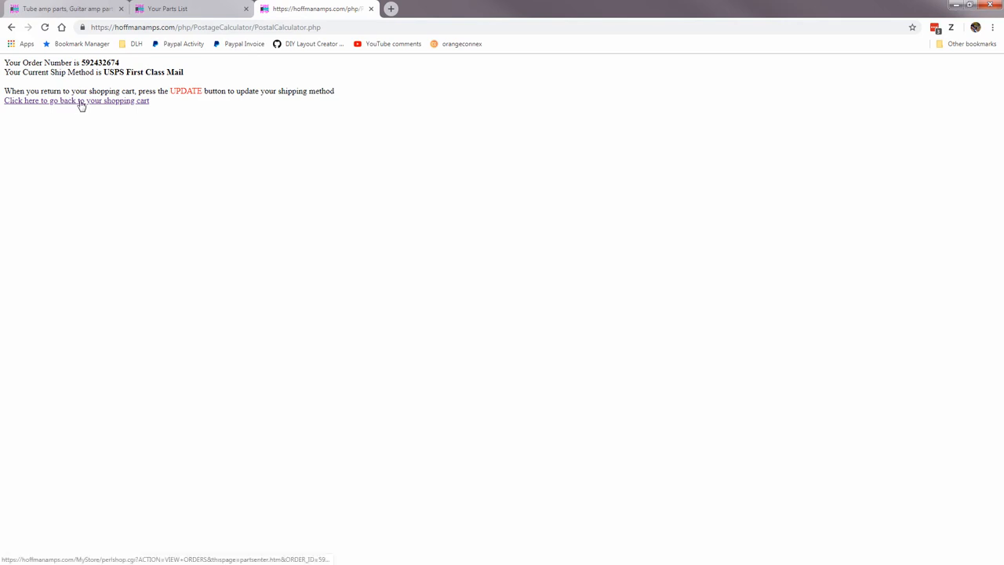
left_click(75, 100)
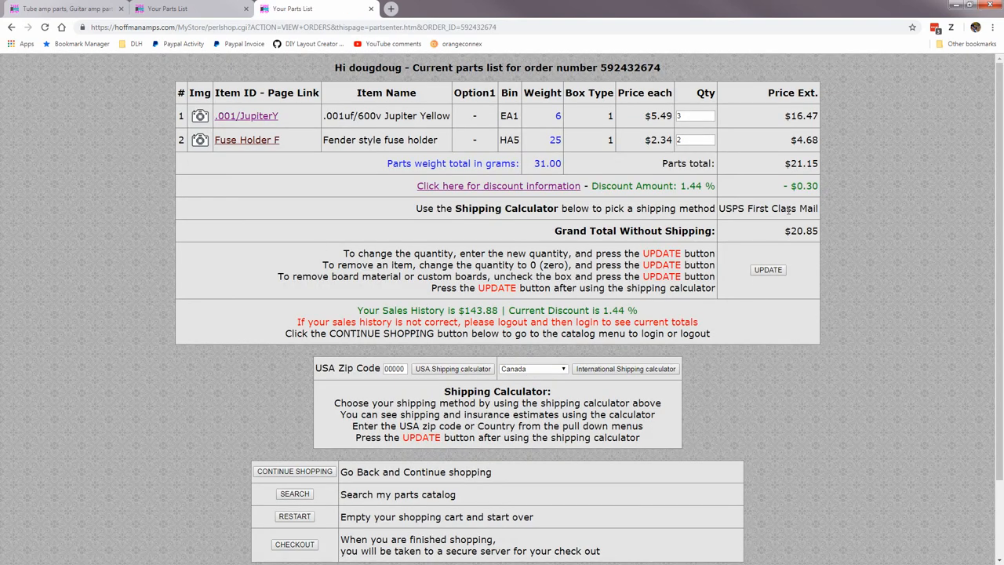
scroll("down", 3)
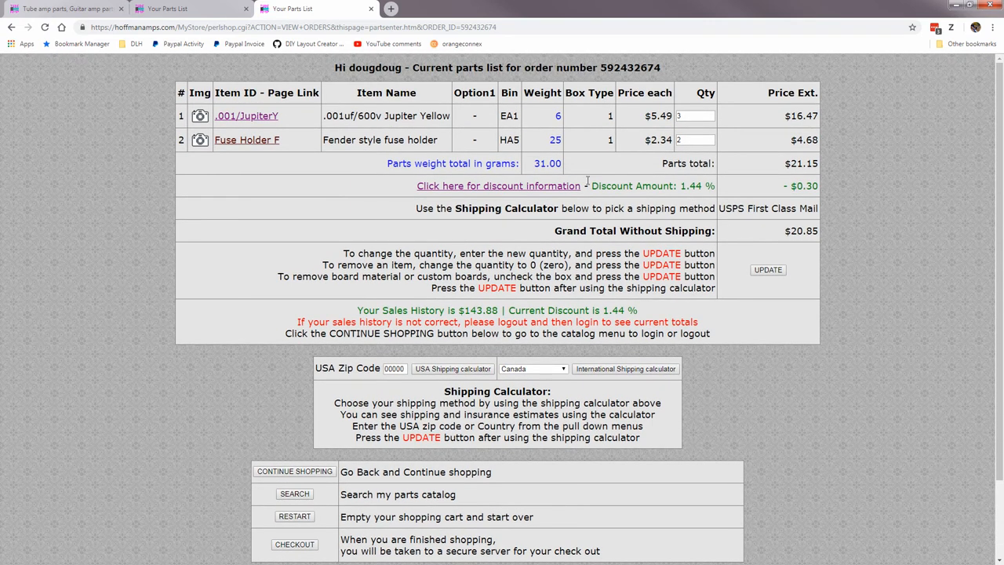
mouse_move(537, 162)
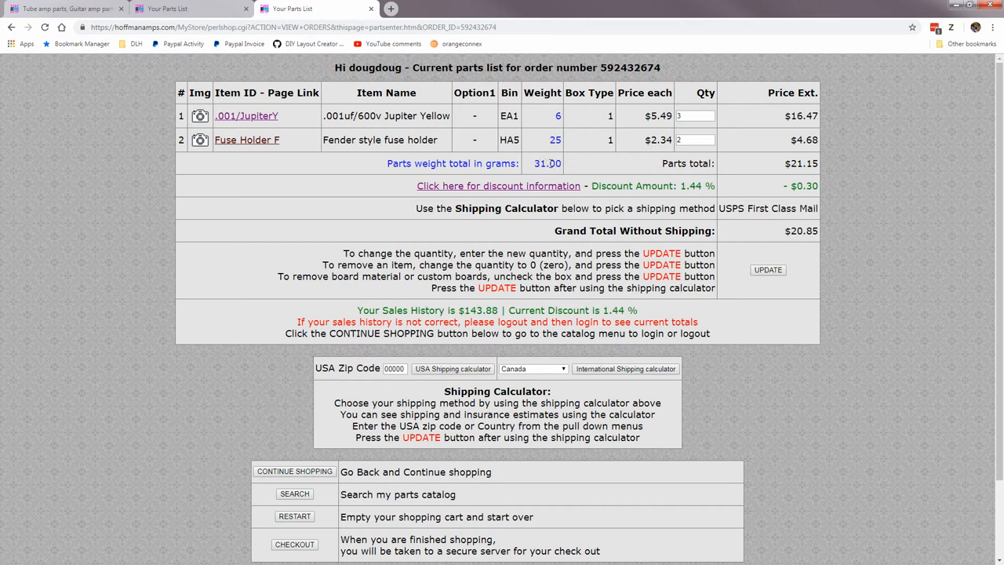
mouse_move(552, 164)
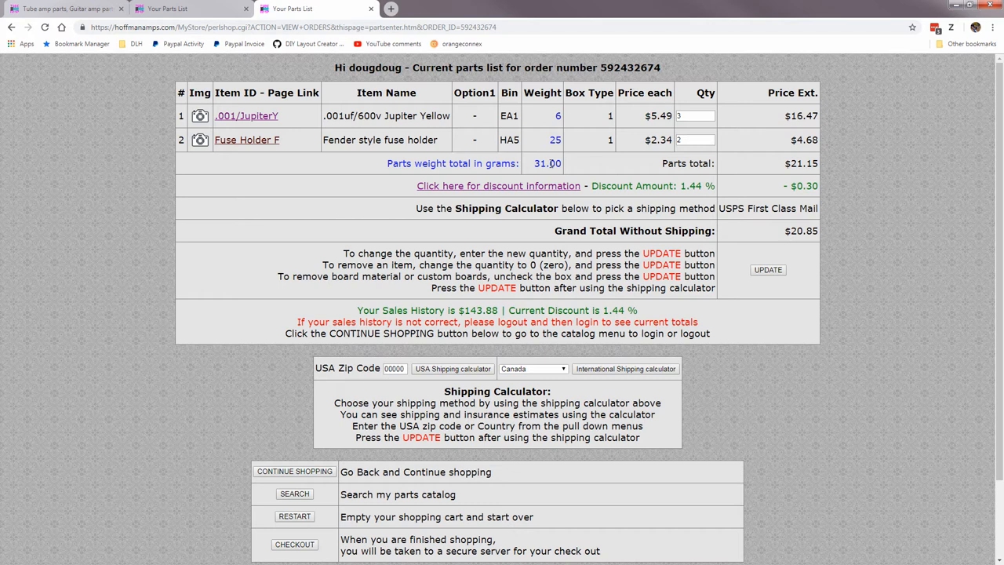
mouse_move(720, 170)
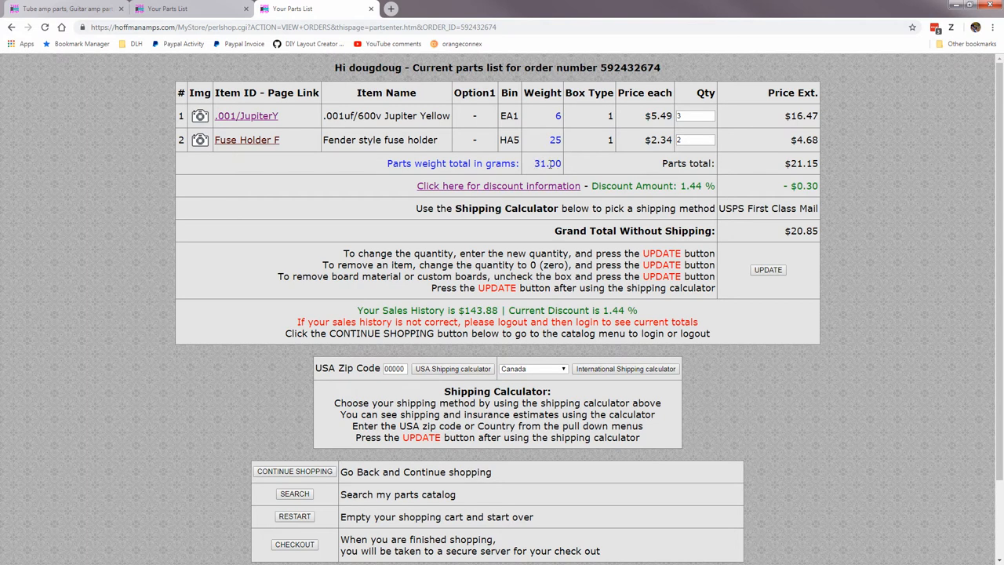
Leave Canada selected in the country list and continue shopping the parts catalog
scroll("down", 3)
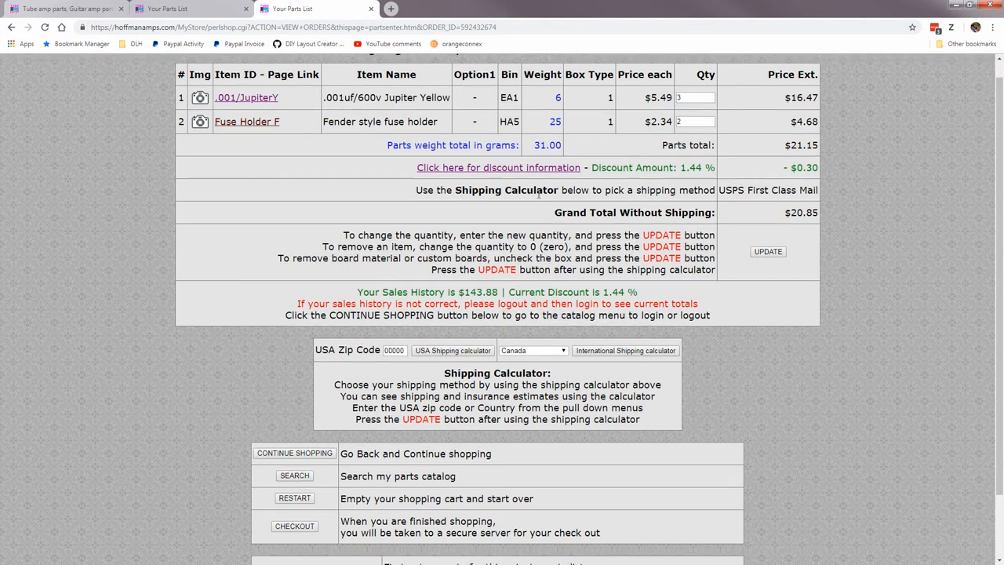
scroll("down", 3)
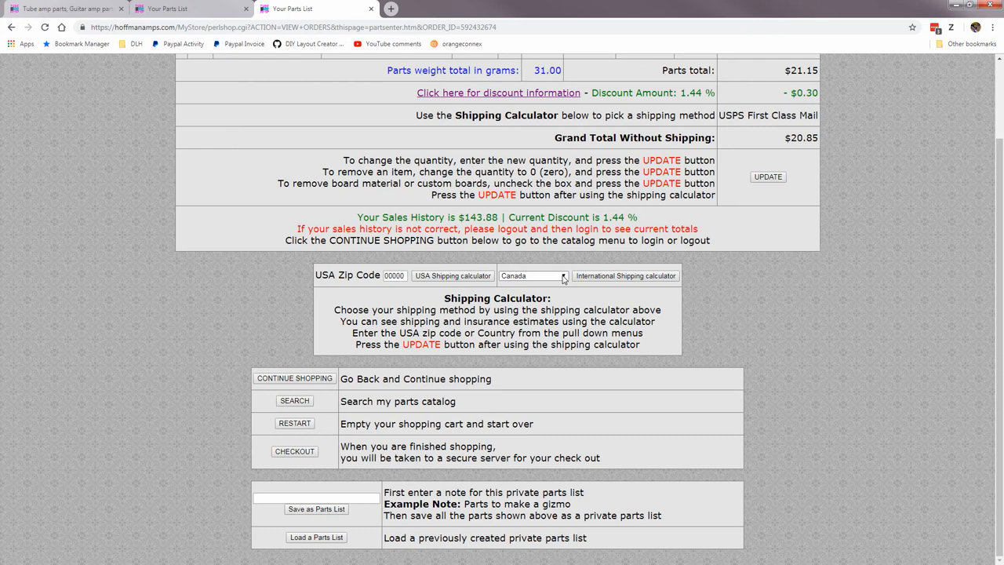
left_click(531, 276)
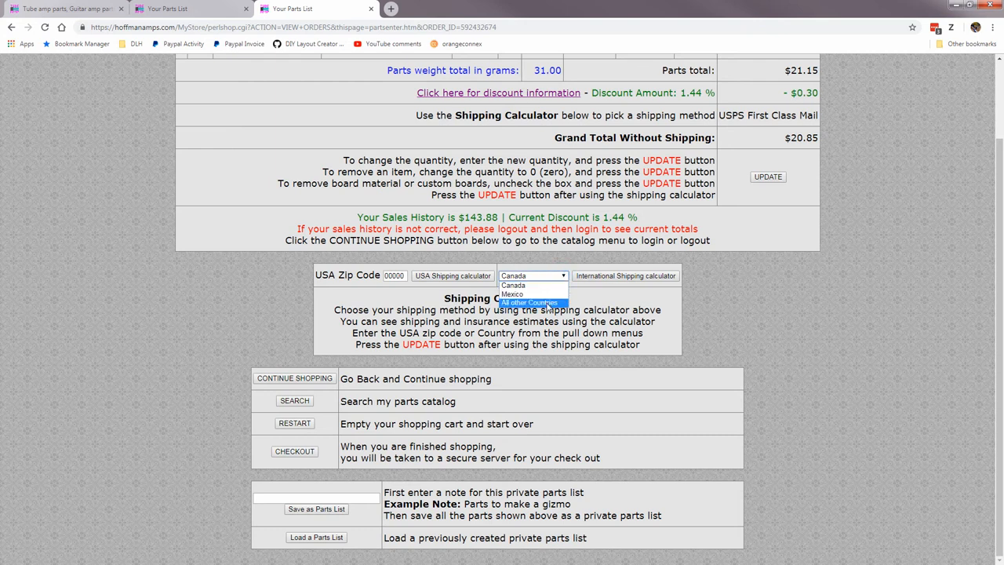
left_click(533, 276)
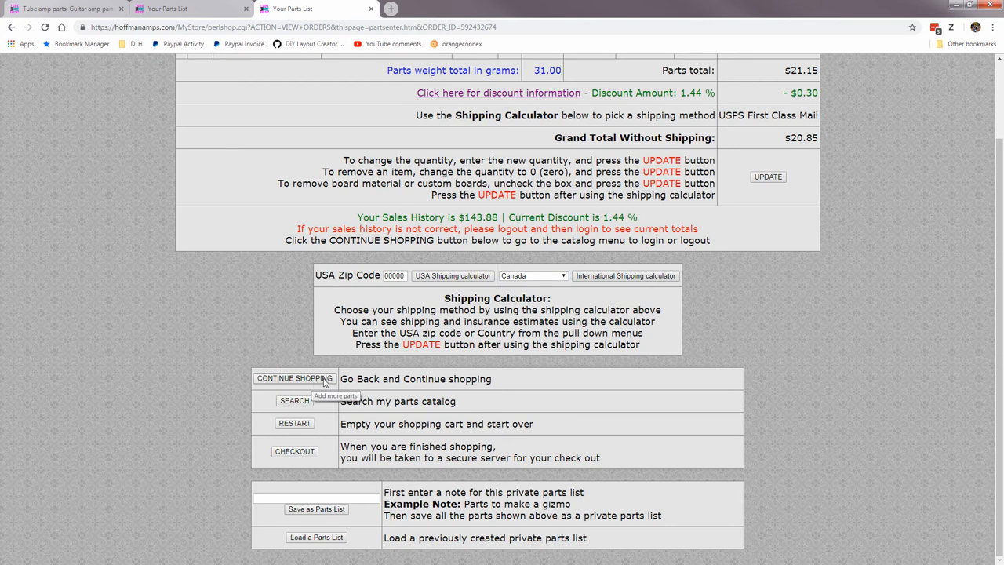
left_click(295, 378)
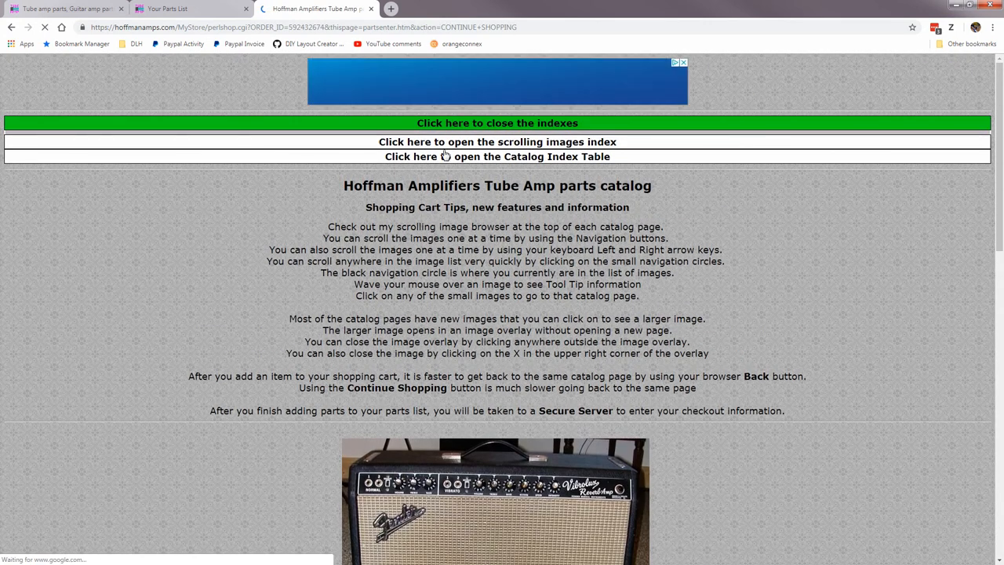
Add the 1 ohm 1/2 watt resistor from the Resistors catalog page to the parts list
left_click(496, 157)
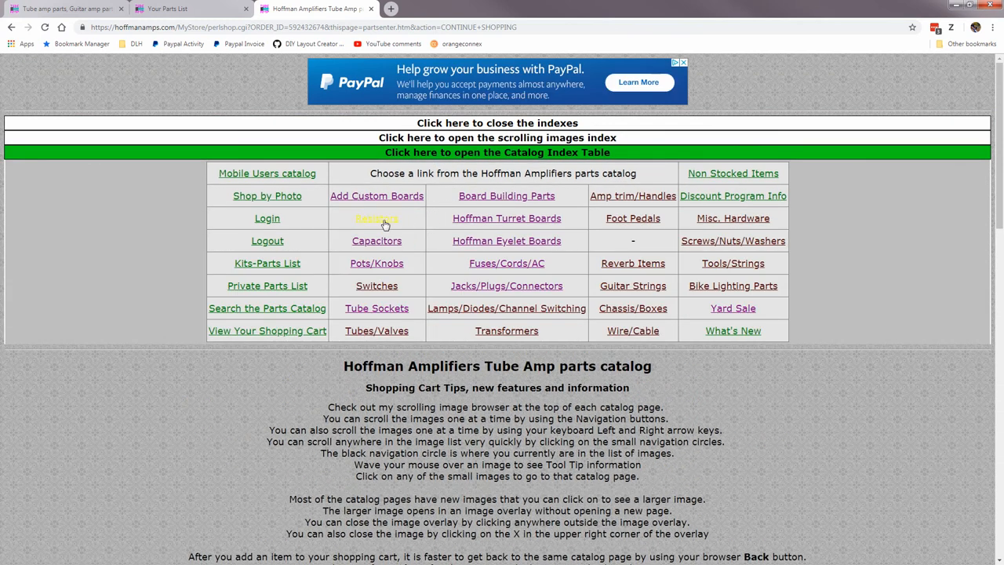
left_click(377, 218)
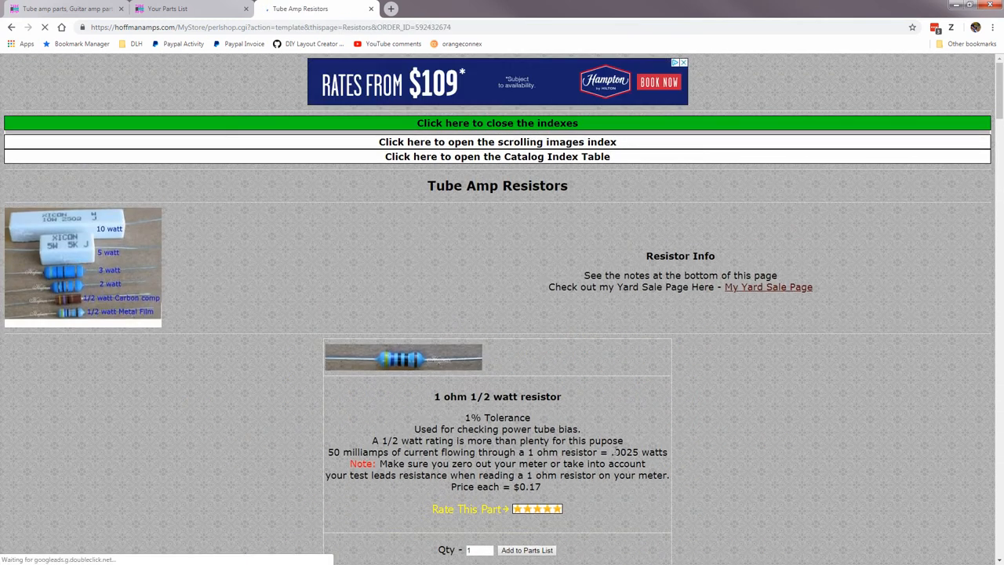
left_click(527, 549)
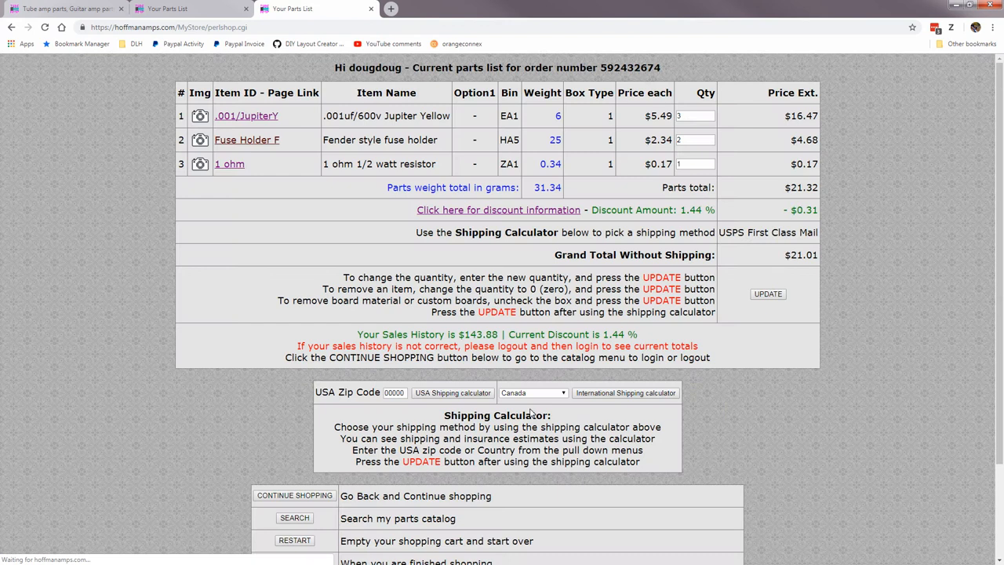
scroll("down", 3)
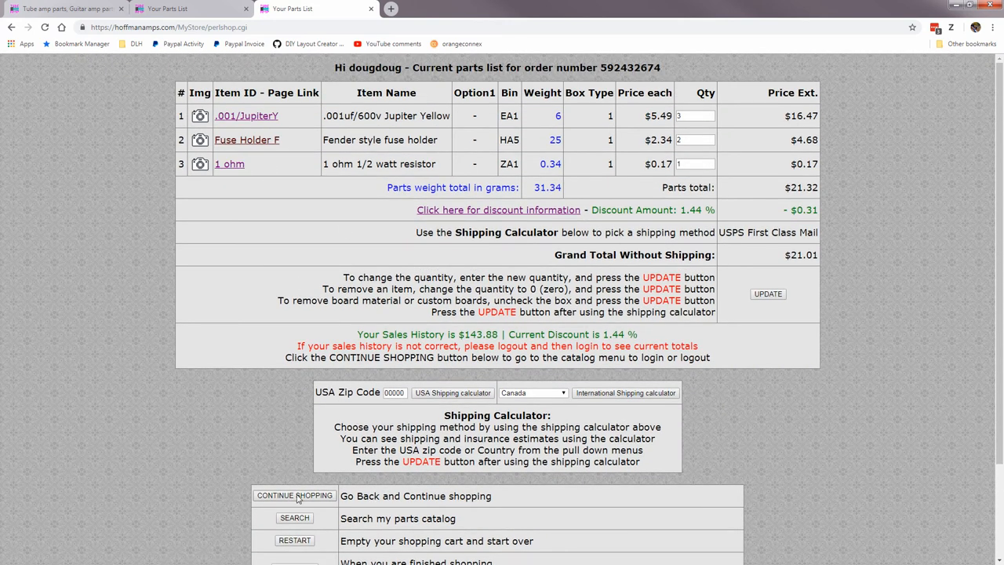
Return to the catalog index and view the shopping cart with the new resistor
left_click(229, 165)
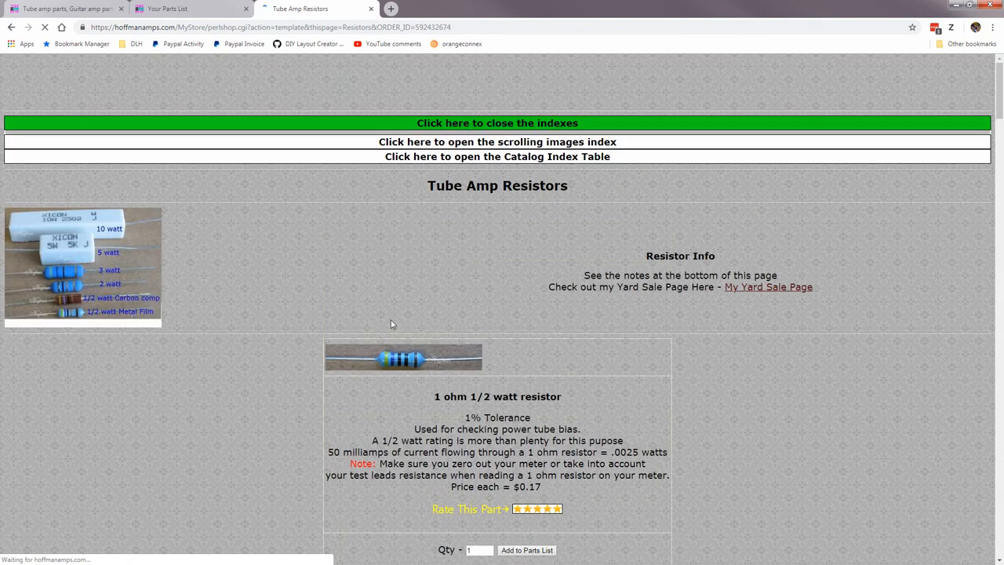
left_click(496, 157)
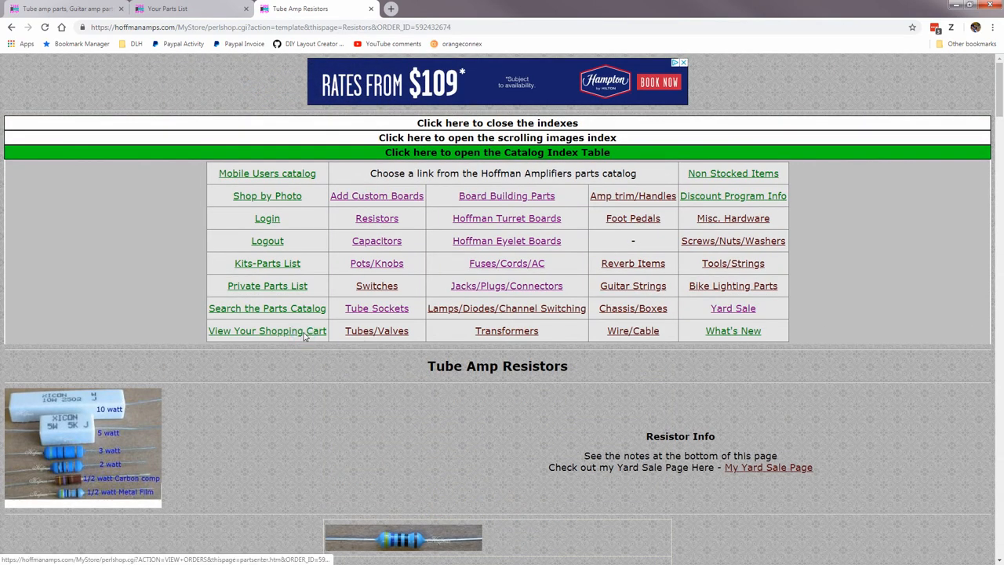
left_click(267, 329)
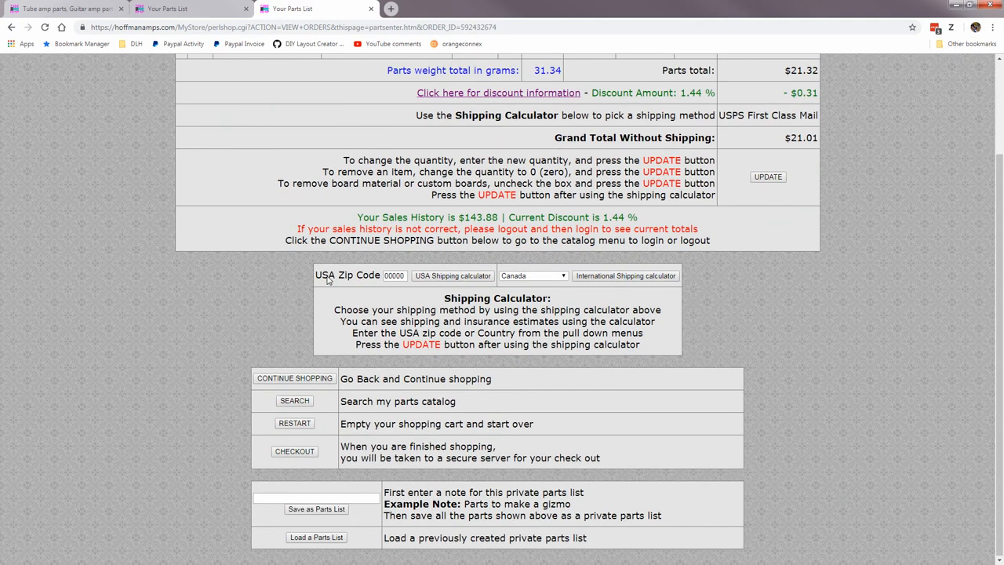
mouse_move(377, 399)
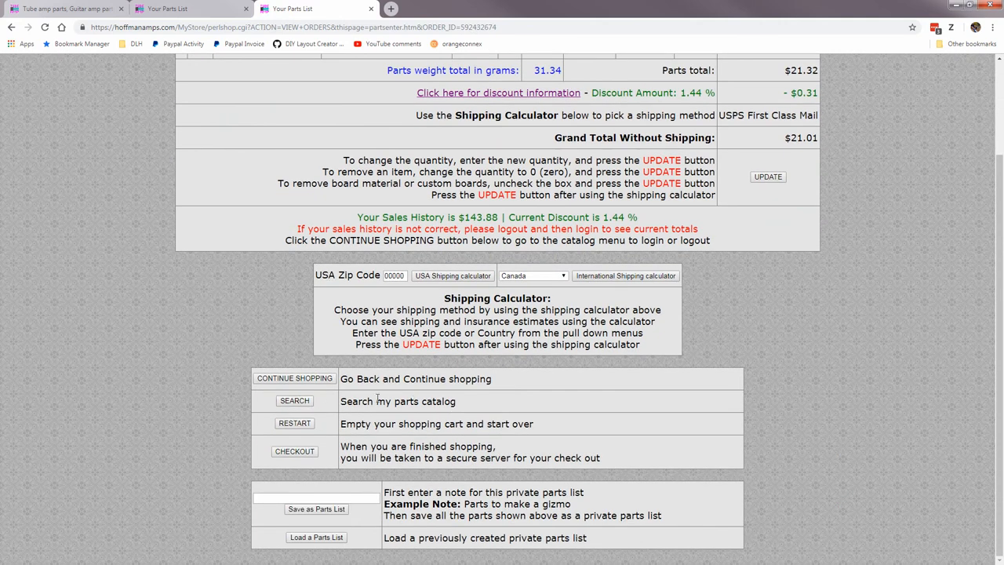
mouse_move(398, 401)
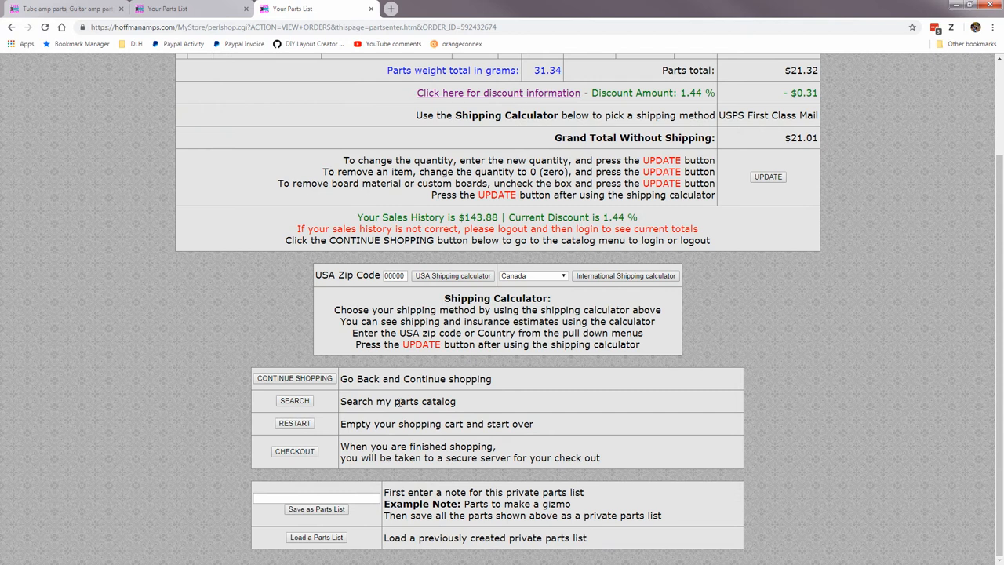
mouse_move(295, 423)
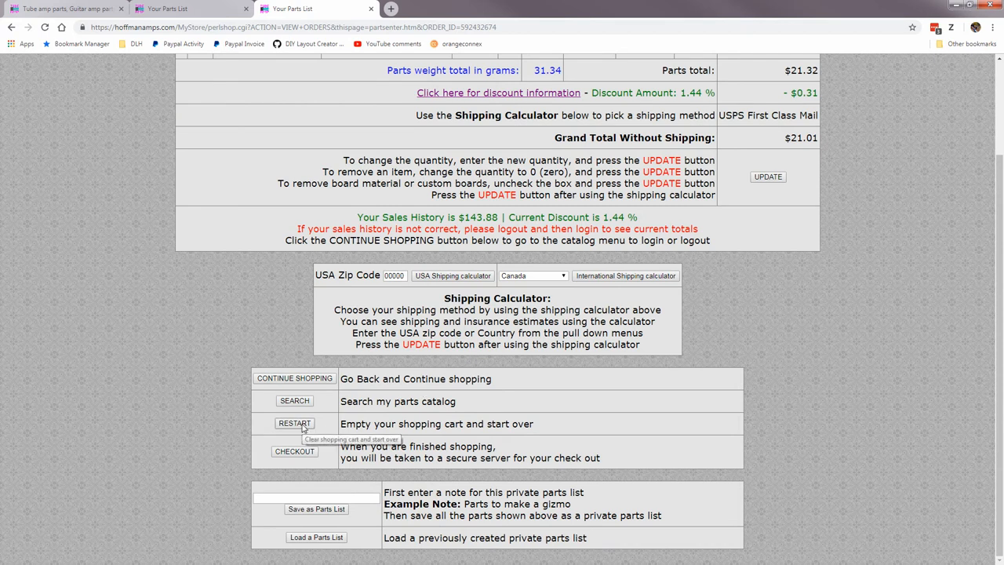
mouse_move(316, 426)
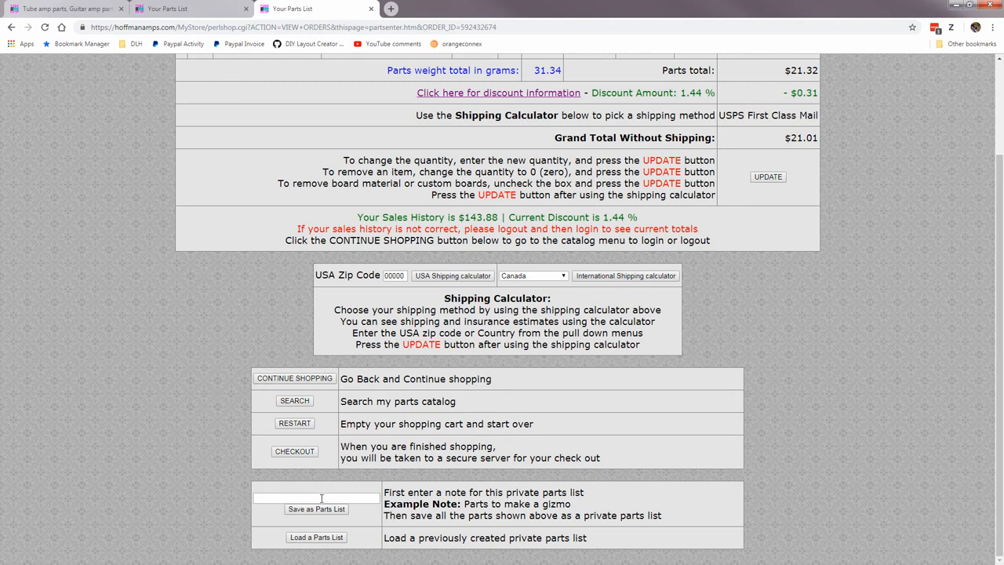
mouse_move(442, 526)
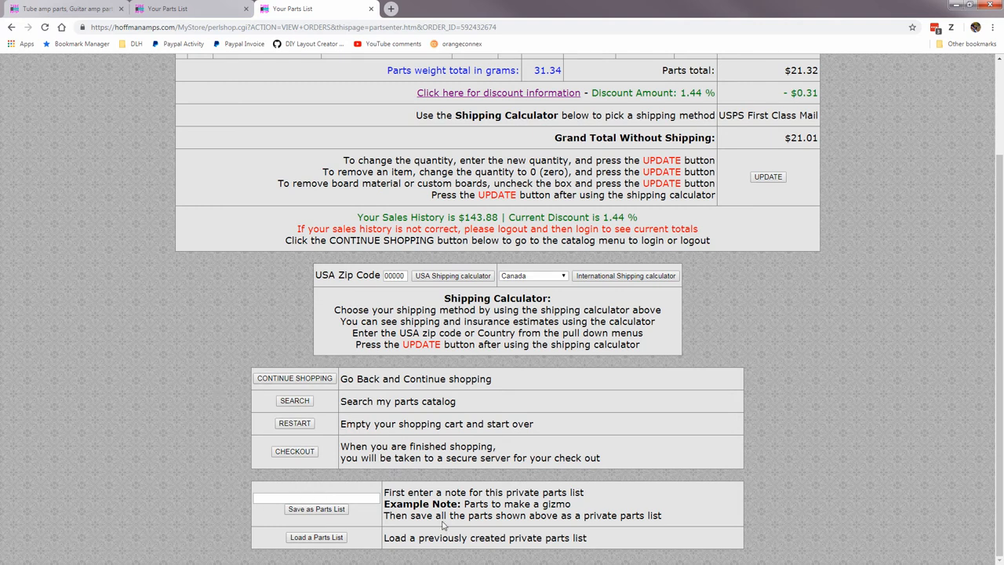
Begin a note for the private parts list and start checkout of the $21.32 order
left_click(317, 497)
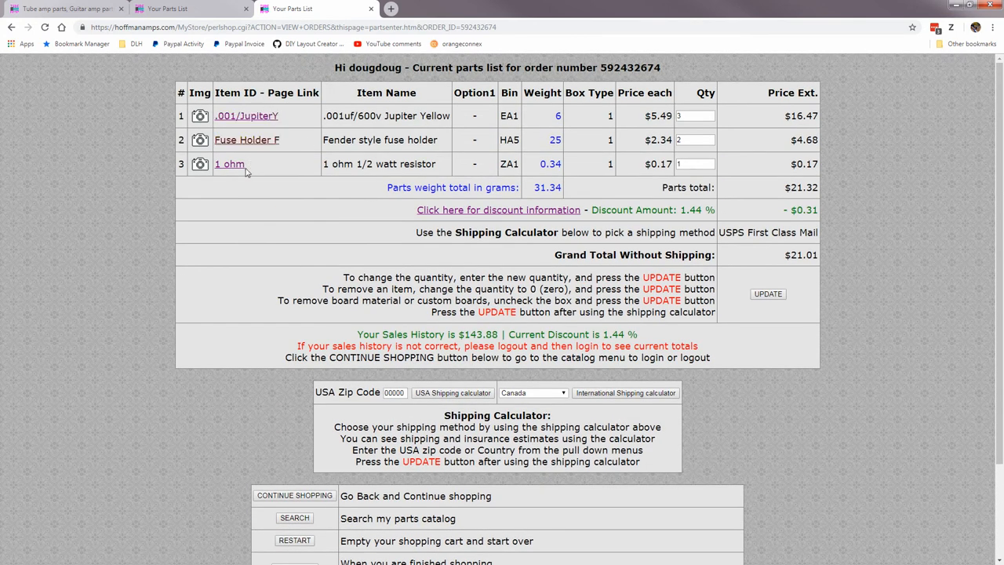
scroll("down", 3)
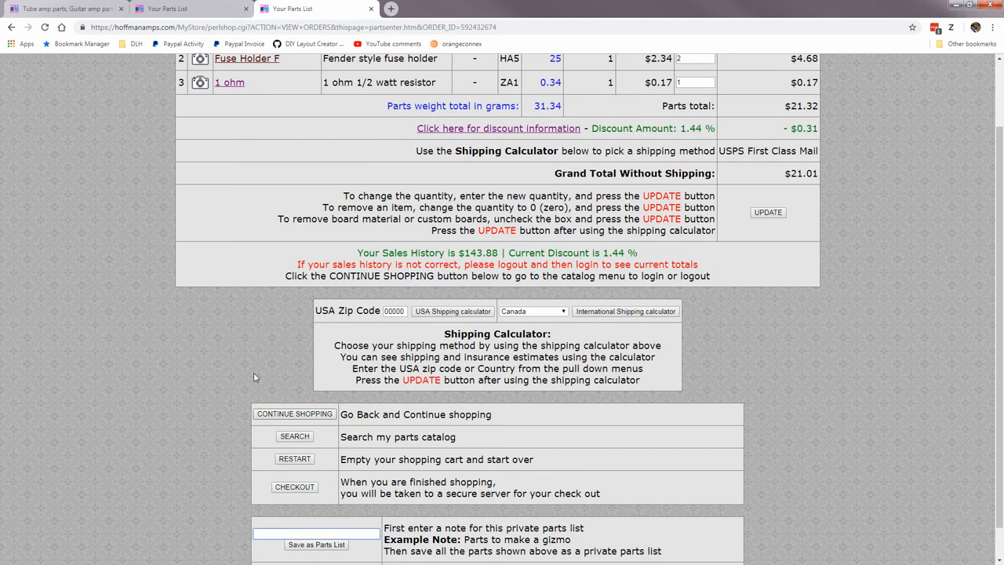
scroll("down", 3)
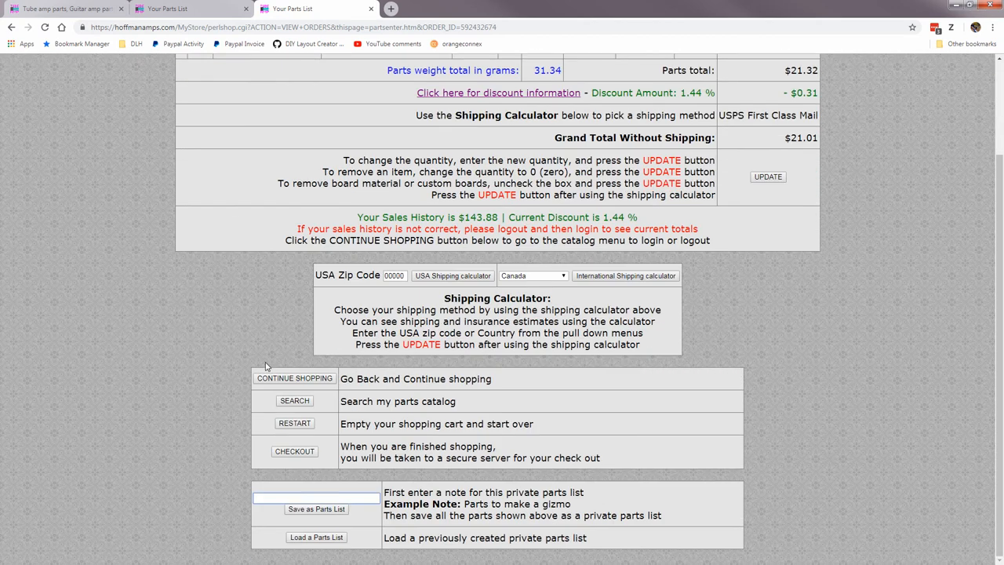
left_click(317, 497)
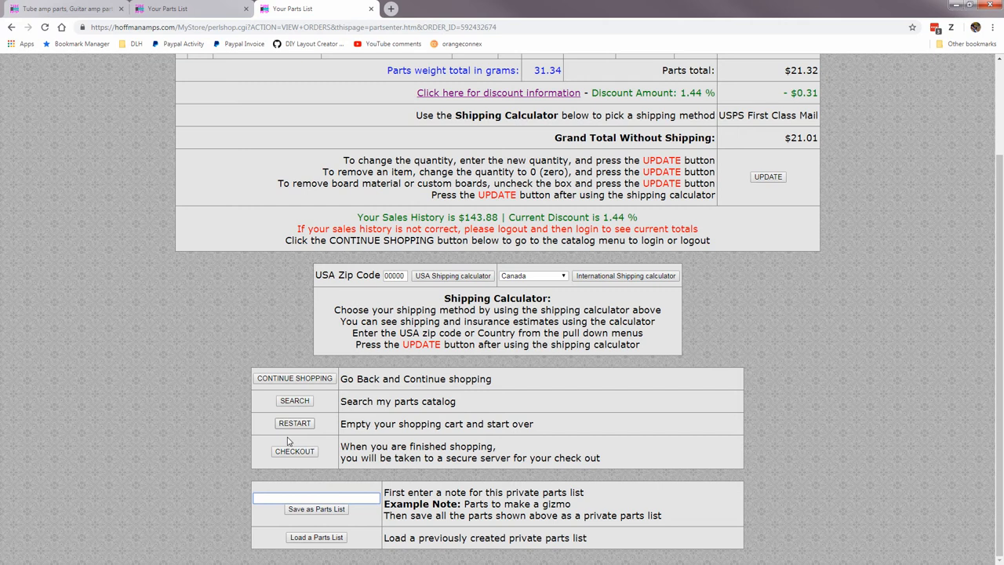
left_click(295, 451)
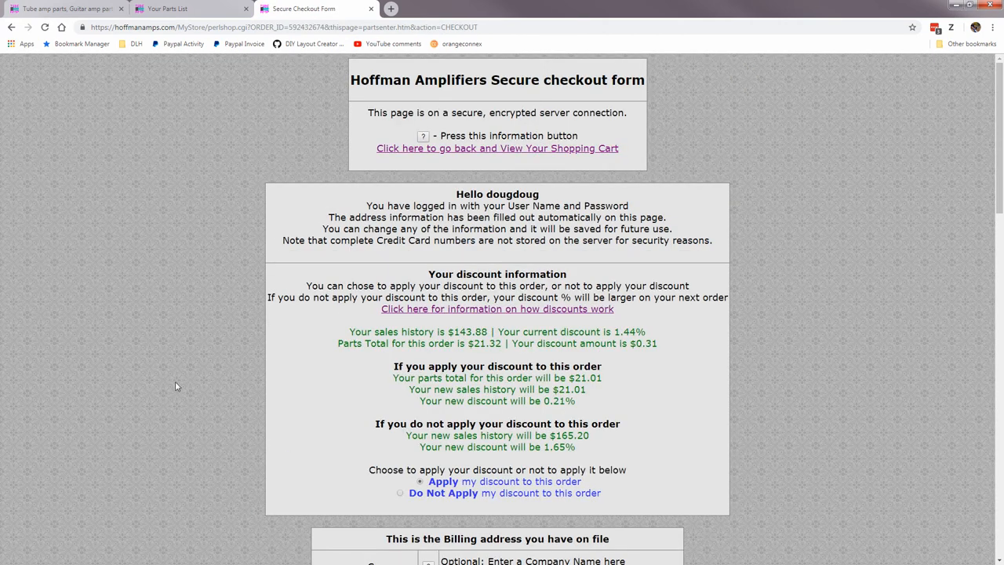
Select 'Do Not Apply' for the discount and scroll to the prefilled billing address
scroll("down", 3)
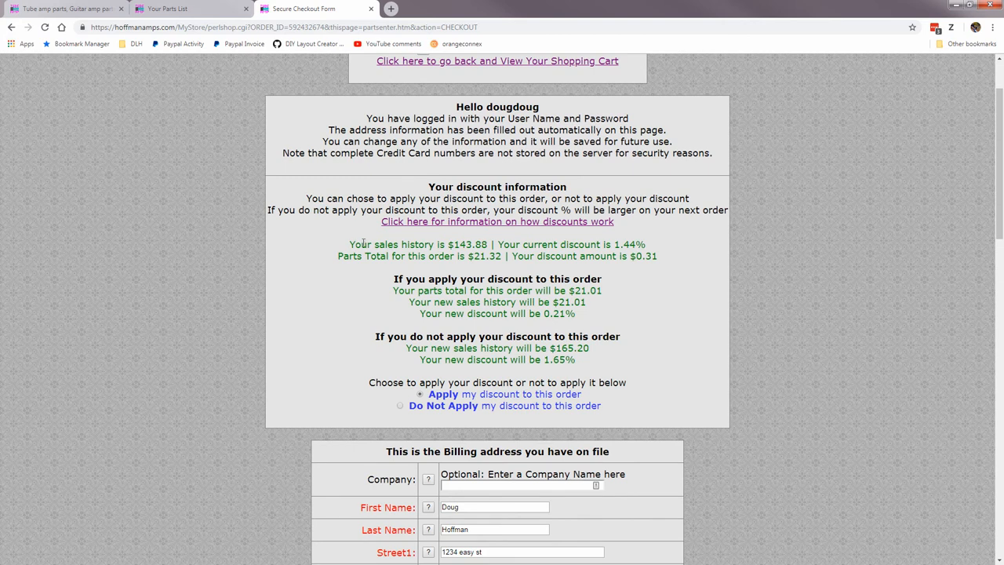
scroll("down", 3)
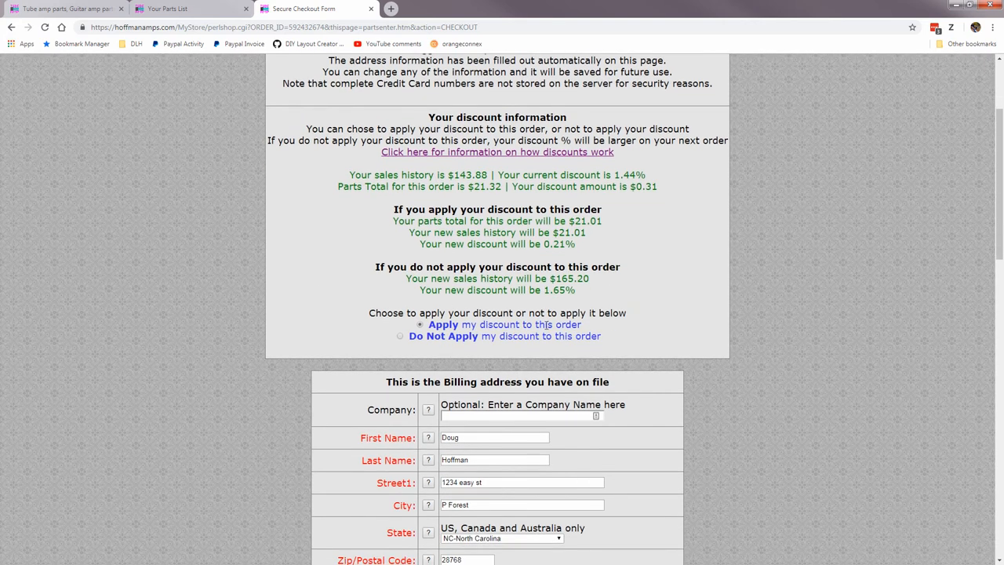
left_click(400, 335)
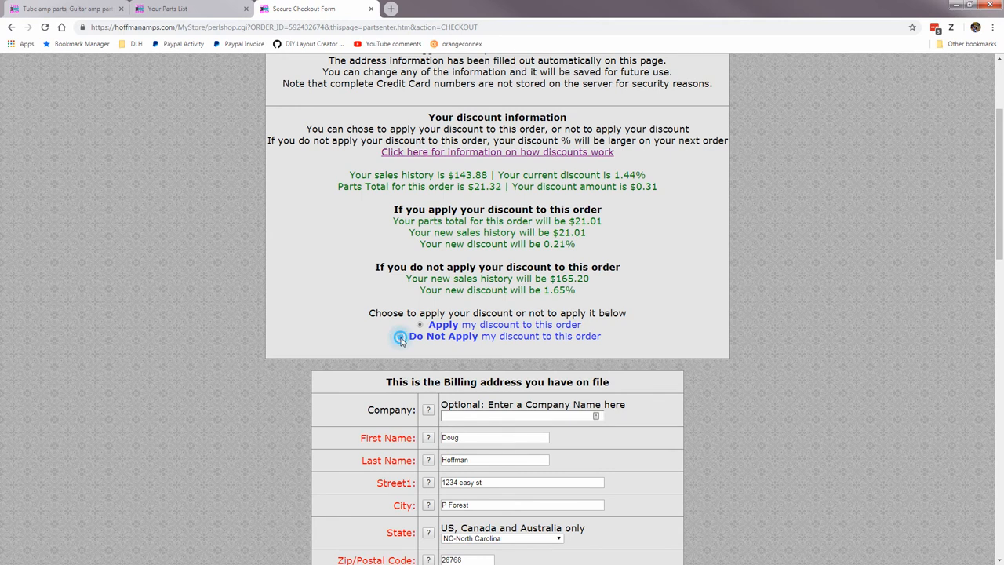
left_click(399, 336)
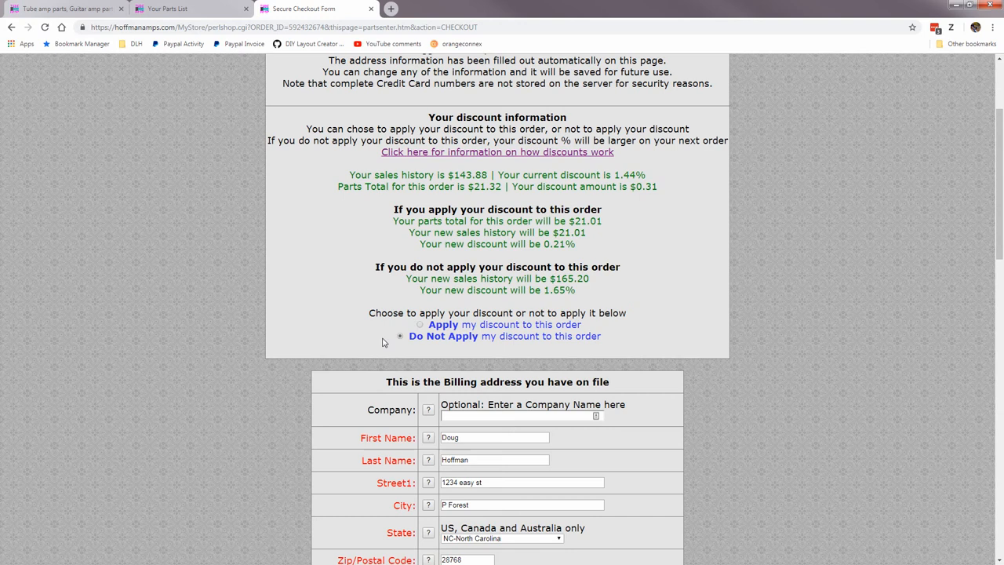
scroll("down", 3)
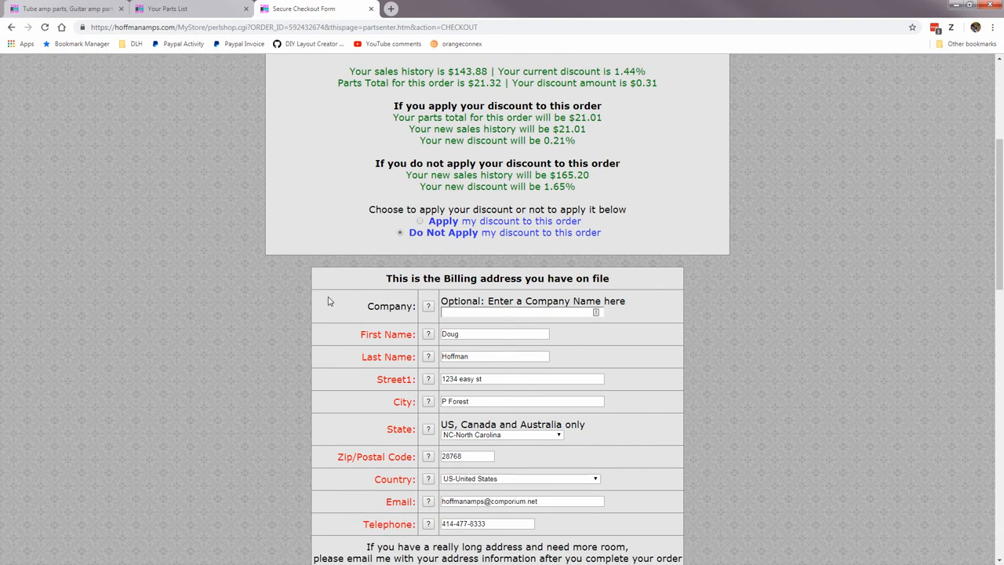
scroll("down", 3)
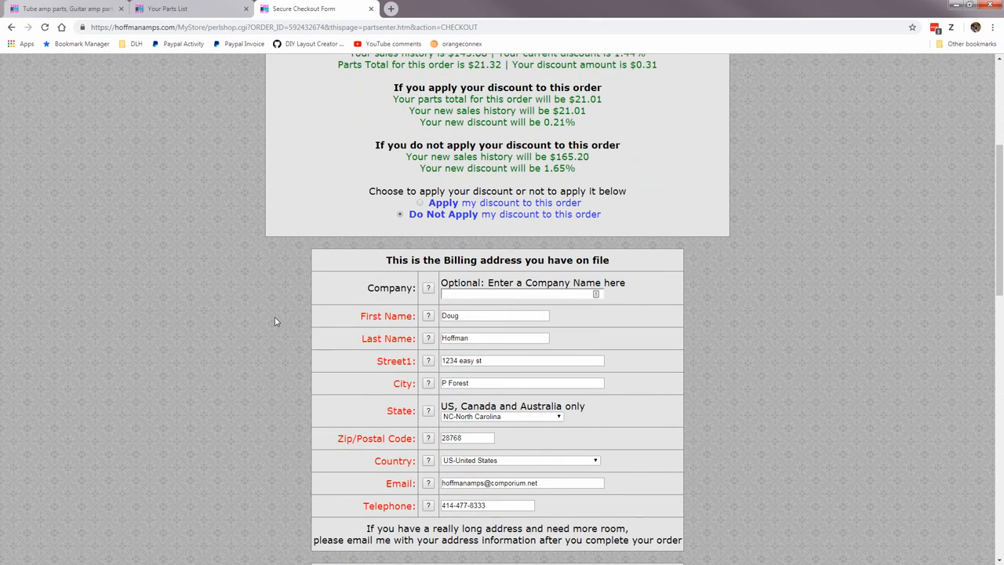
scroll("down", 3)
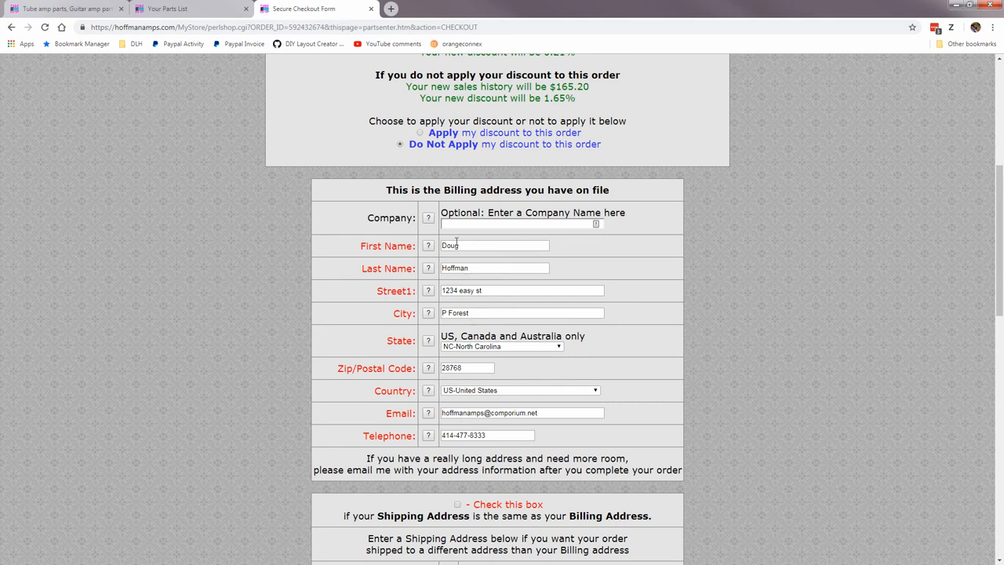
Tick the box copying the billing address into the shipping address
scroll("down", 3)
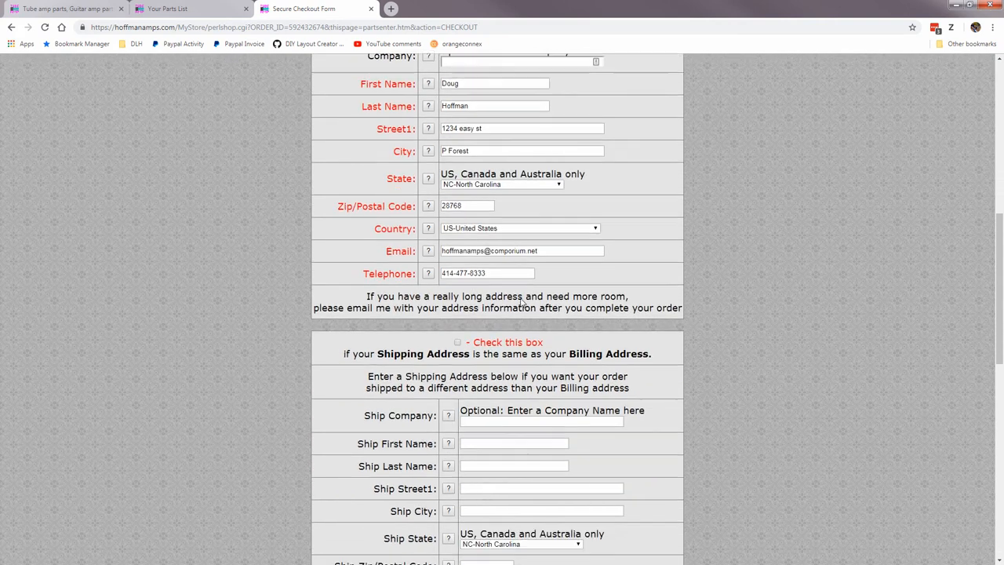
scroll("down", 3)
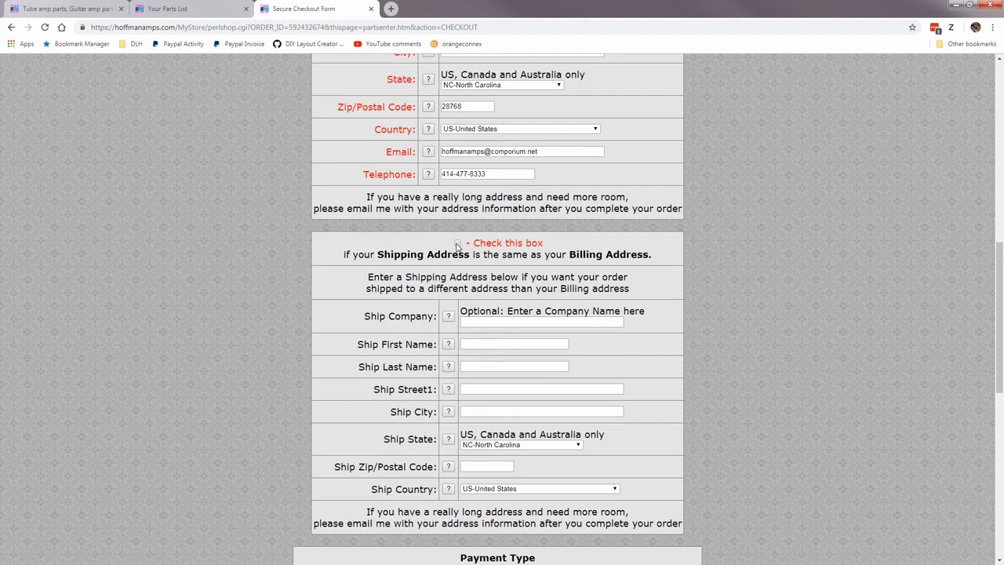
left_click(458, 243)
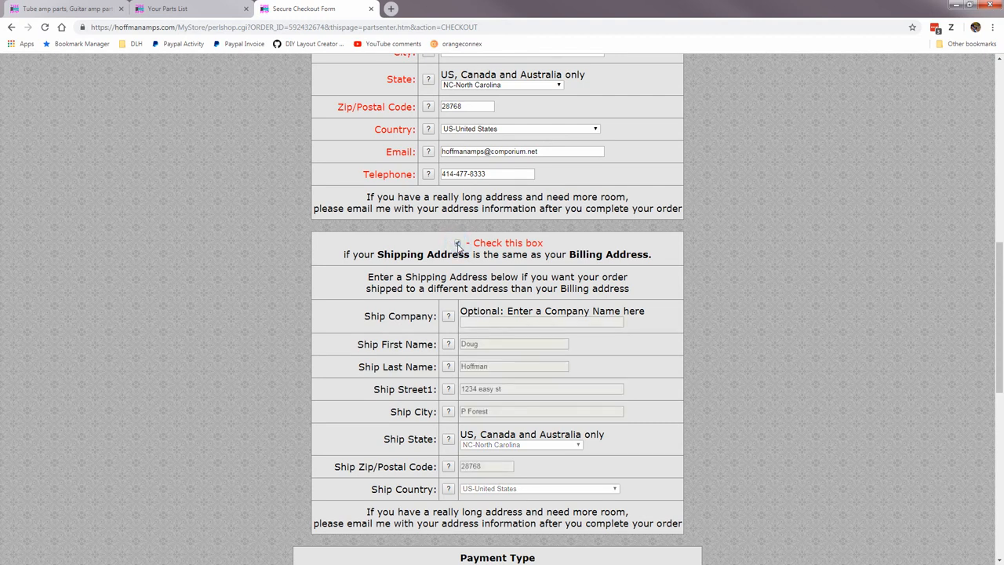
left_click(454, 241)
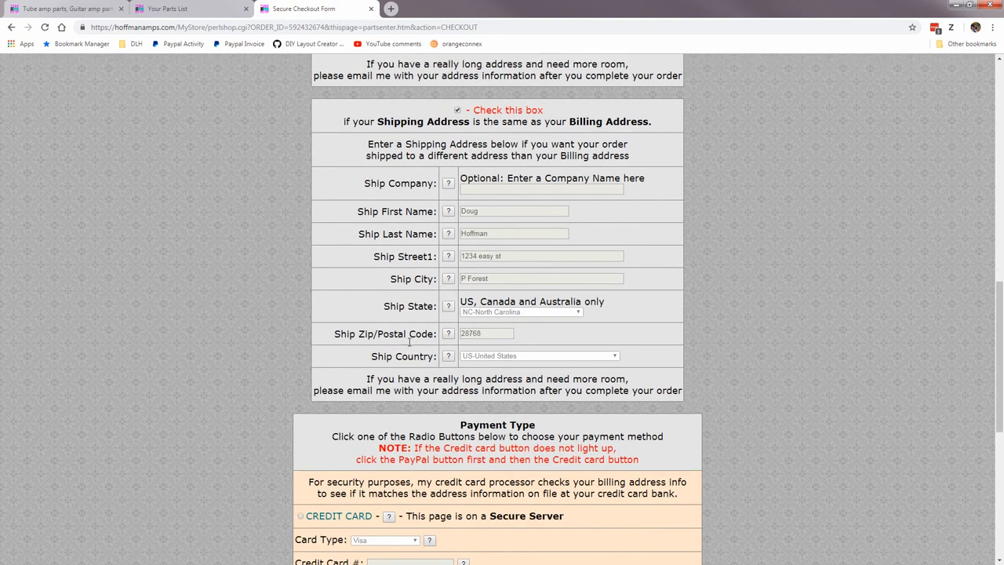
left_click(458, 110)
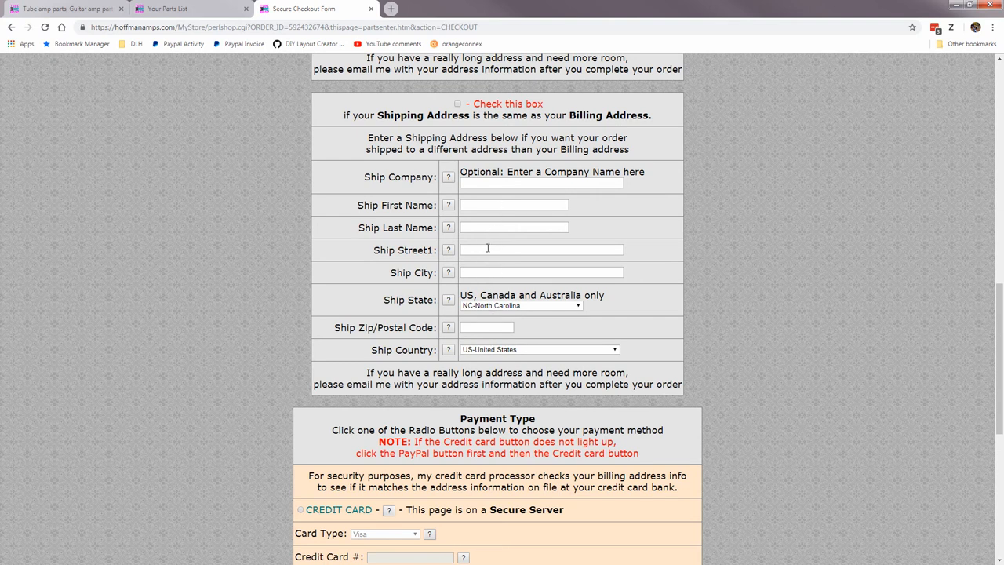
scroll("up", 3)
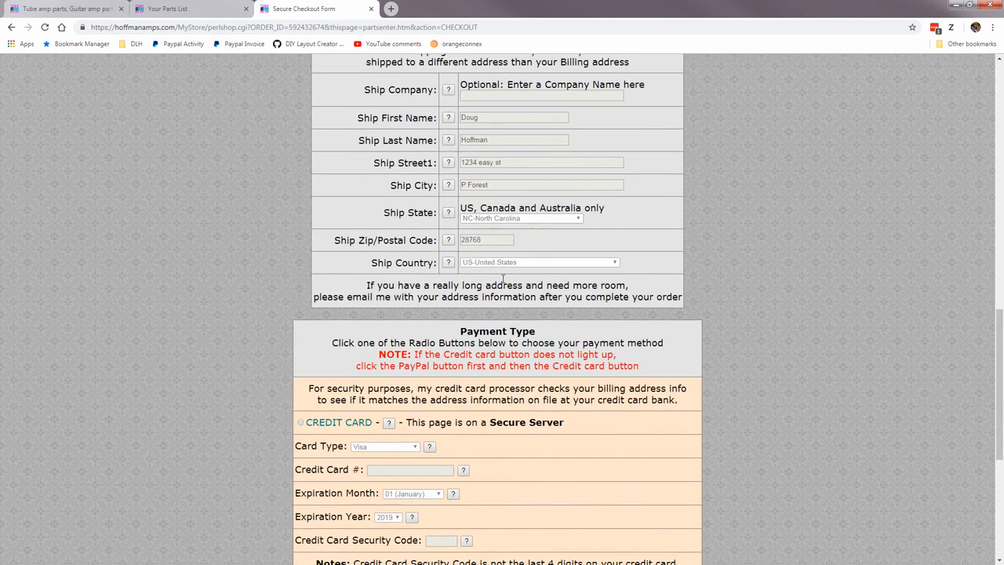
scroll("down", 3)
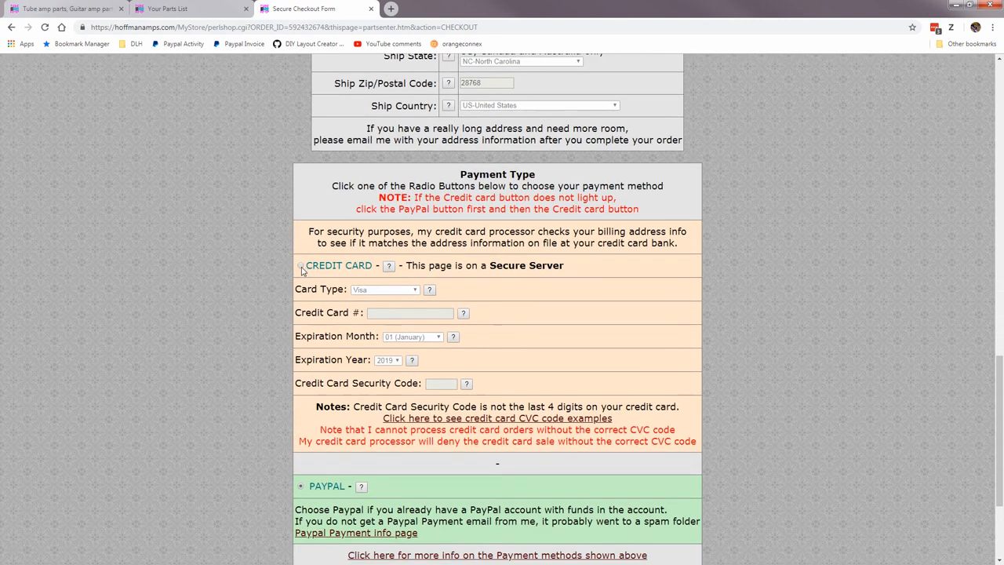
Switch the payment type from credit card to PayPal, disabling the card fields
left_click(300, 265)
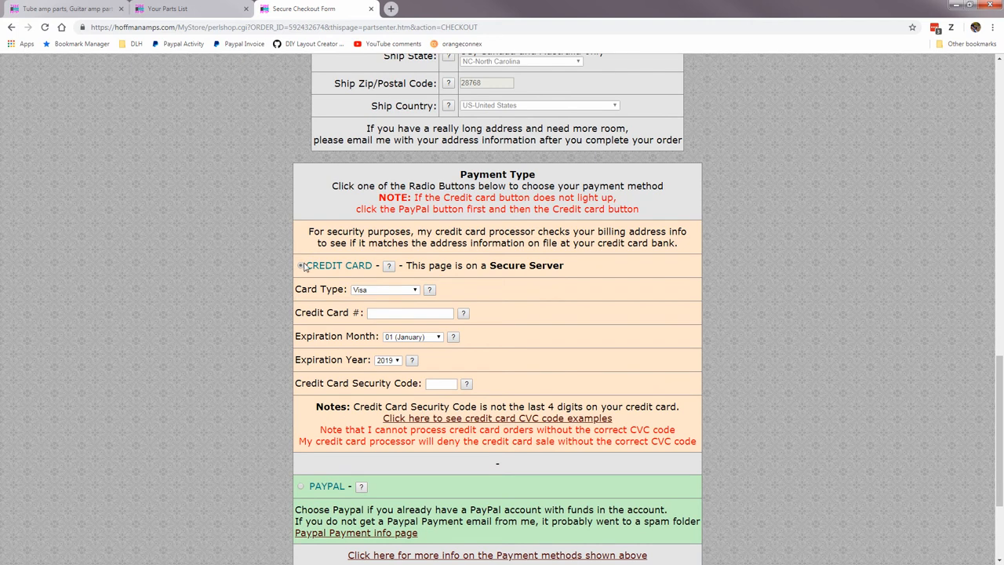
scroll("down", 3)
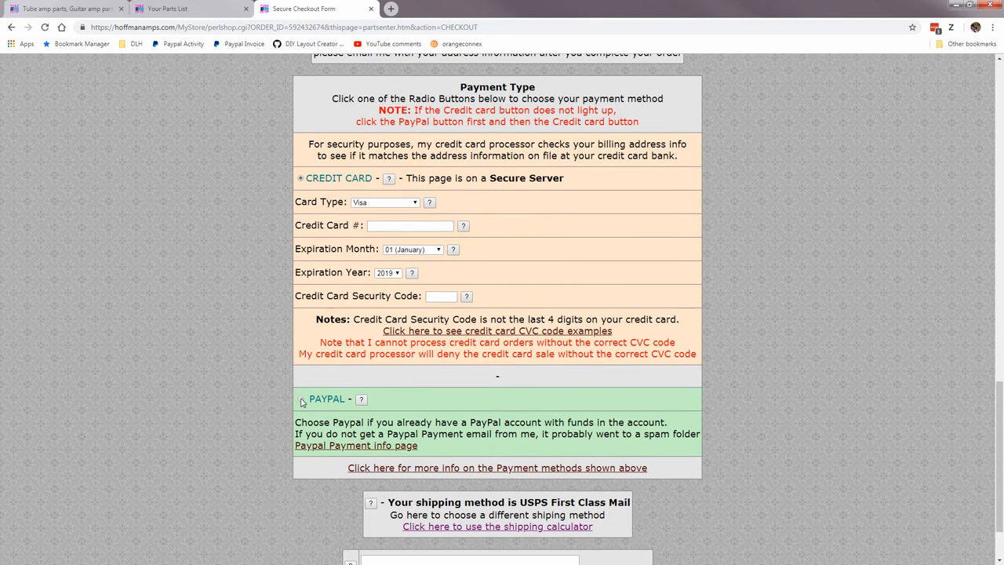
left_click(301, 398)
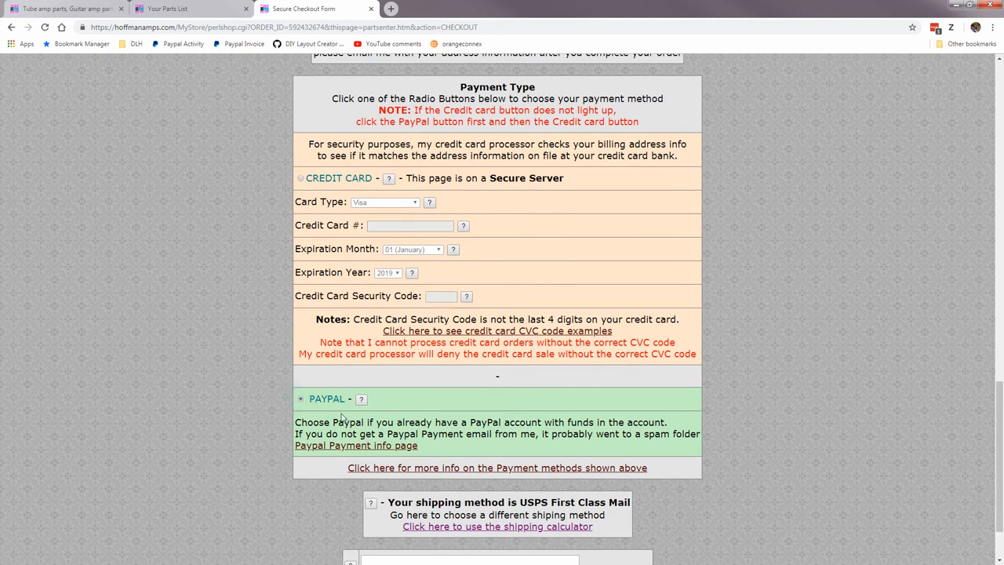
mouse_move(395, 421)
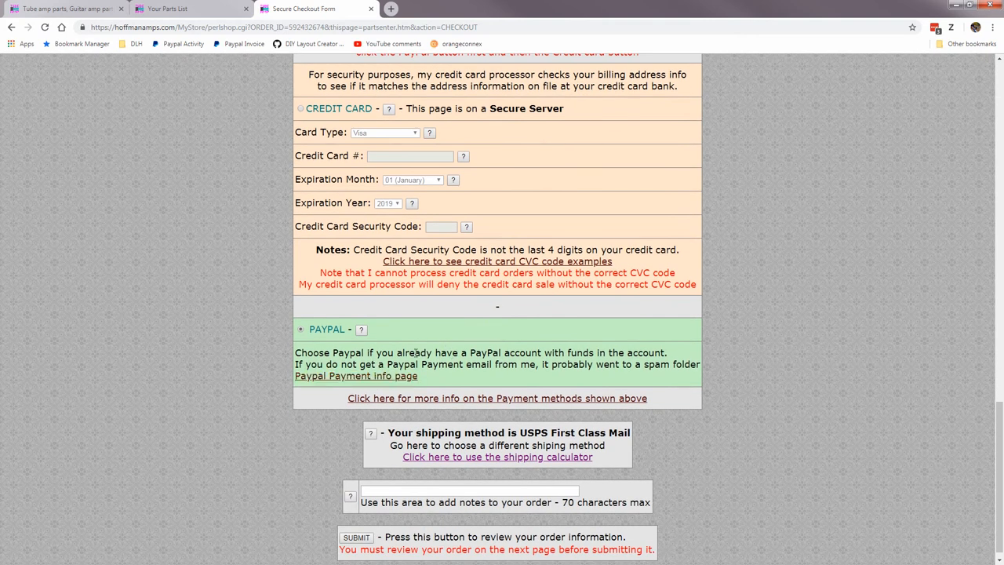
right_click(451, 357)
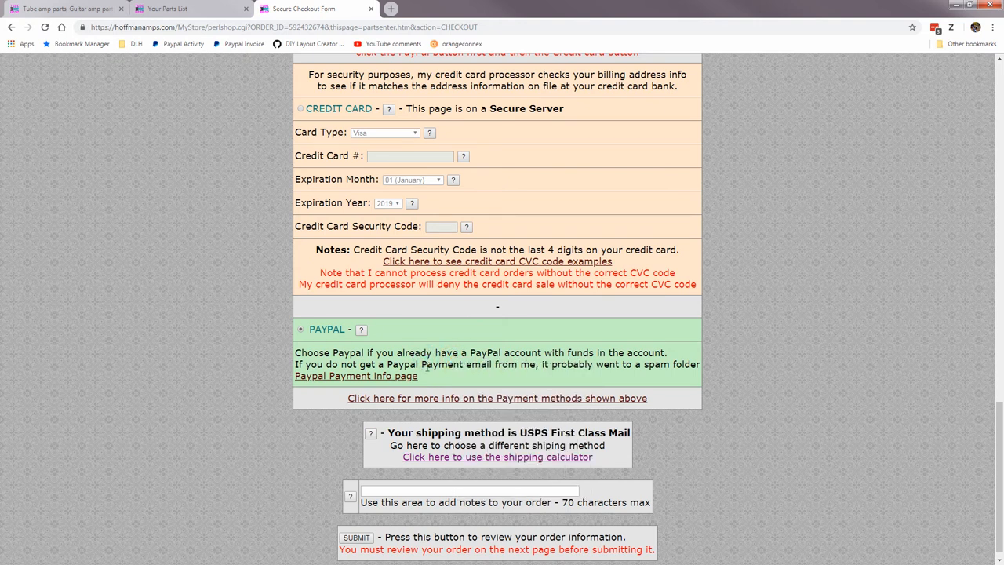
mouse_move(445, 367)
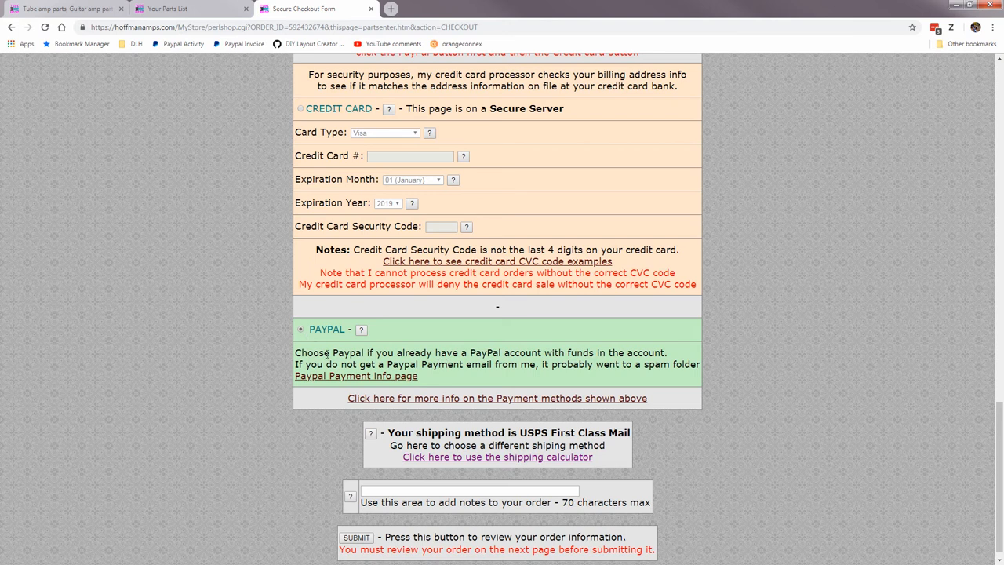
mouse_move(404, 357)
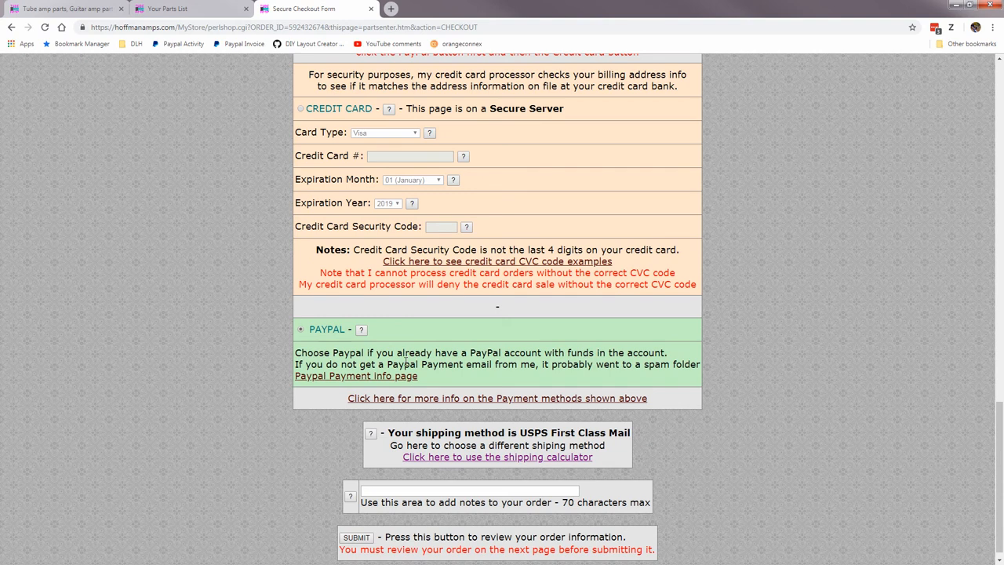
scroll("down", 3)
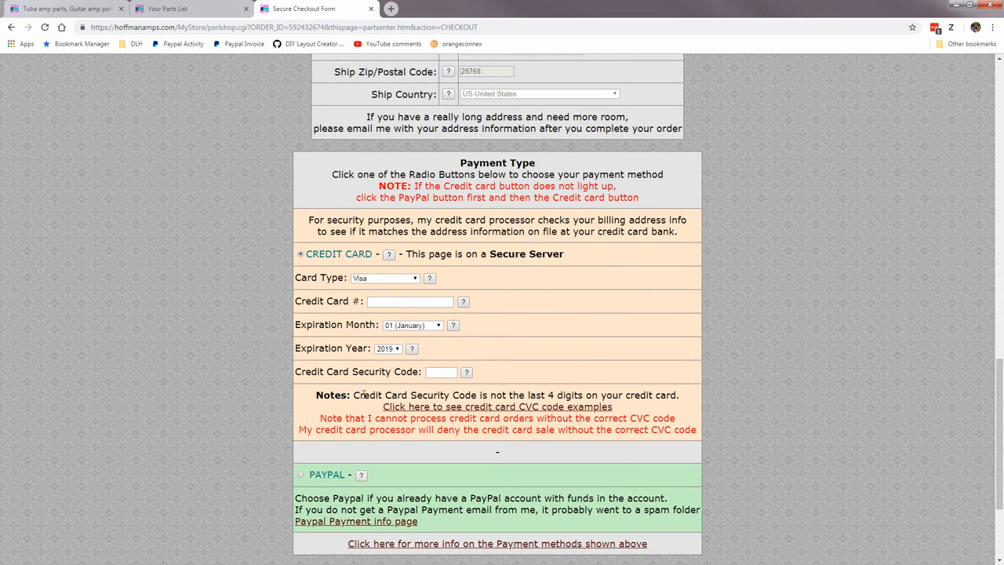
left_click(301, 474)
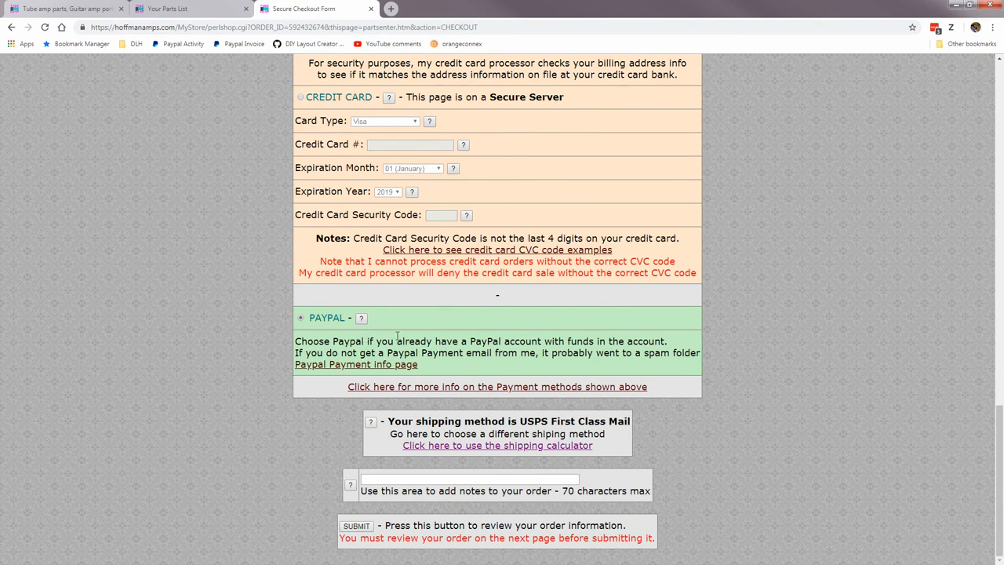
mouse_move(483, 477)
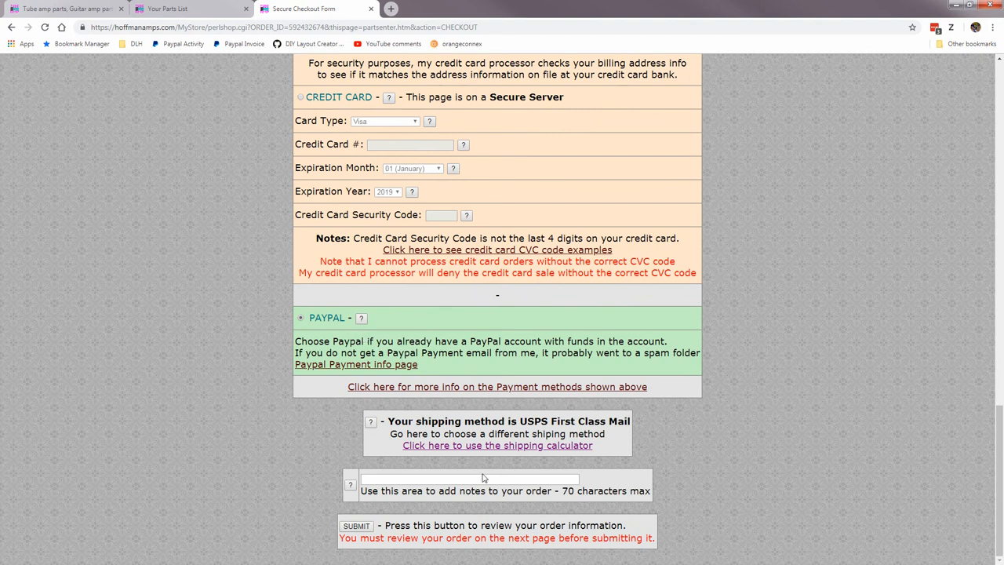
mouse_move(411, 421)
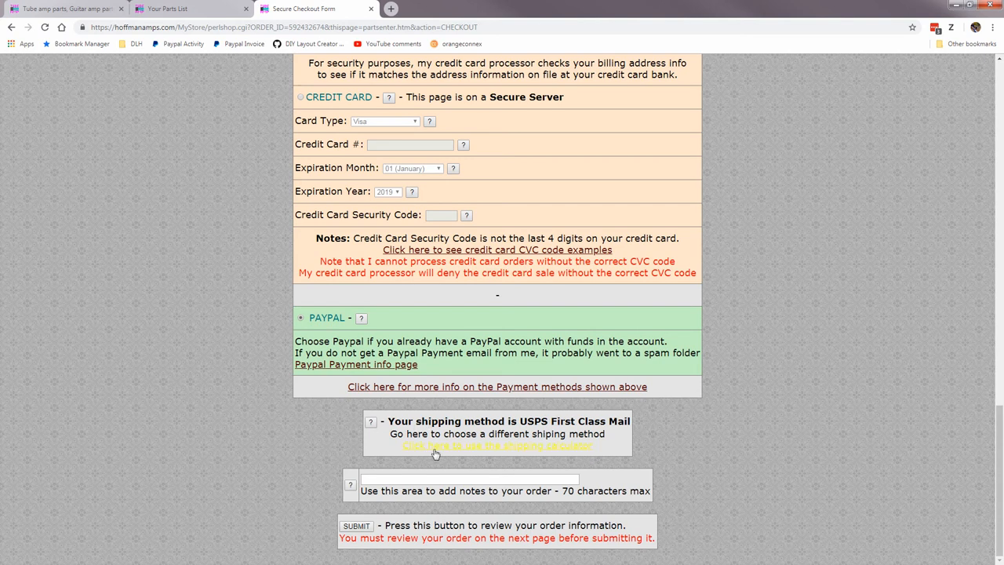
mouse_move(461, 453)
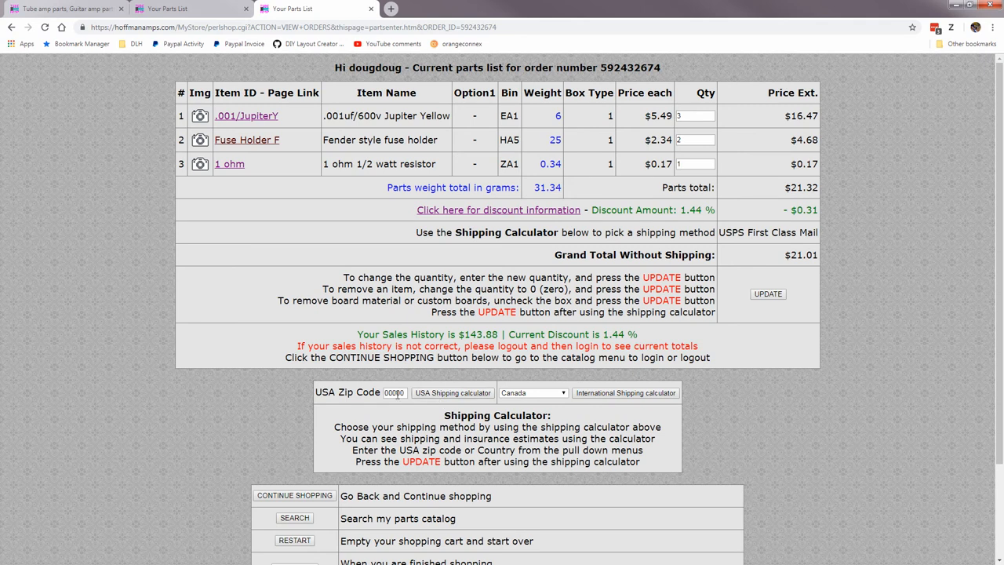
Use the shipping calculator with zip 902 to set USPS Priority Mail shipping
type("902")
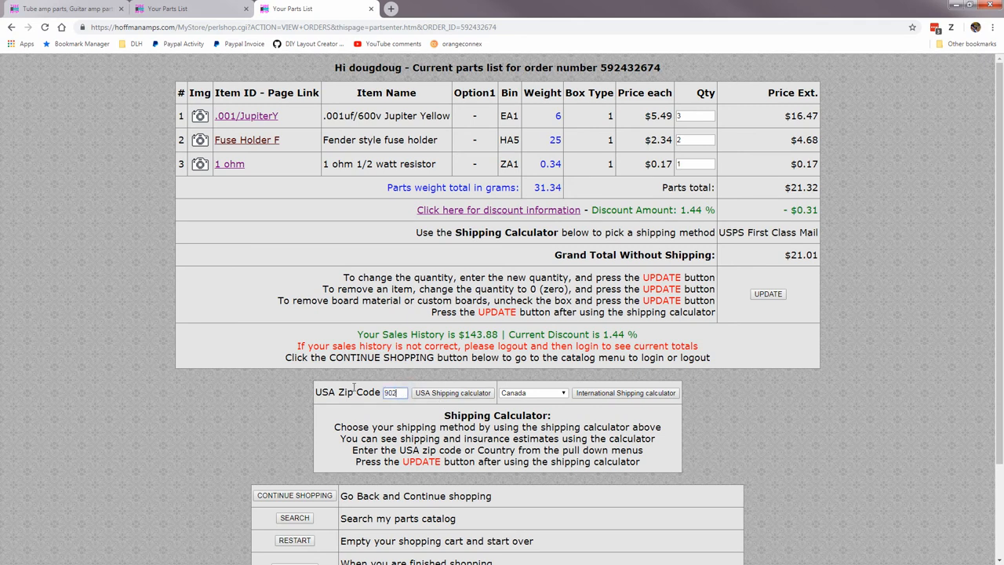
left_click(452, 392)
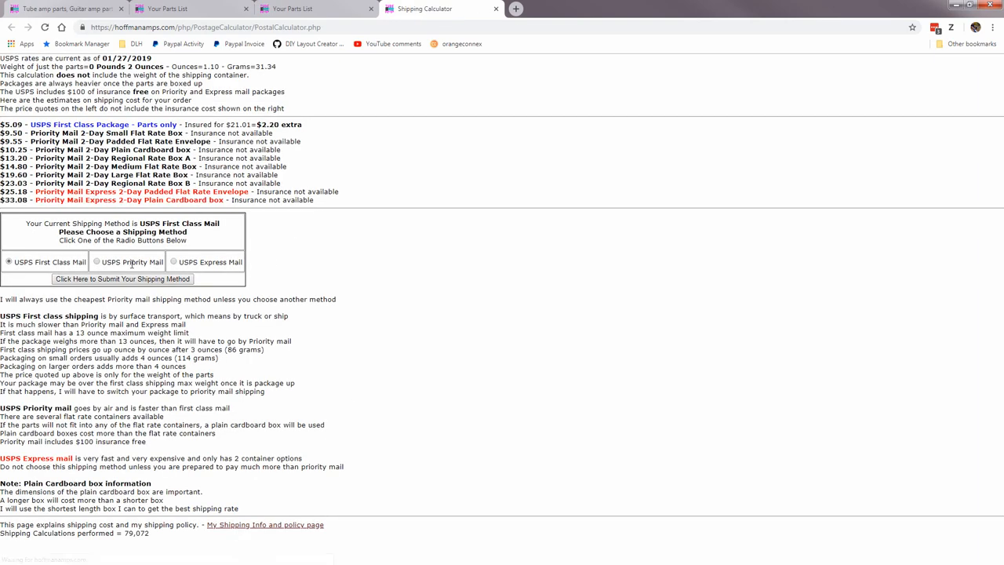
left_click(97, 262)
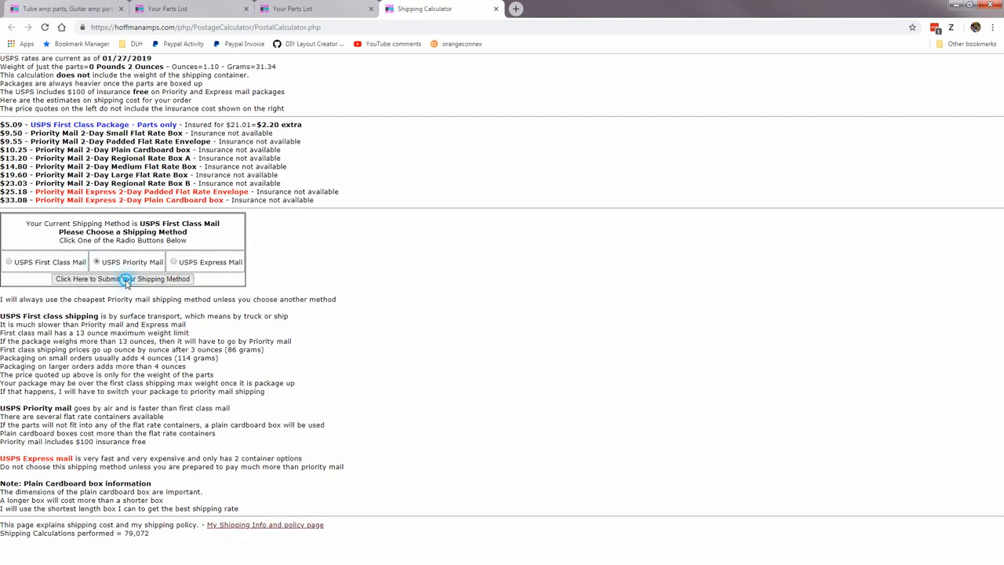
left_click(122, 279)
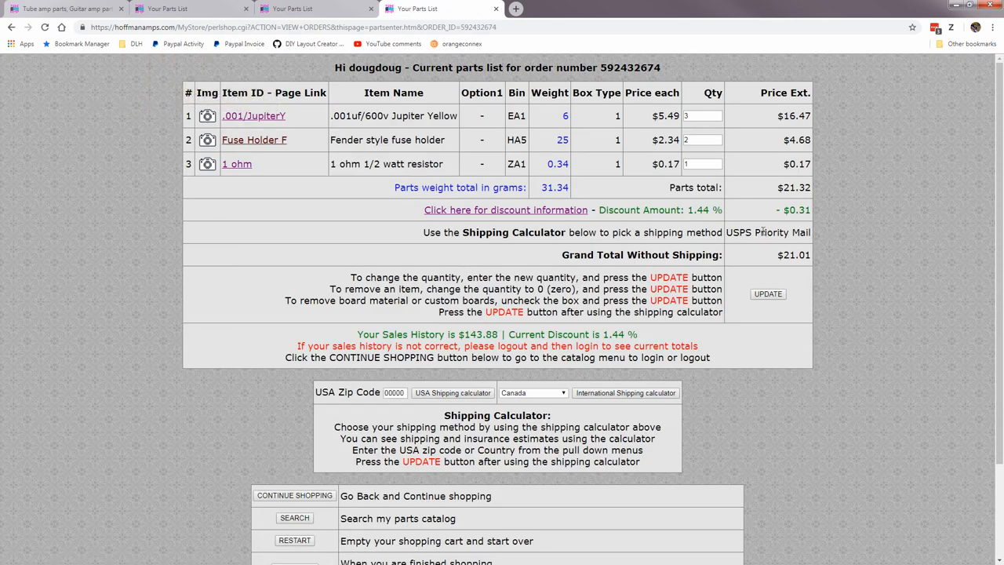
scroll("down", 3)
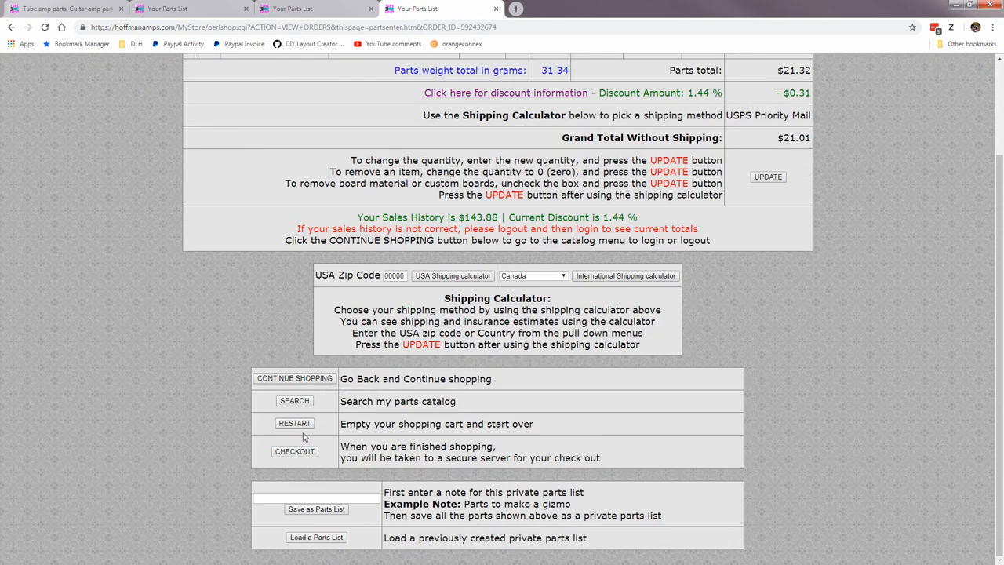
Start checkout again and choose 'Do Not Apply' for the discount
left_click(295, 451)
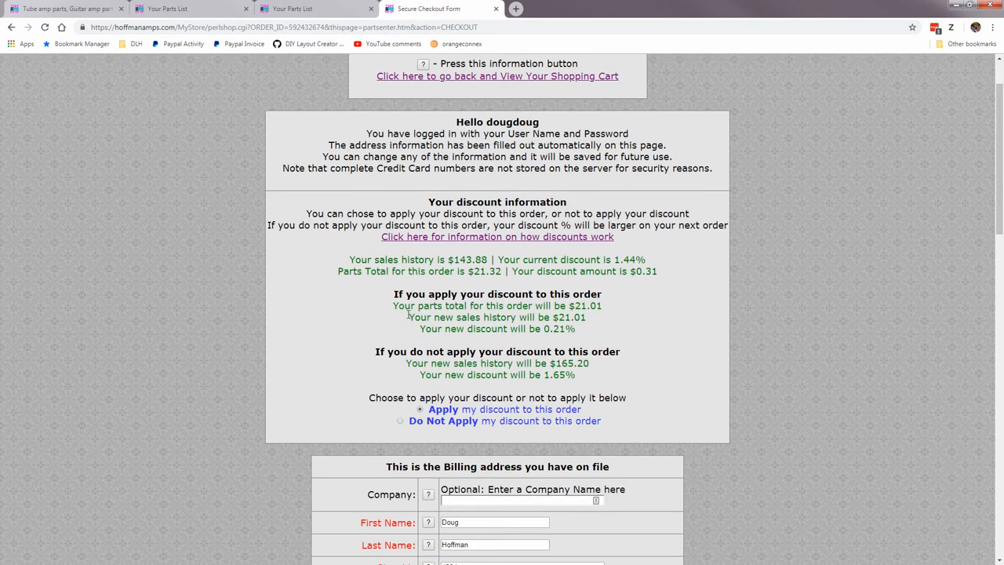
scroll("down", 3)
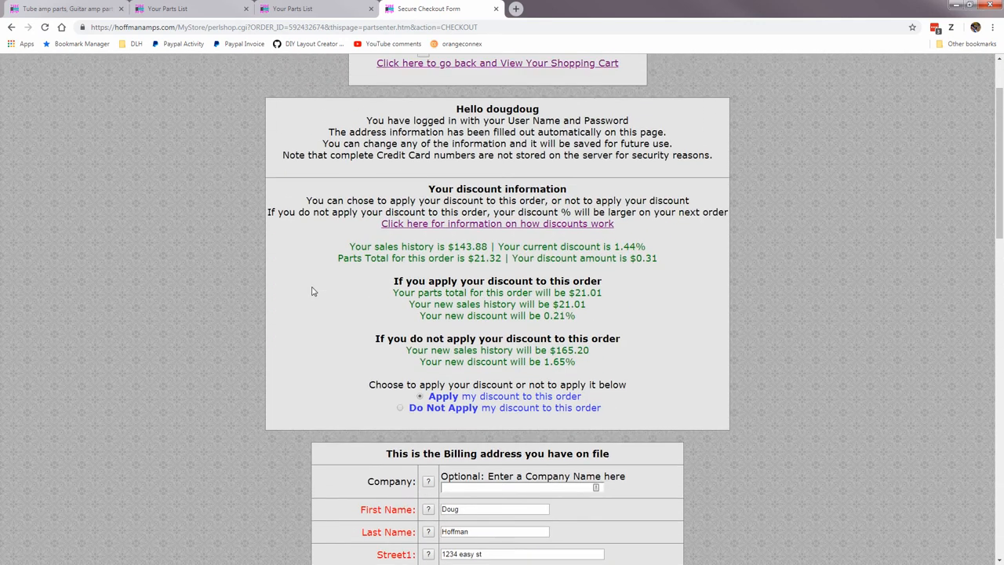
left_click(399, 424)
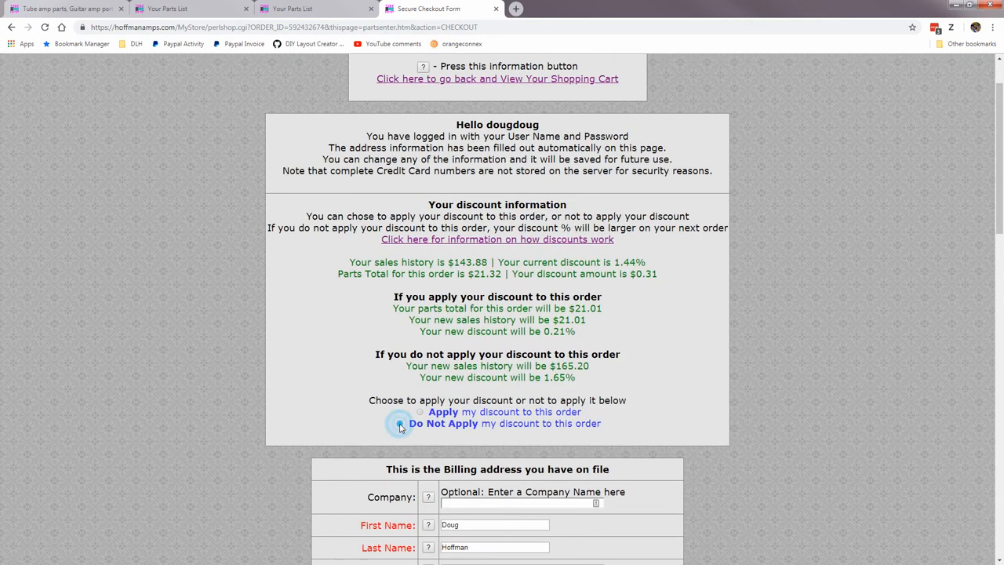
left_click(400, 424)
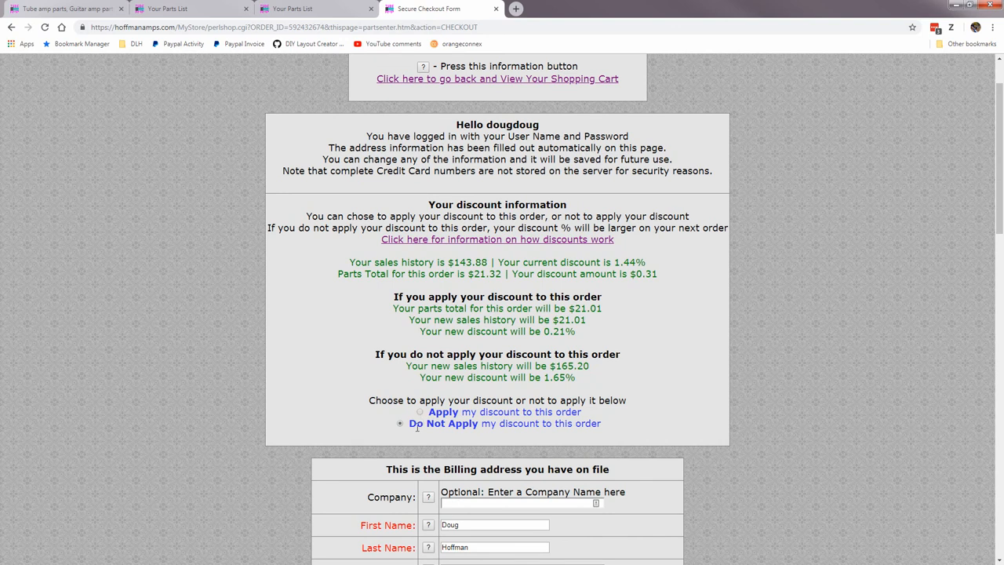
Make the shipping address match billing and scroll to the Payment Type section
scroll("down", 3)
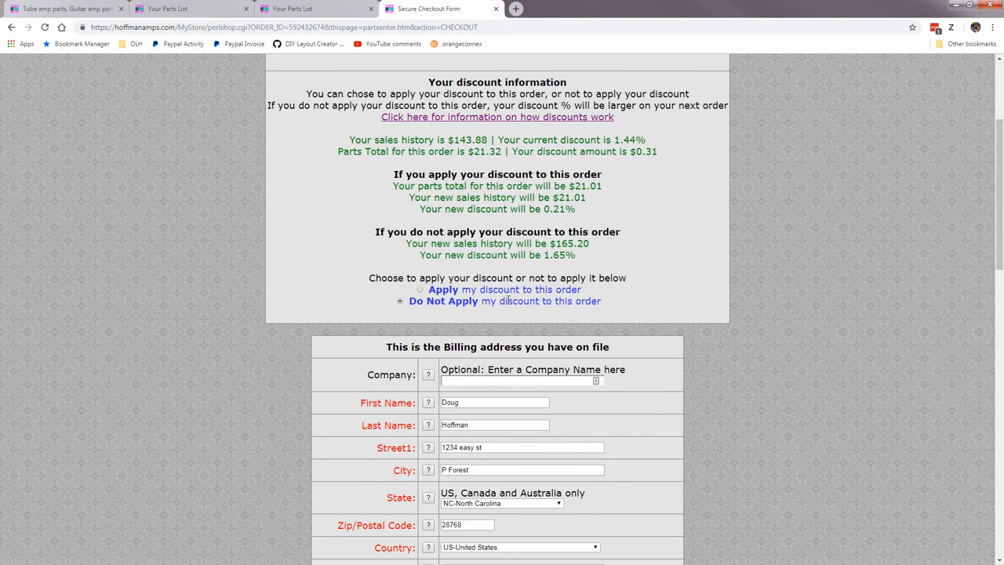
scroll("down", 3)
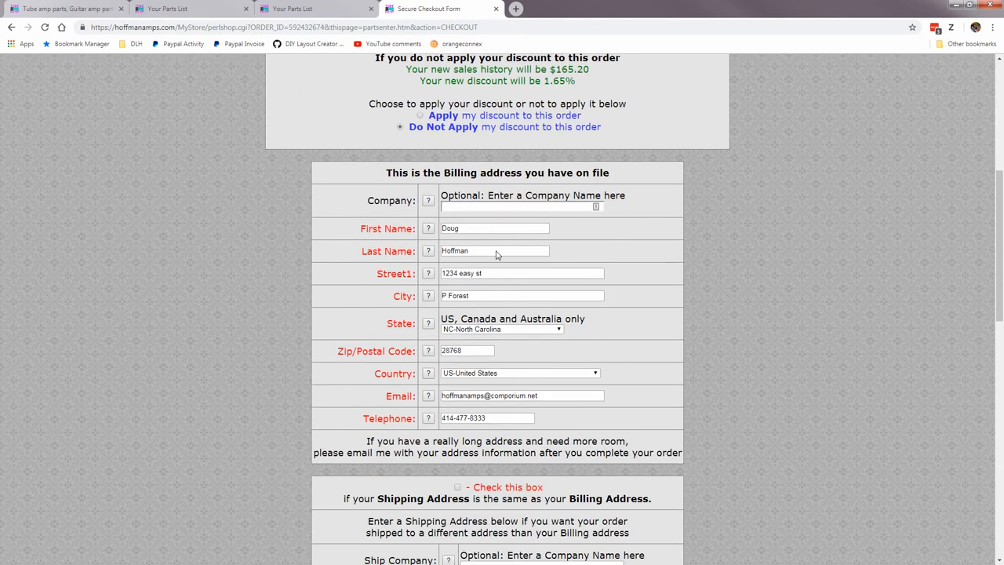
left_click(458, 269)
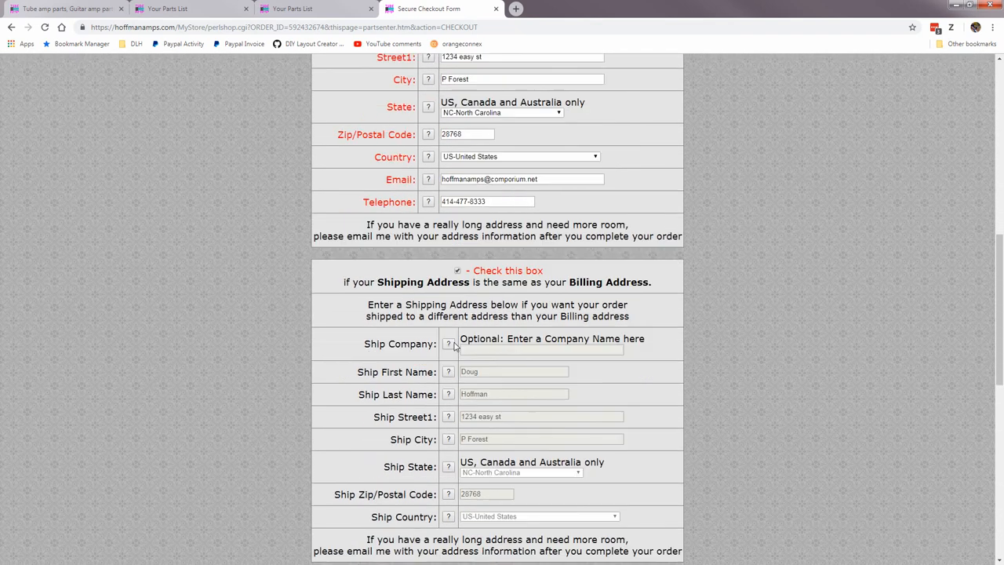
scroll("down", 3)
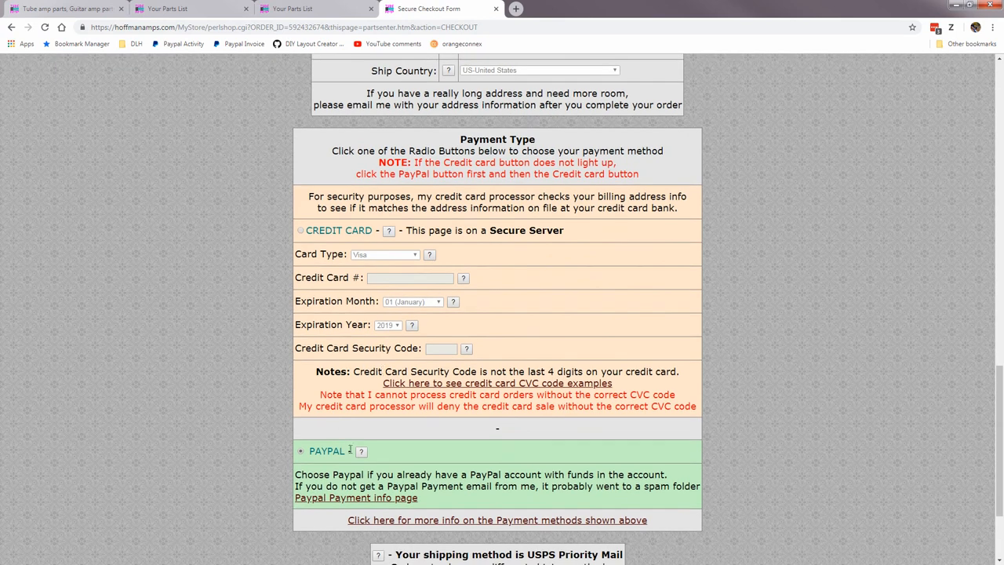
scroll("down", 3)
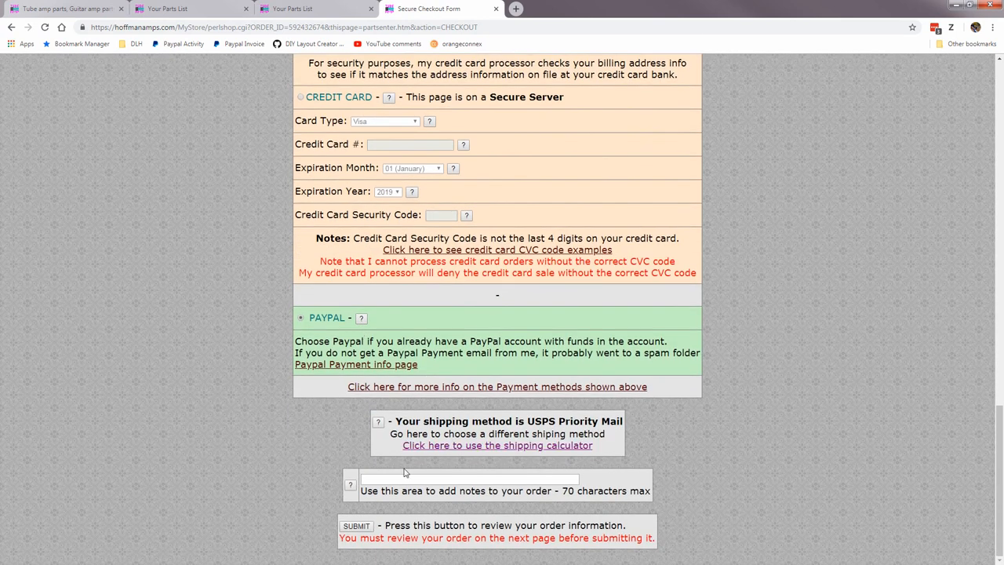
Write "thanks for everything" in the order notes and submit the checkout form for review
left_click(467, 480)
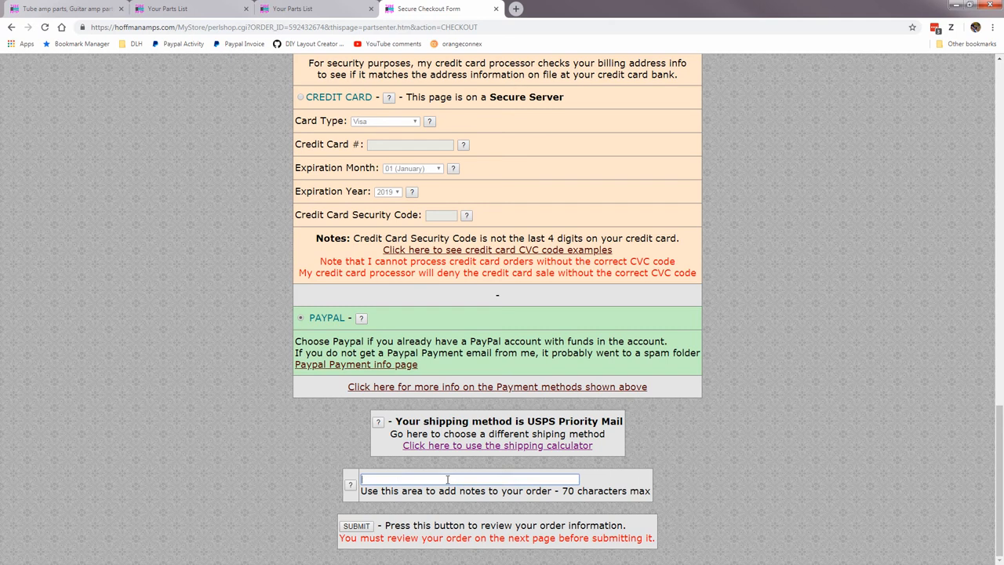
type("thanks for")
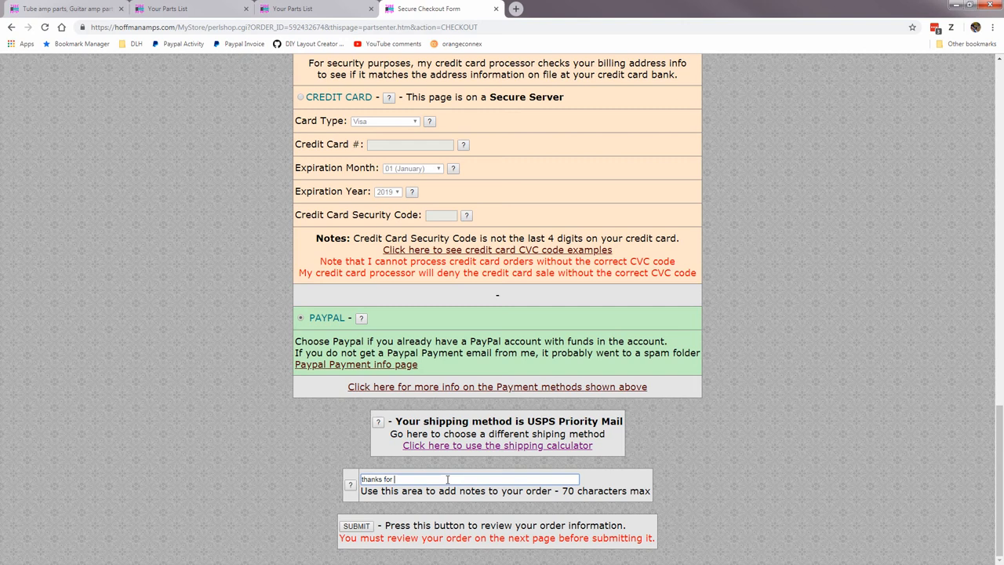
type("everything")
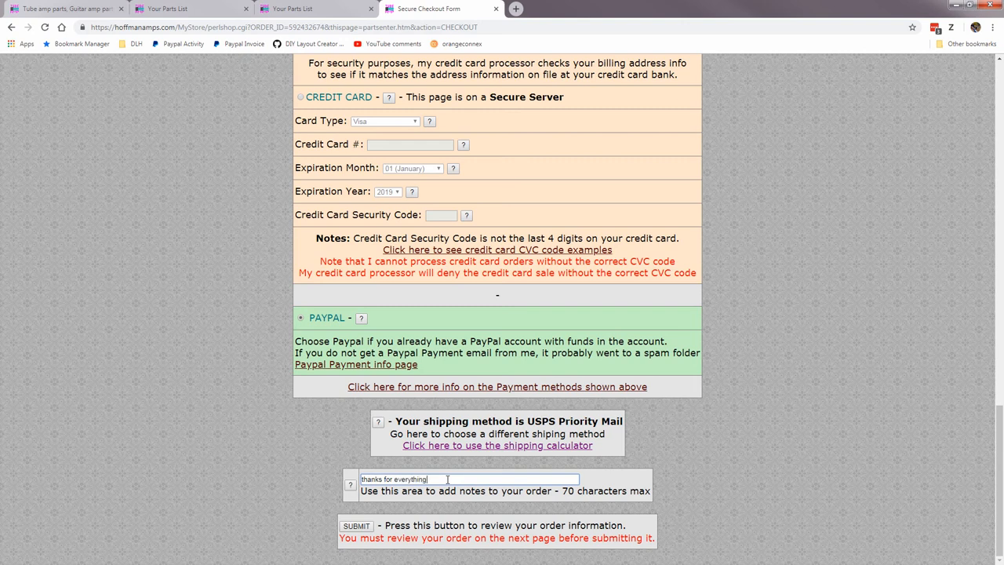
mouse_move(356, 526)
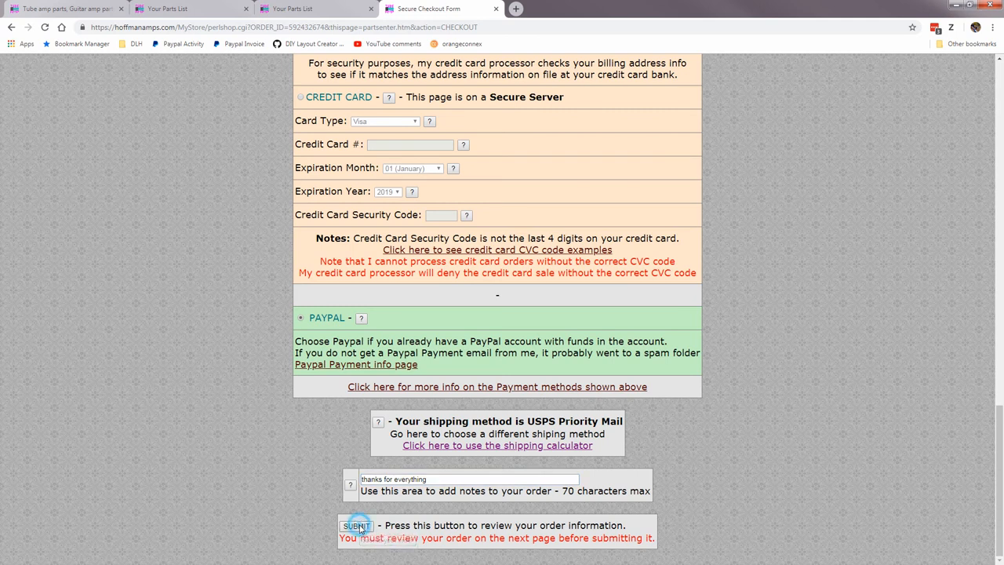
left_click(357, 526)
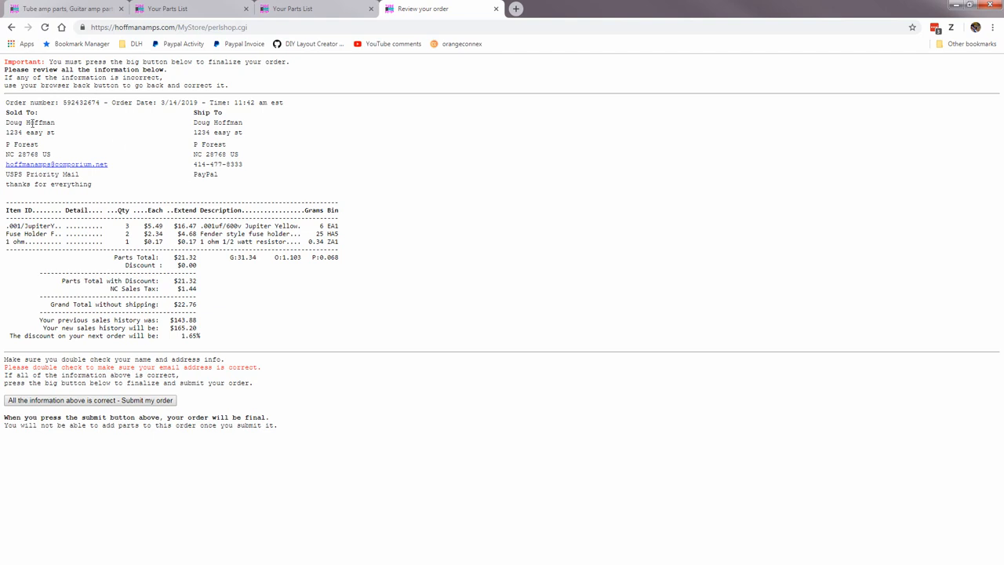
mouse_move(46, 171)
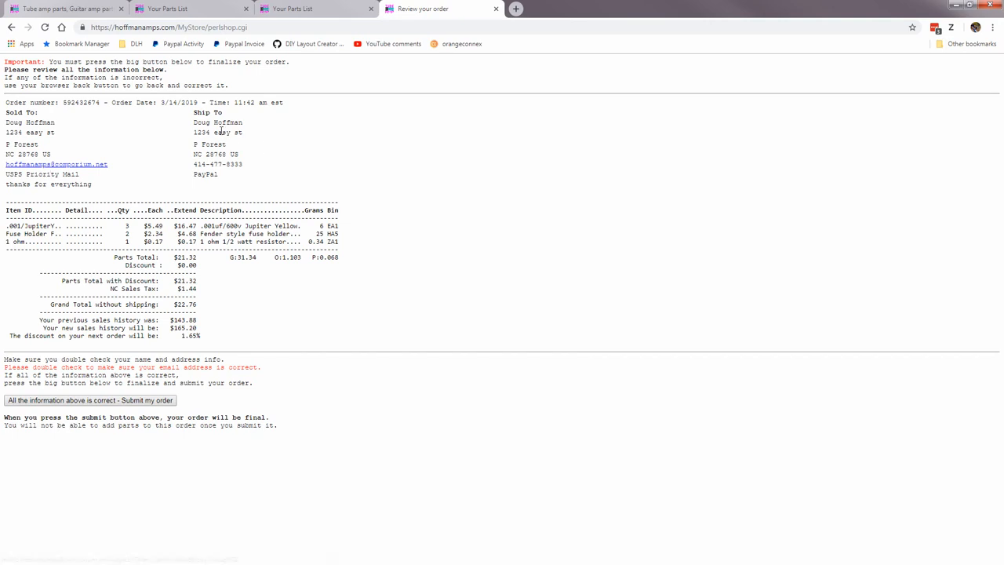
Highlight the street name in the ship-to address, then switch to the Shipping Calculator tab
double_click(200, 132)
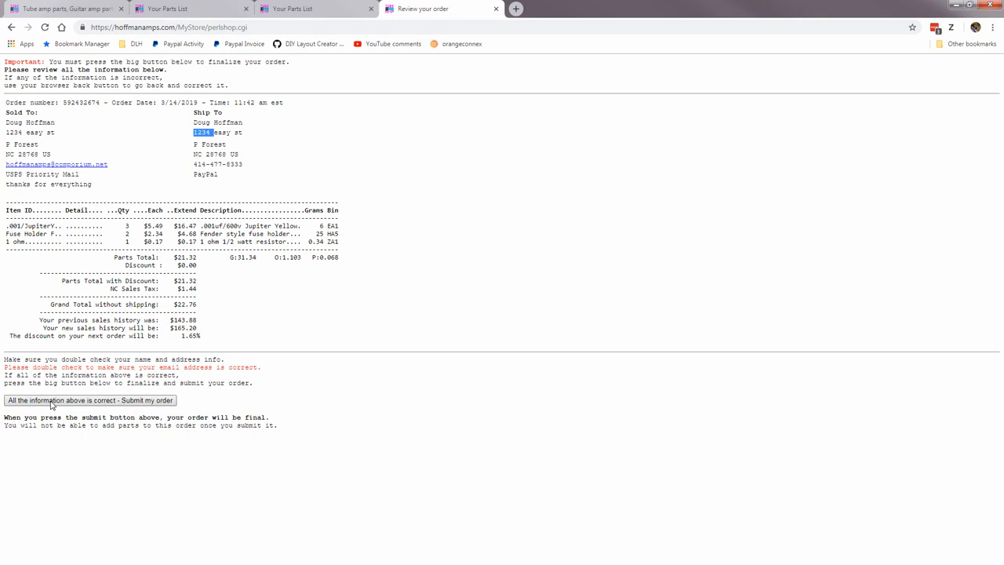
left_click(12, 26)
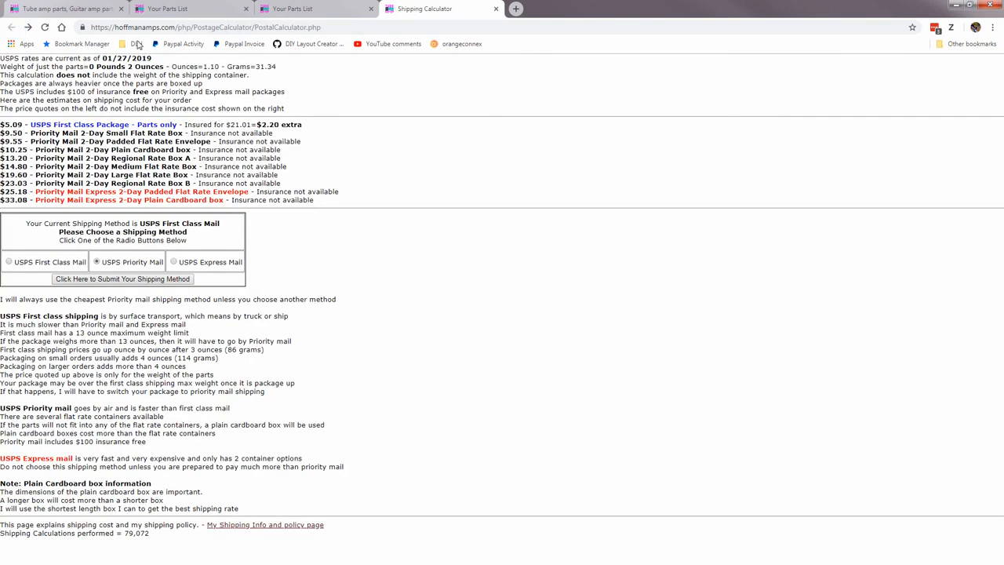
Go back to Your Parts List and continue shopping to reach the parts catalog
left_click(290, 9)
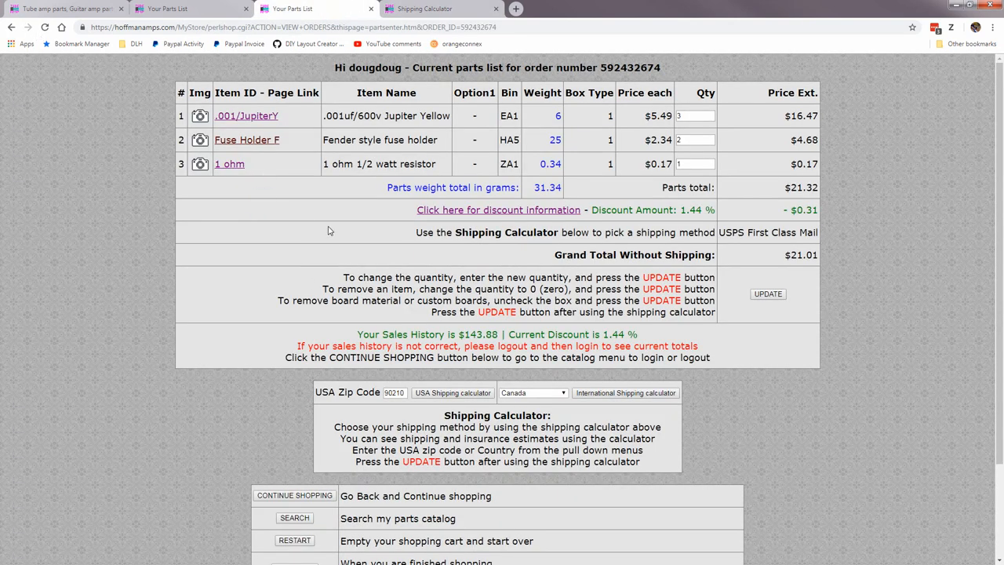
scroll("down", 3)
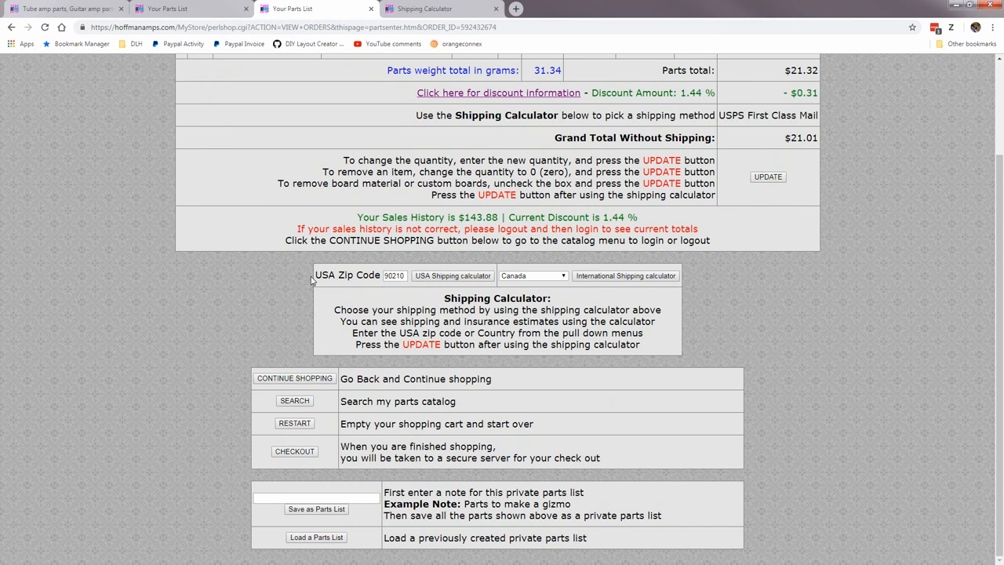
left_click(295, 378)
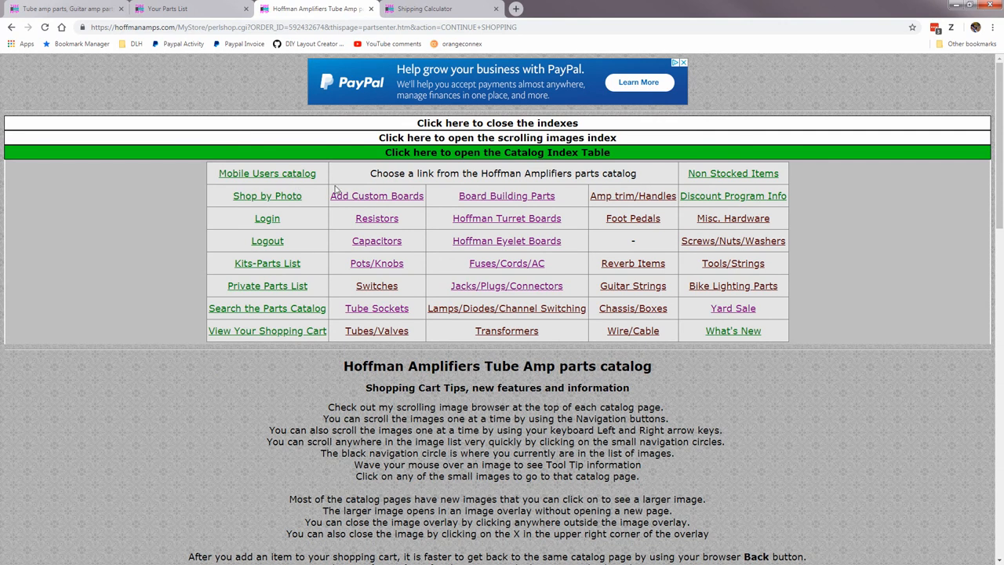
mouse_move(291, 180)
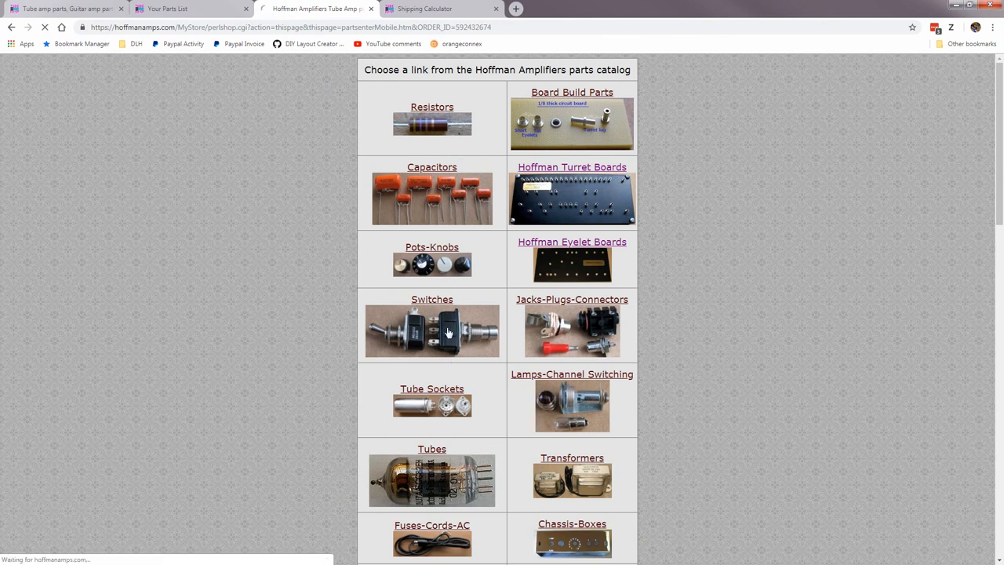
Browse the mobile Switches category, then show and hide the Catalog Index
left_click(431, 298)
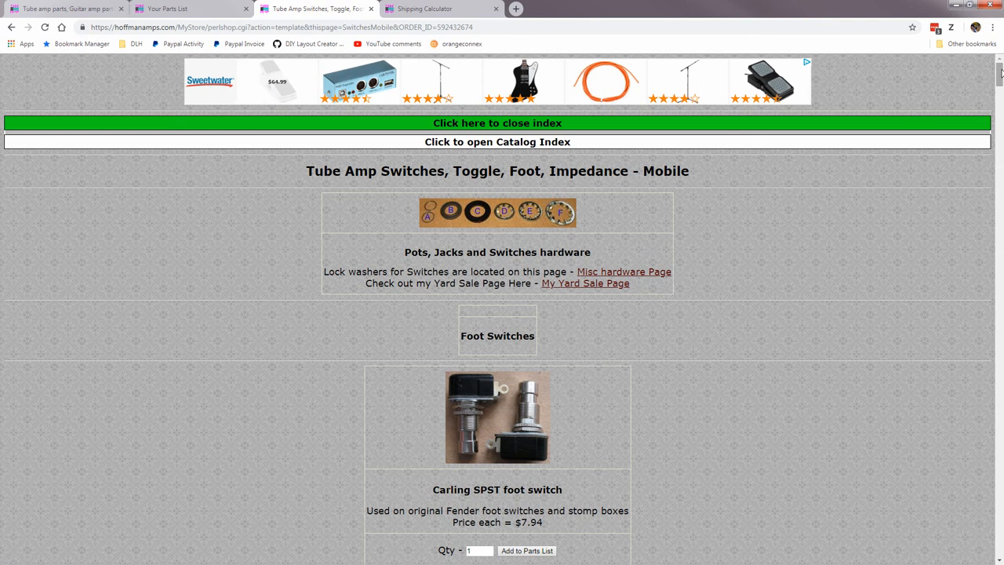
scroll("down", 3)
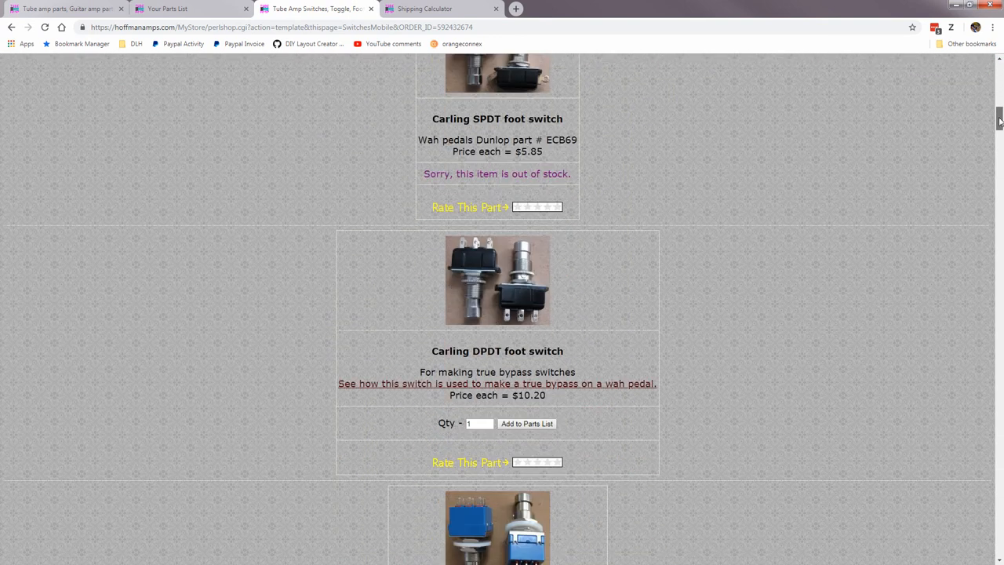
scroll("down", 3)
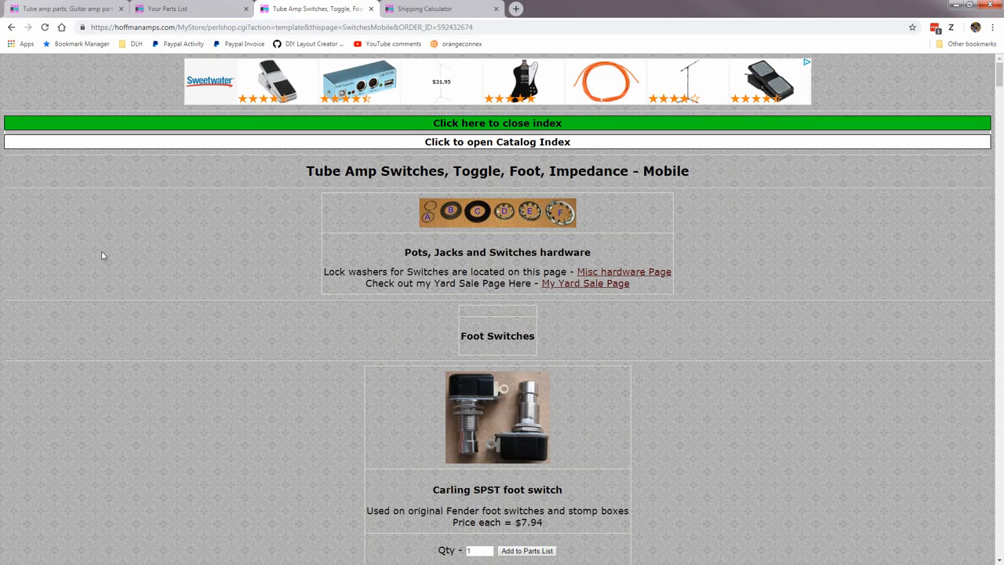
mouse_move(682, 210)
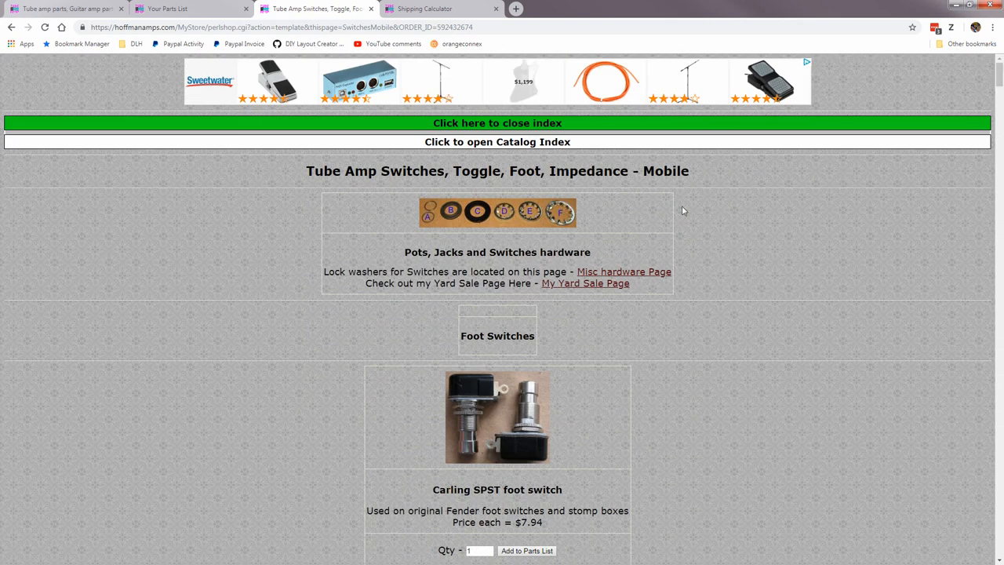
left_click(497, 141)
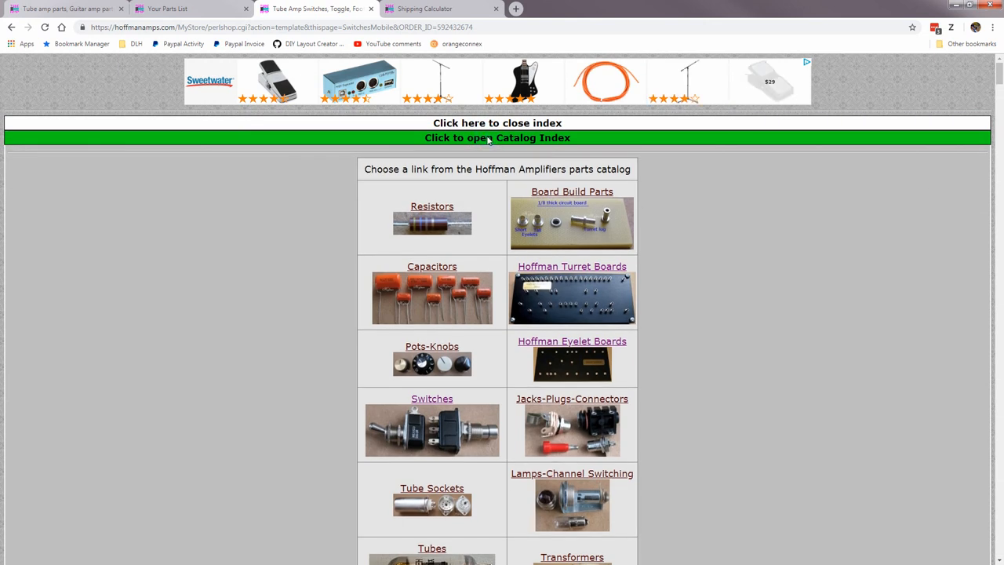
left_click(497, 138)
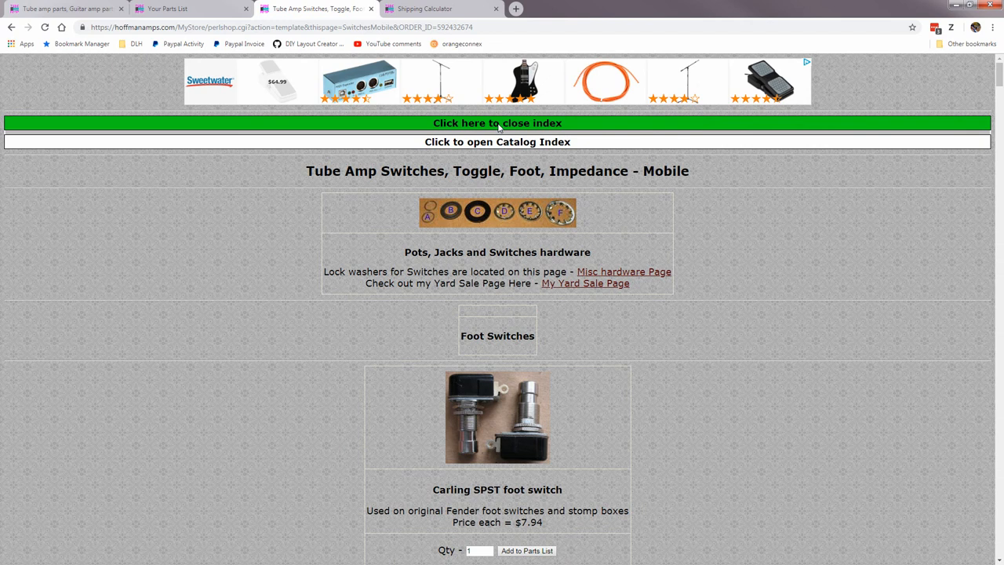
mouse_move(245, 216)
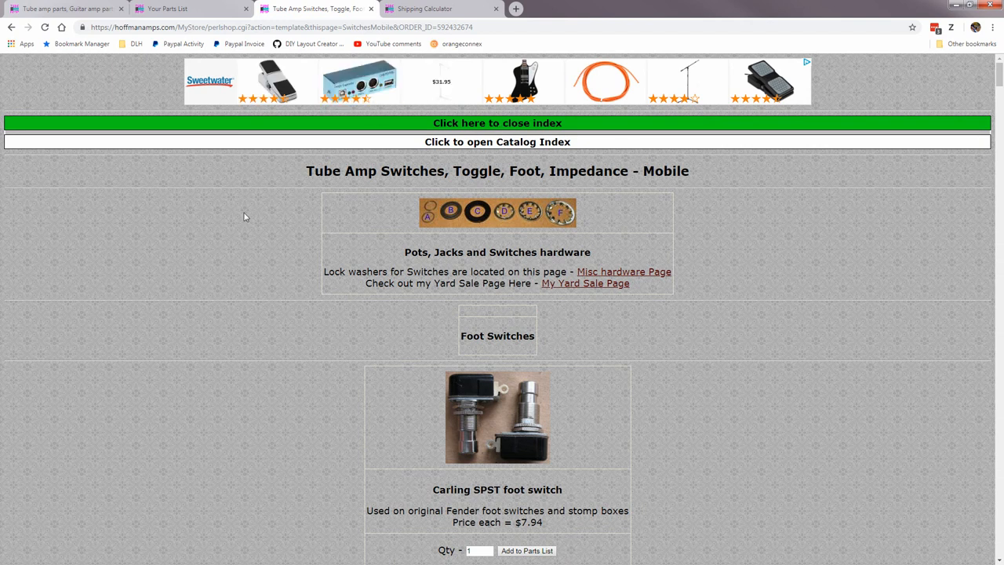